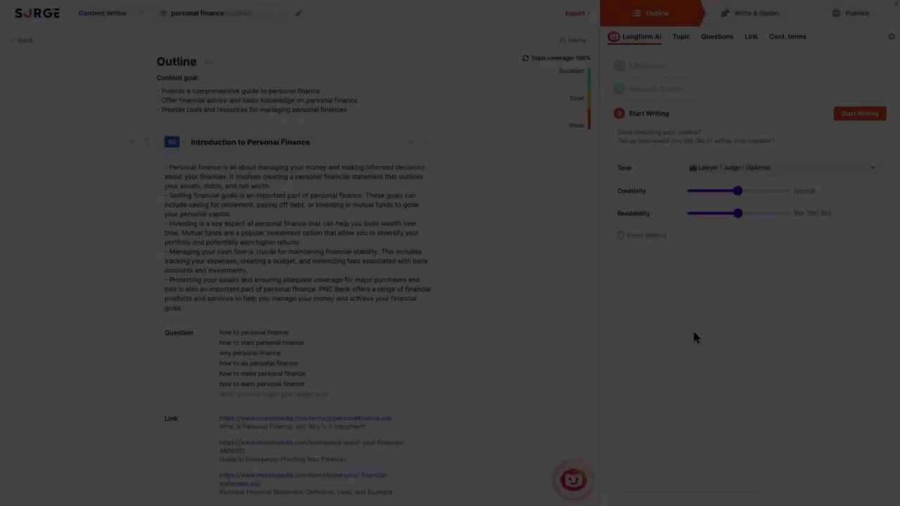
Start writing the article with Lawyer / Judge / Diplomat tone and 11th–12th Grade readability.
left_click(780, 168)
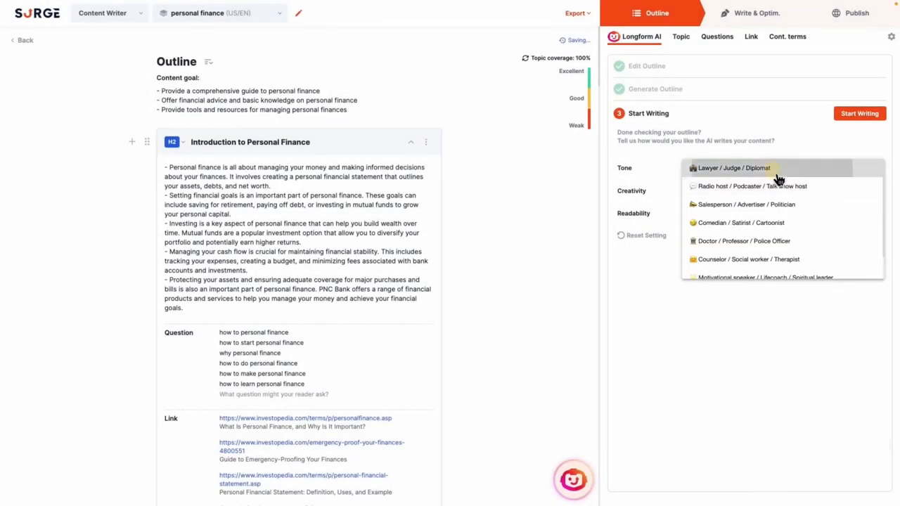
left_click(734, 168)
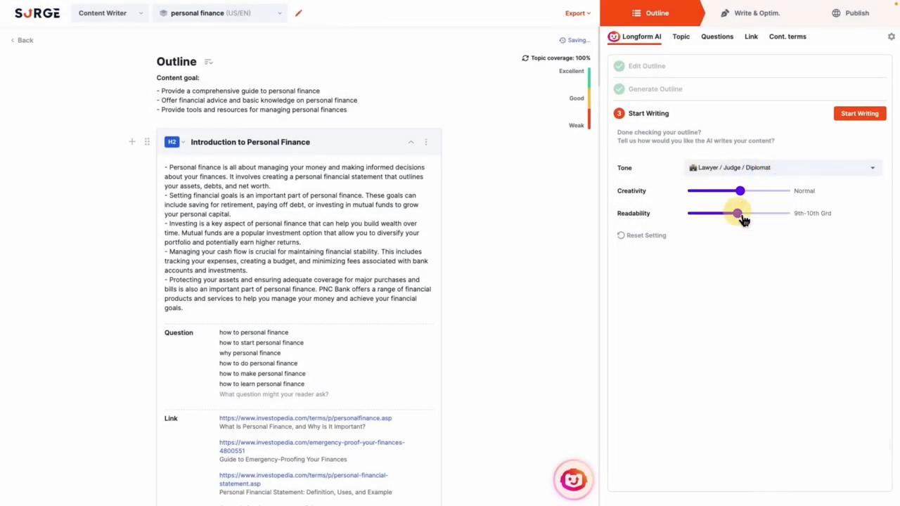
left_click_drag(737, 214, 741, 214)
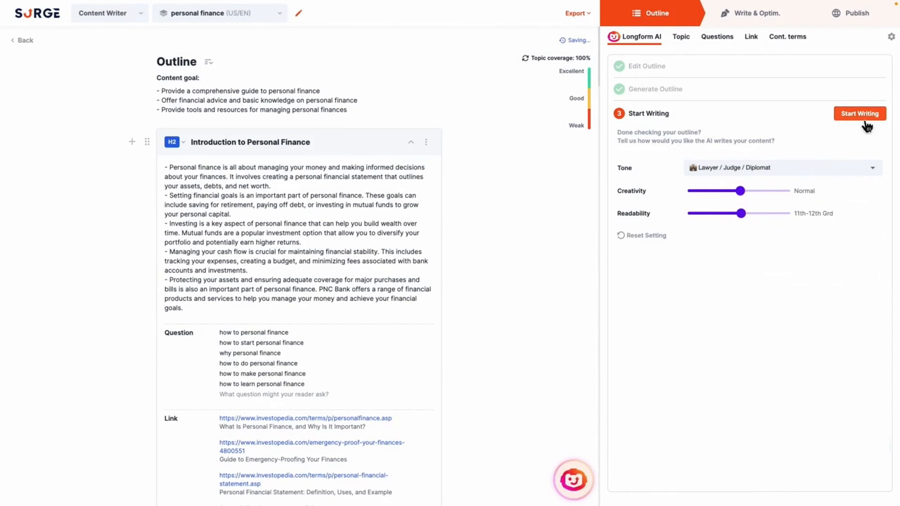
left_click(861, 112)
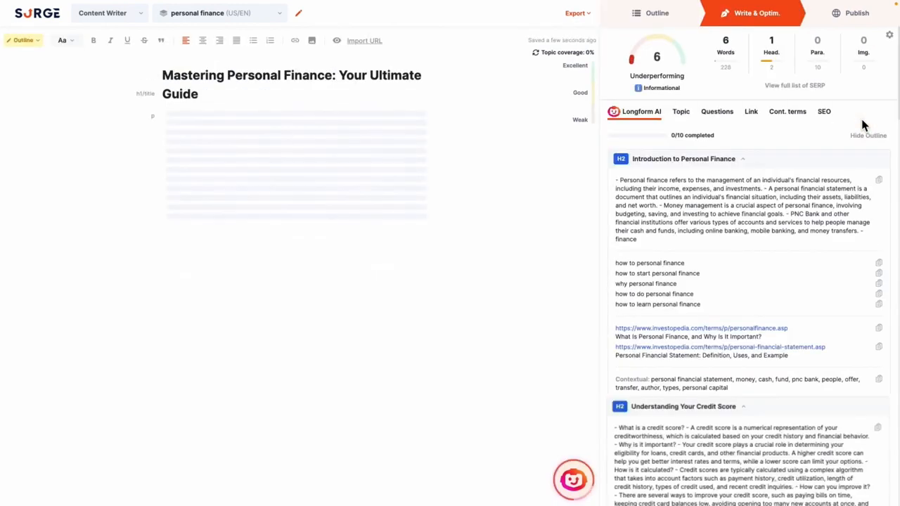
mouse_move(777, 190)
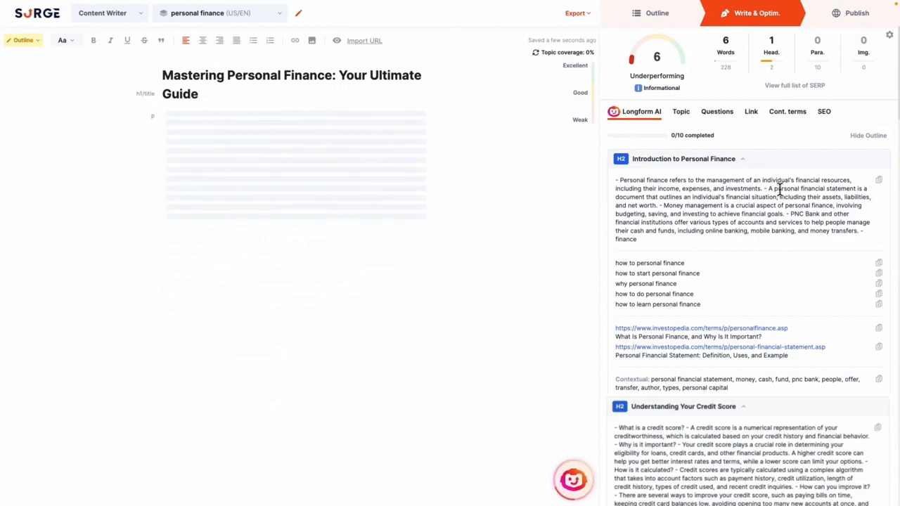
mouse_move(712, 388)
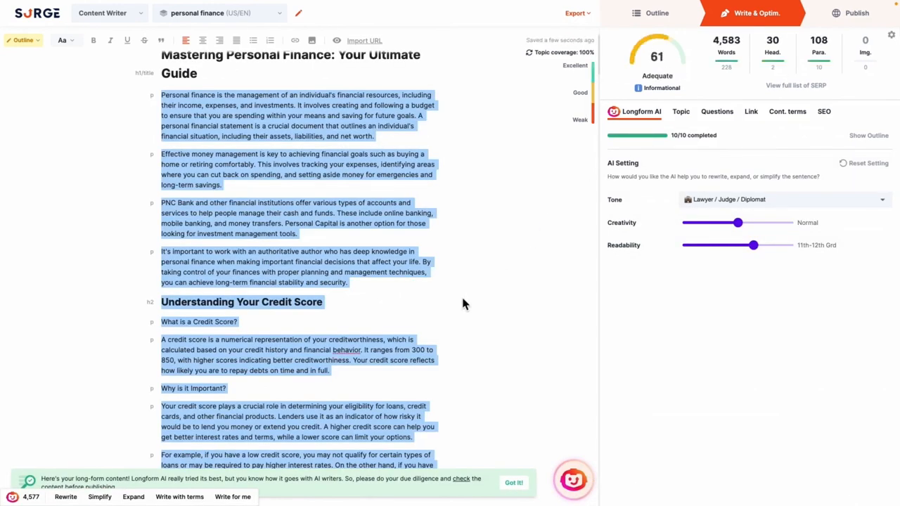
scroll("down", 3)
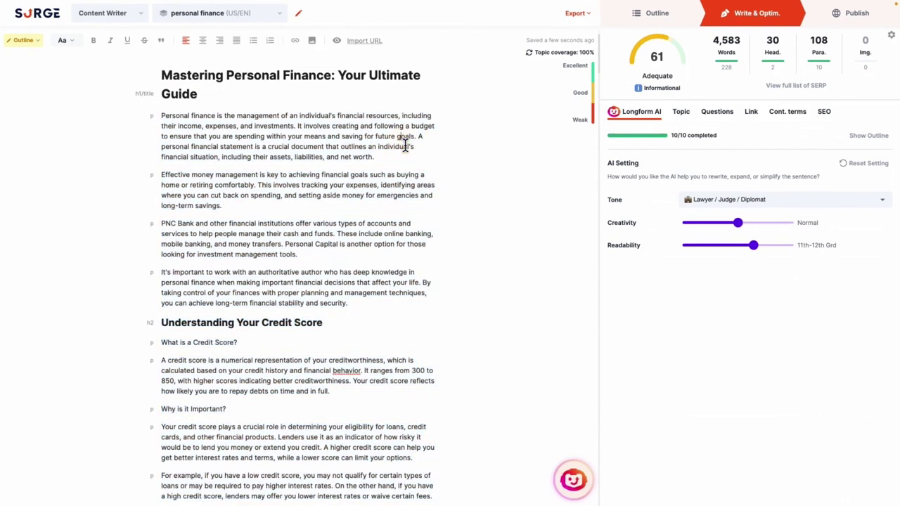
mouse_move(405, 165)
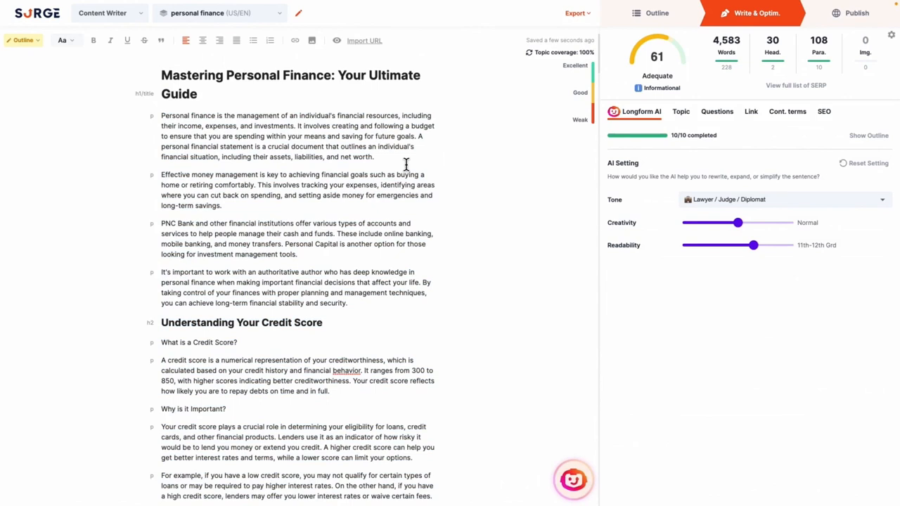
mouse_move(377, 246)
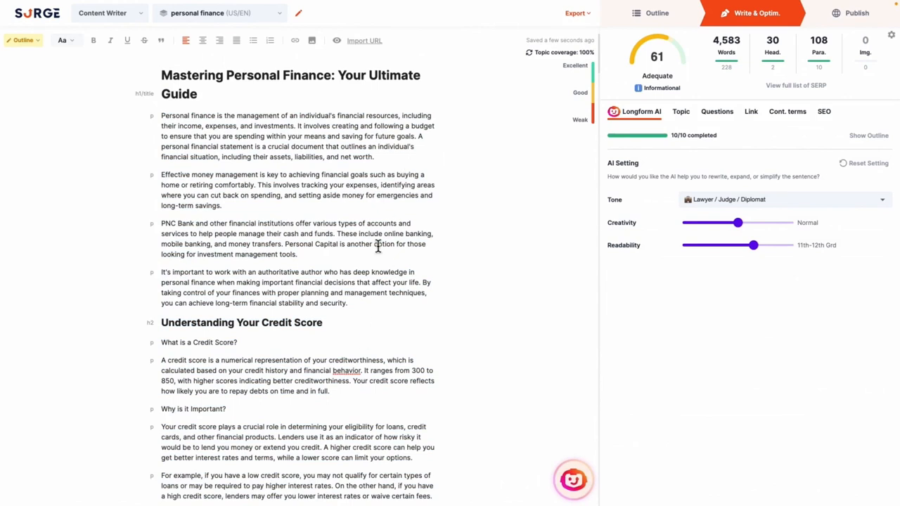
left_click(717, 112)
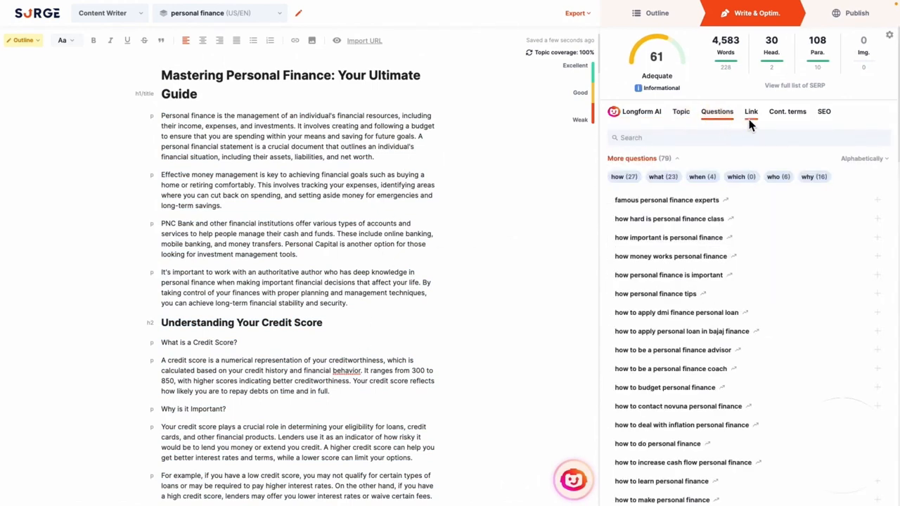
left_click(787, 111)
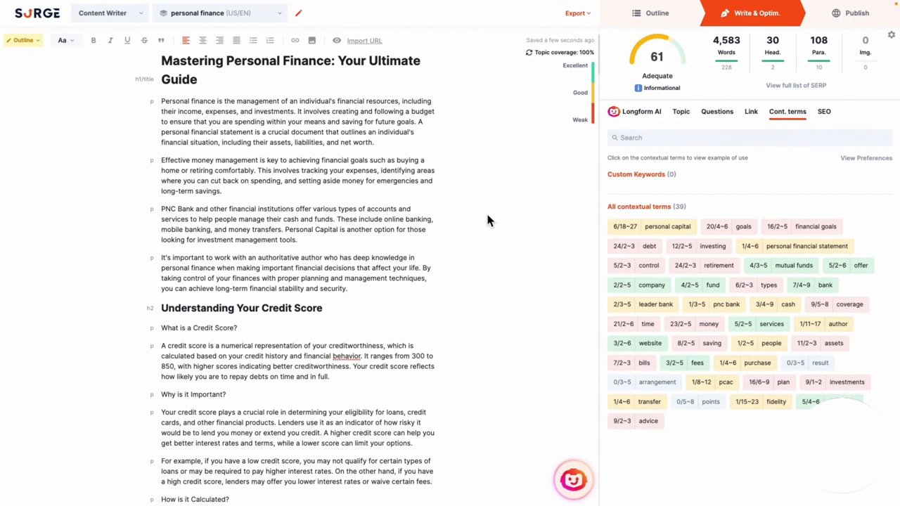
left_click(641, 111)
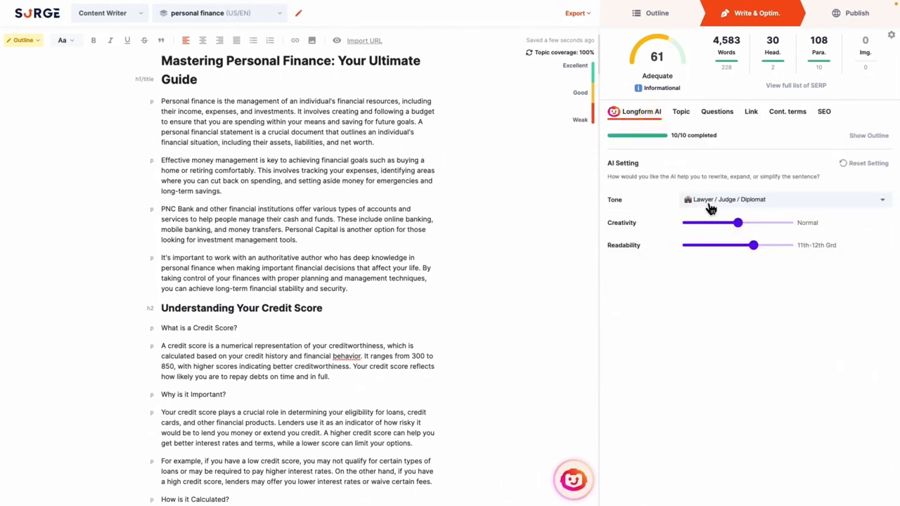
Rewrite the credit score definition paragraph and replace it with a regenerated version.
scroll("down", 3)
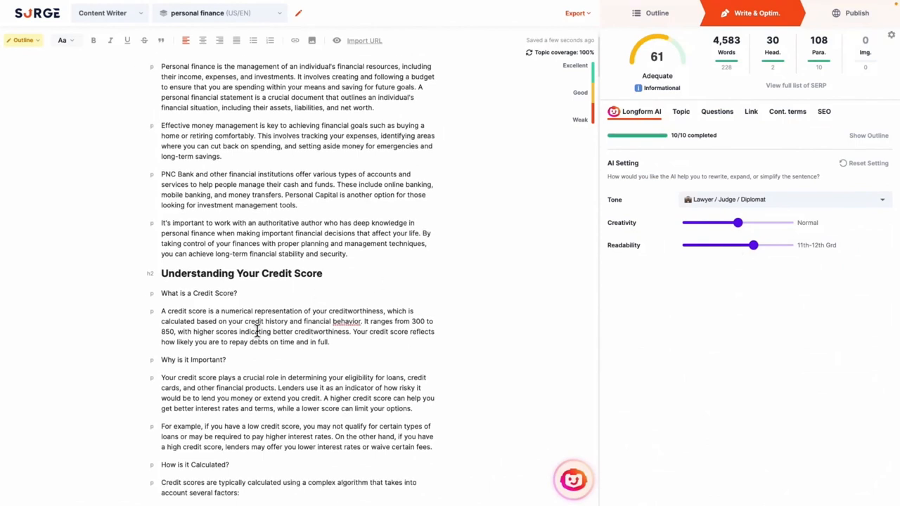
left_click_drag(160, 311, 361, 321)
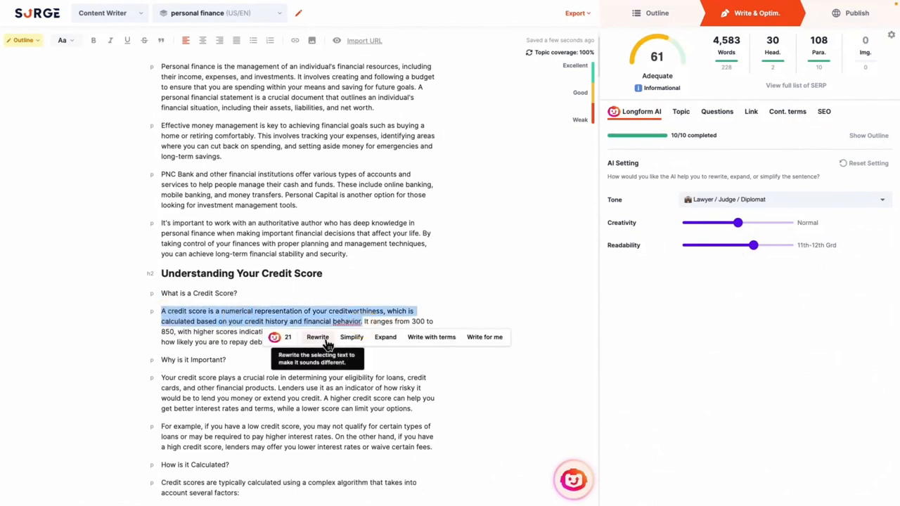
left_click(318, 337)
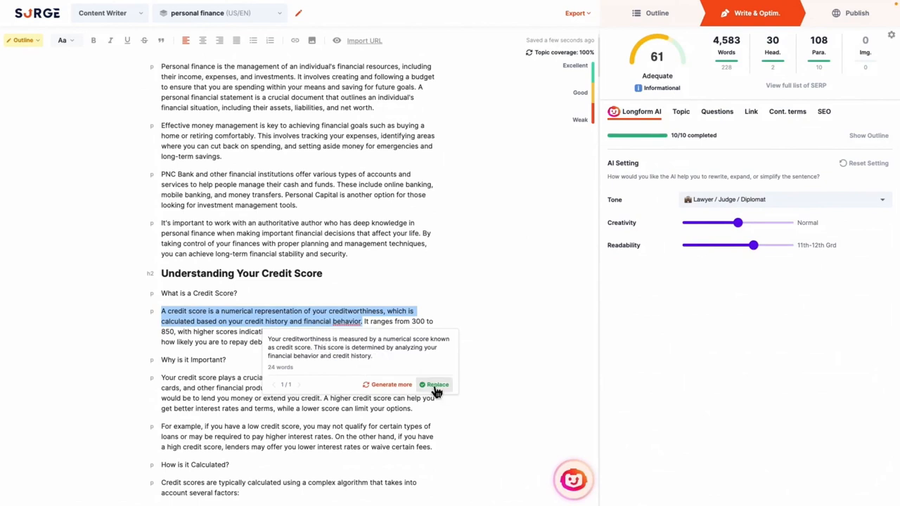
left_click(388, 385)
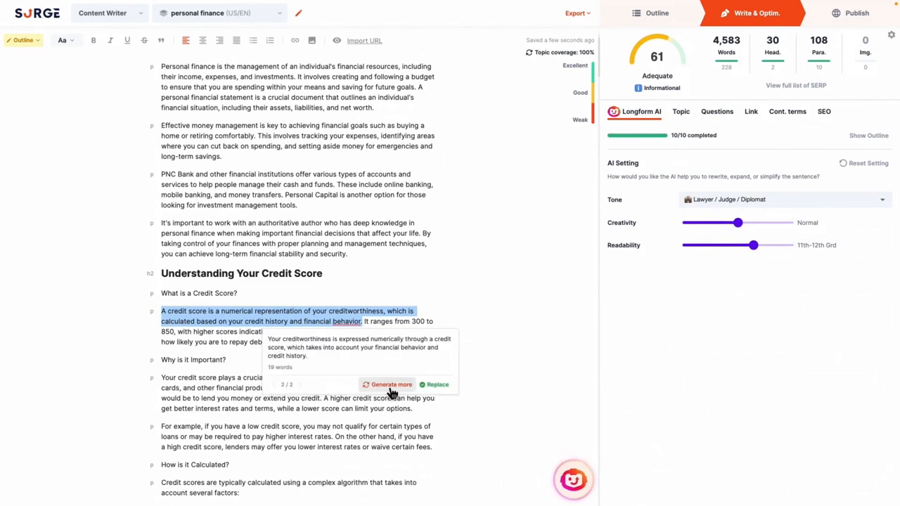
left_click(435, 386)
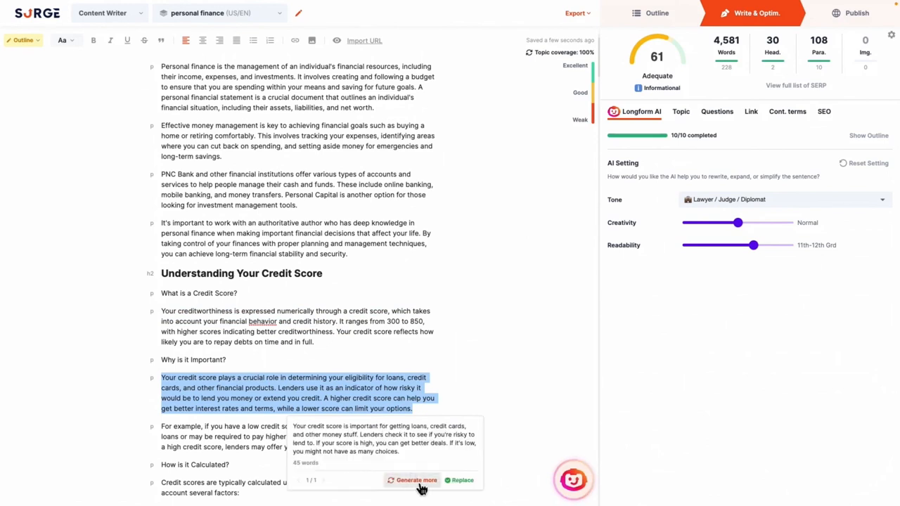
Replace the next paragraph with its simpler rewrite and expand the example paragraph.
left_click(461, 481)
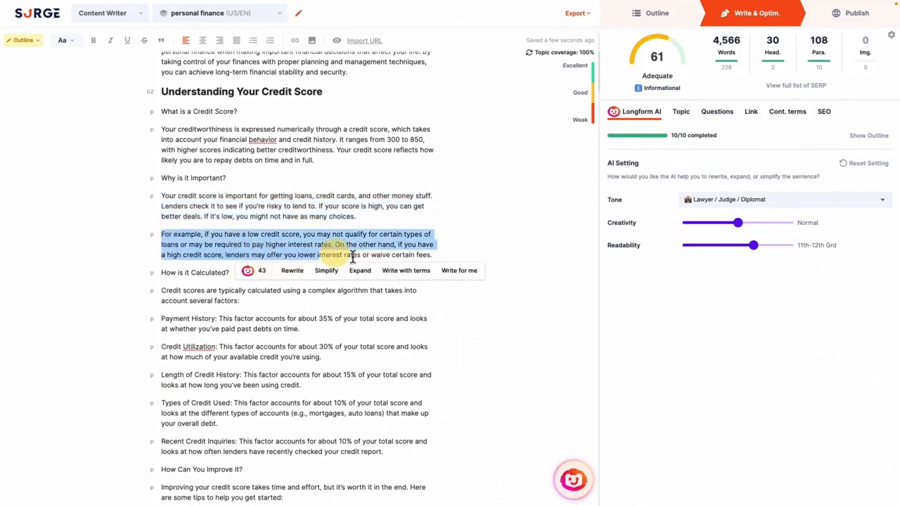
mouse_move(422, 270)
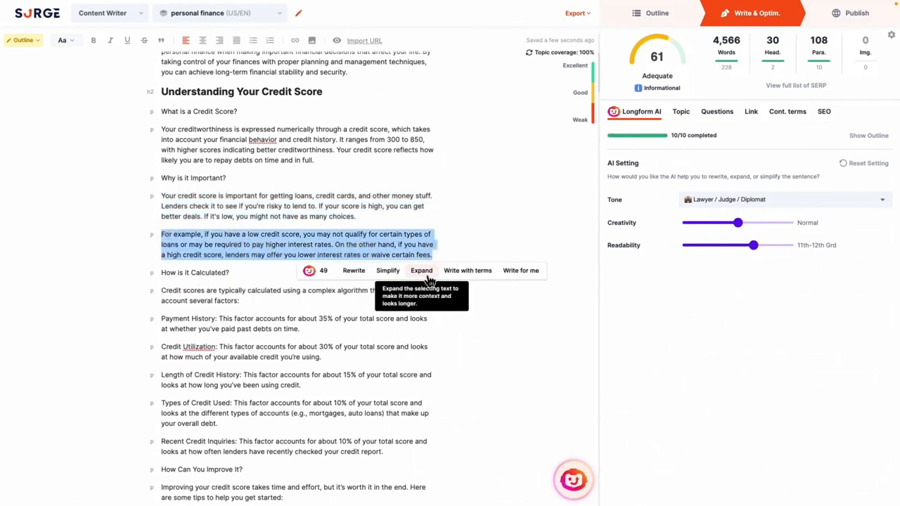
left_click(422, 270)
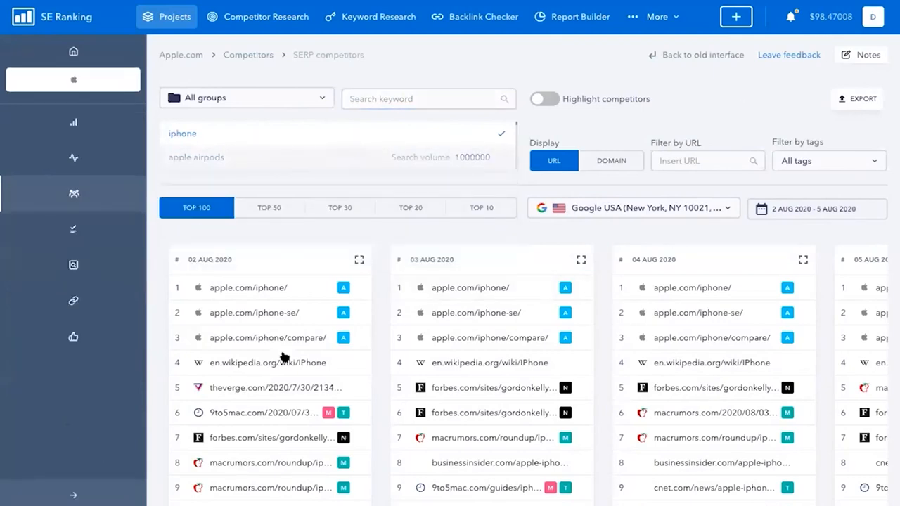
Show Alexa and backlink metrics for the 02 Aug iPhone results, then view the visibility rating.
scroll("down", 3)
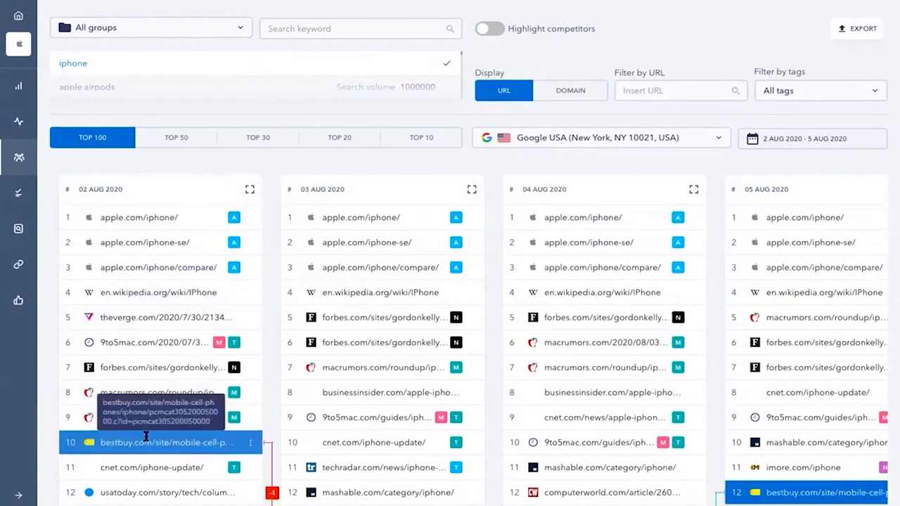
scroll("down", 3)
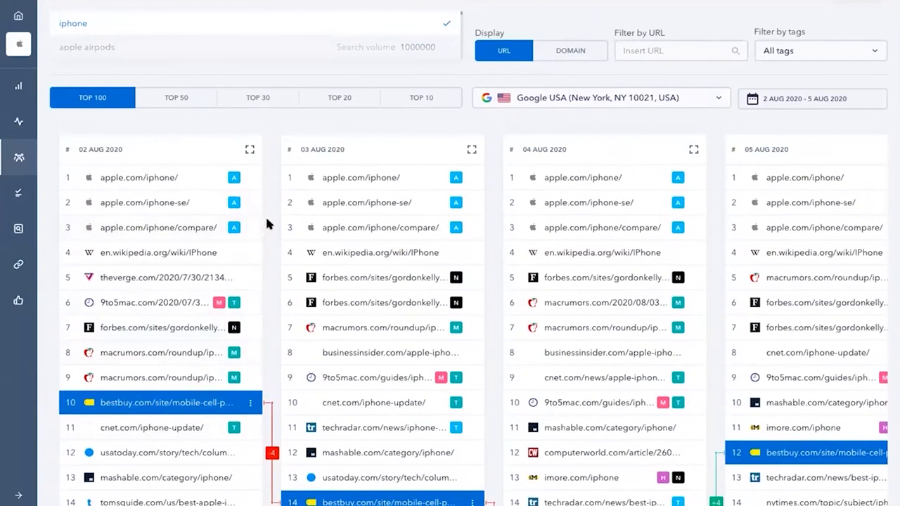
left_click(250, 252)
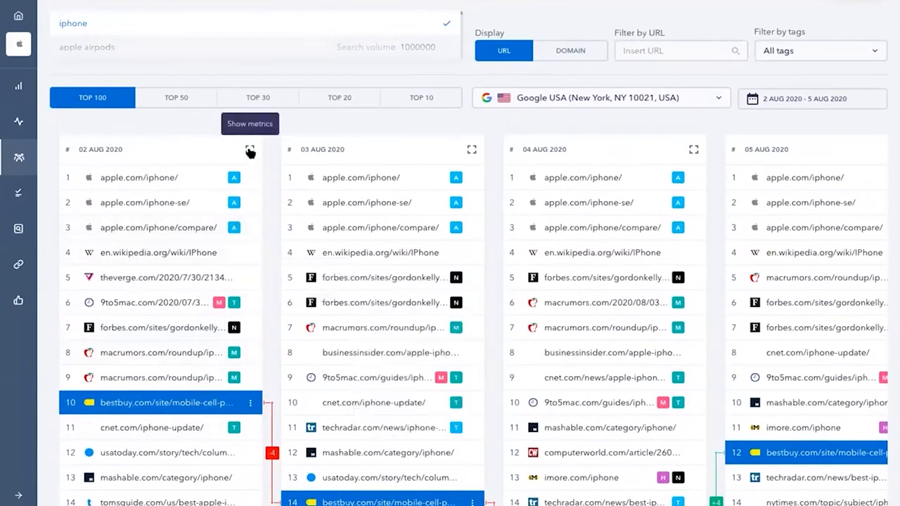
left_click(250, 123)
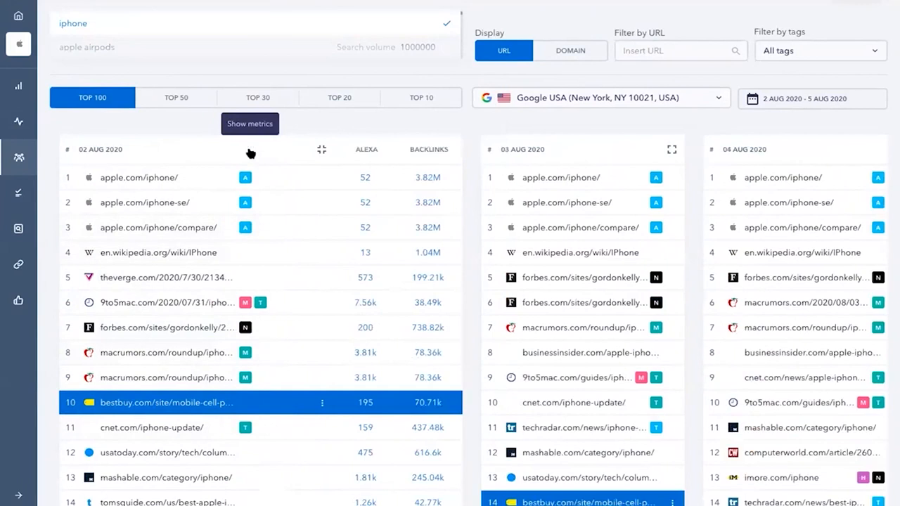
mouse_move(429, 176)
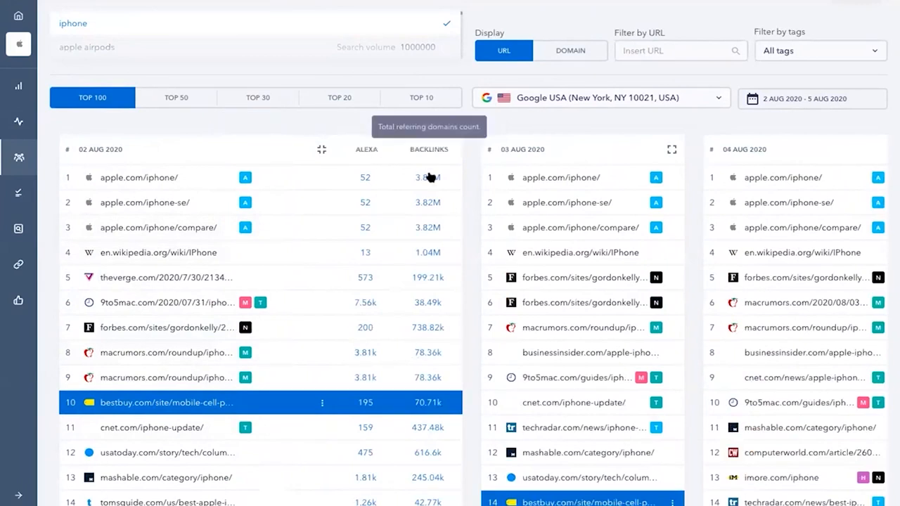
left_click(426, 177)
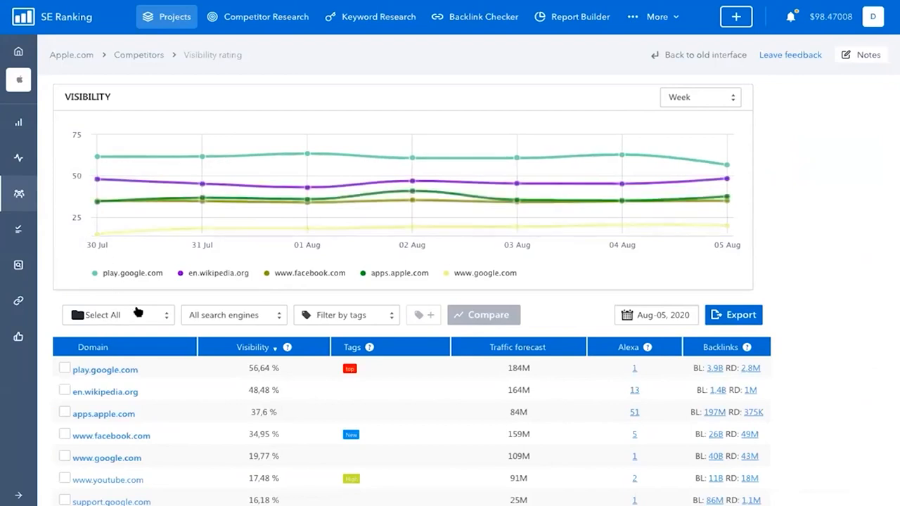
left_click(118, 315)
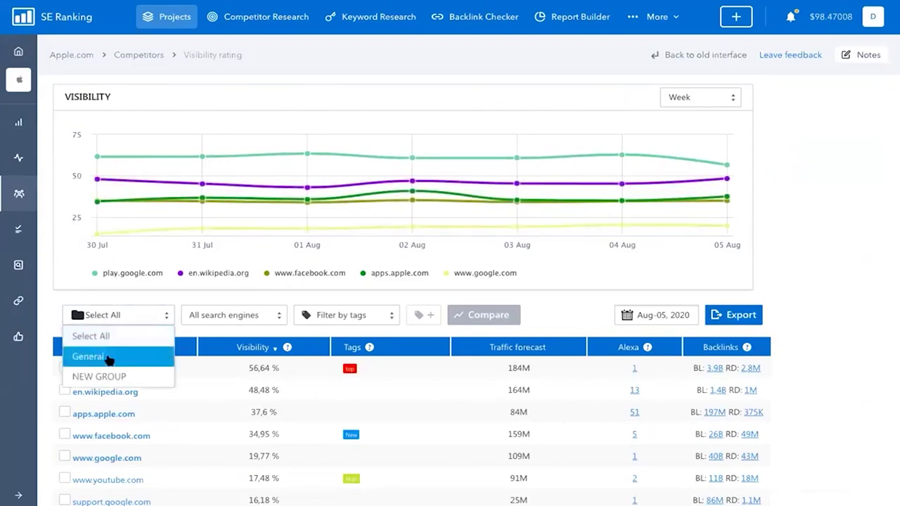
left_click(234, 315)
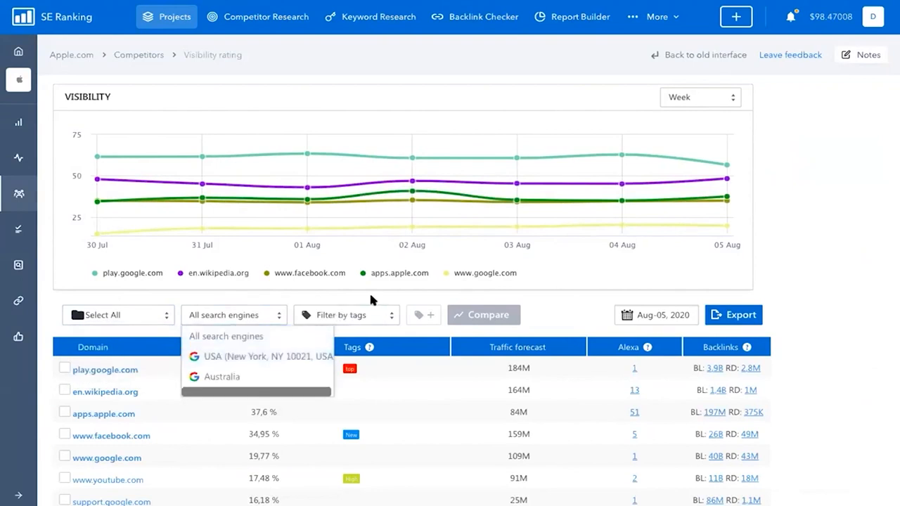
scroll("down", 3)
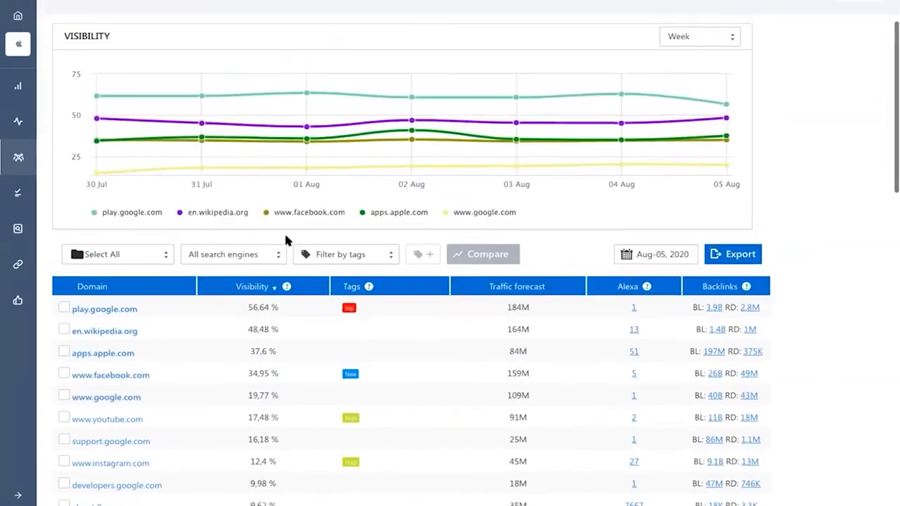
scroll("down", 3)
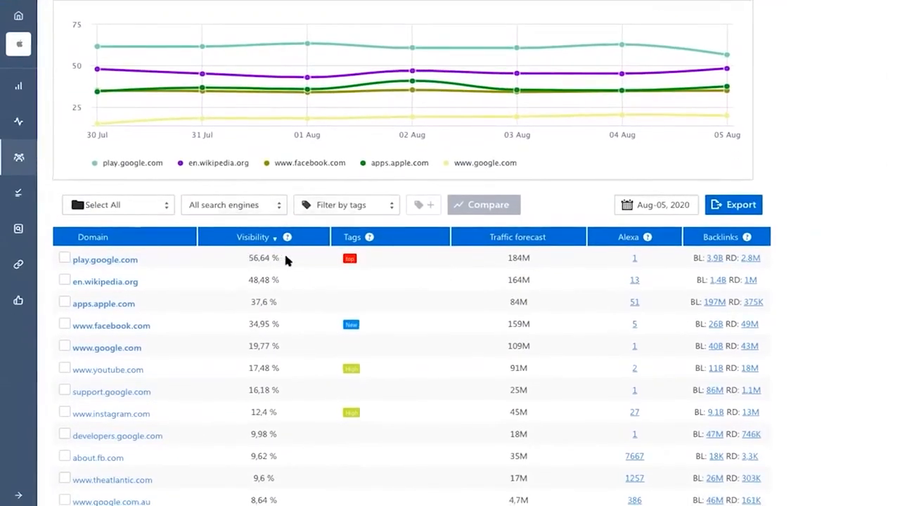
mouse_move(636, 260)
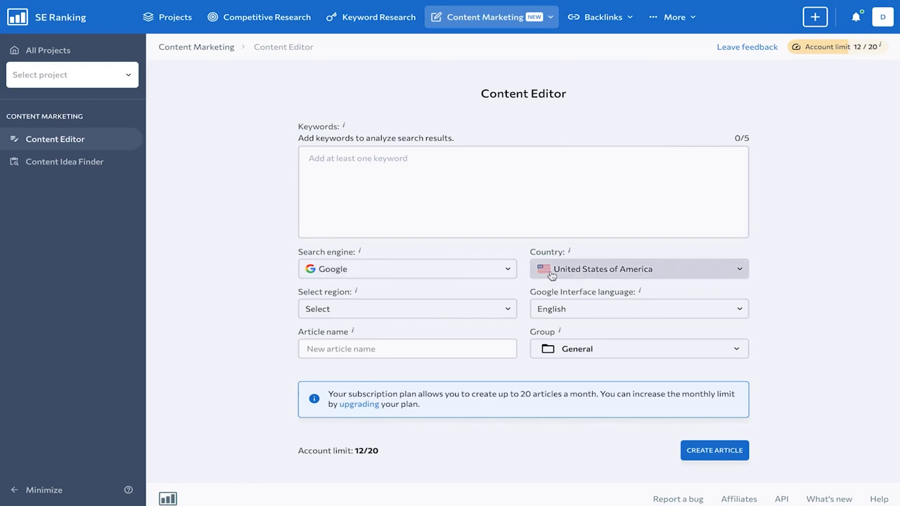
mouse_move(578, 311)
type("balt")
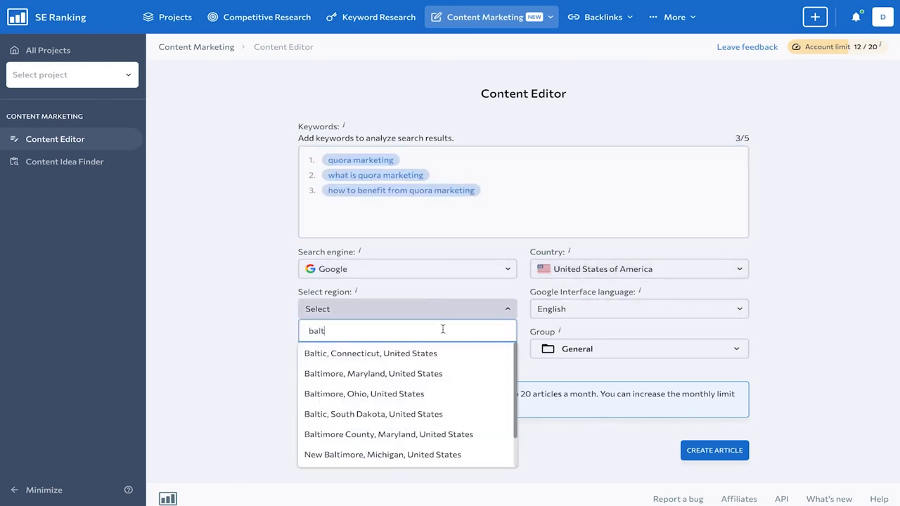
Create the Quora marketing brief targeting Baltimore, Maryland and review its sections.
left_click(714, 450)
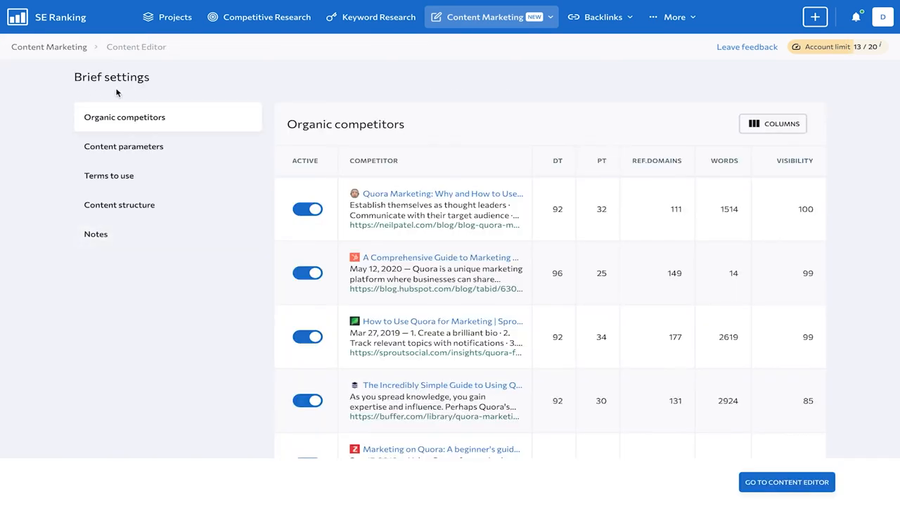
scroll("down", 3)
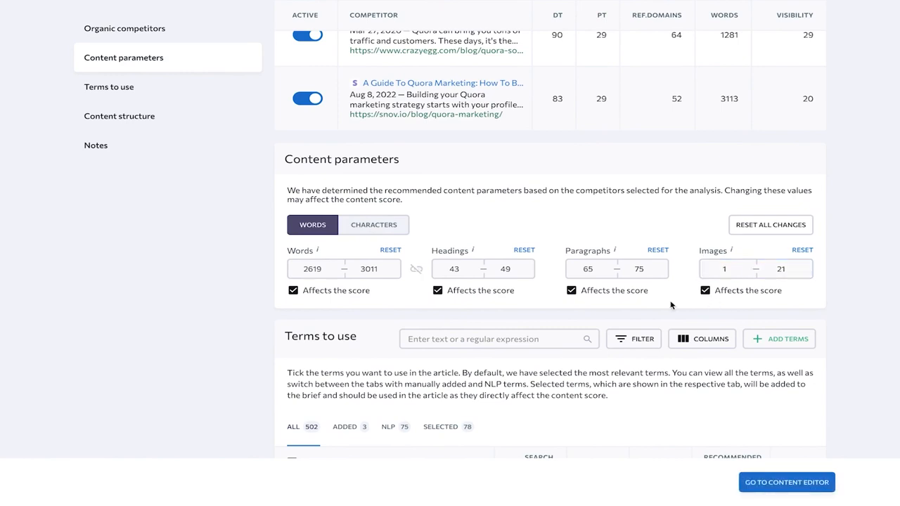
scroll("down", 3)
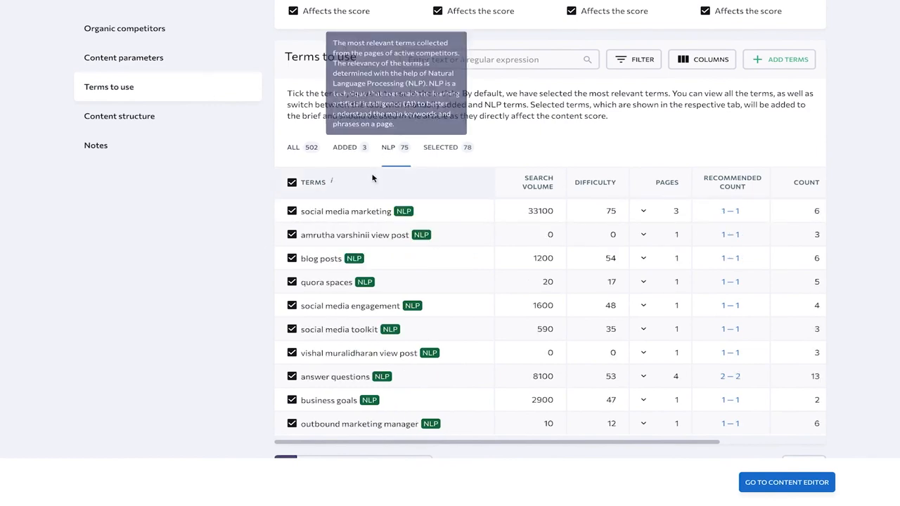
Add the competitor's Adding Questions heading to the outline and go to the Content Editor.
left_click(119, 115)
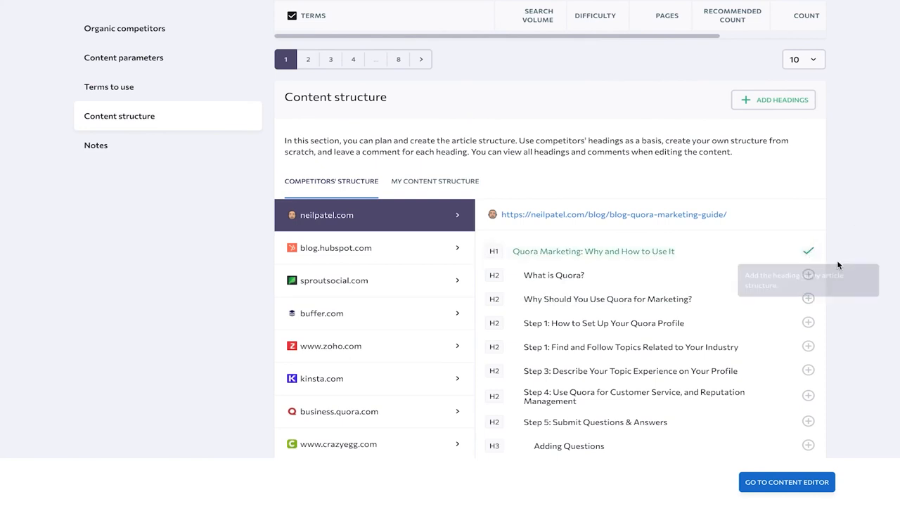
left_click(435, 180)
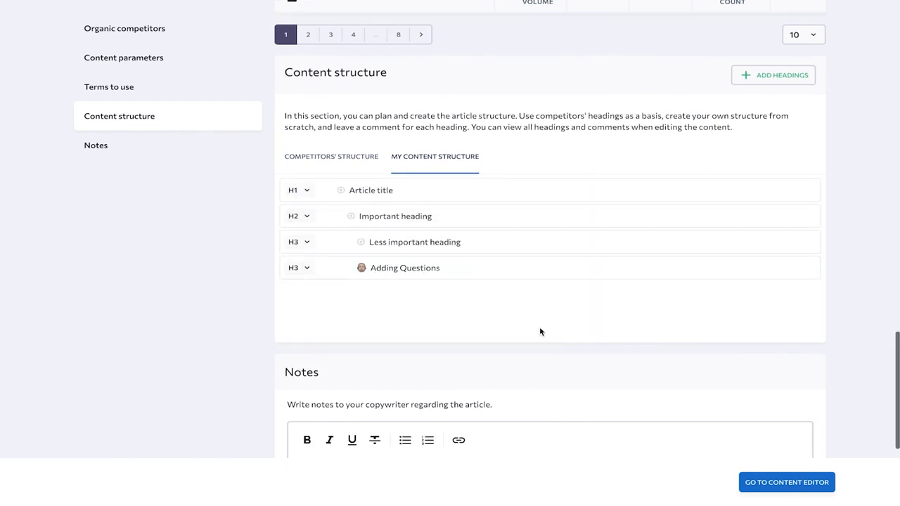
left_click(415, 242)
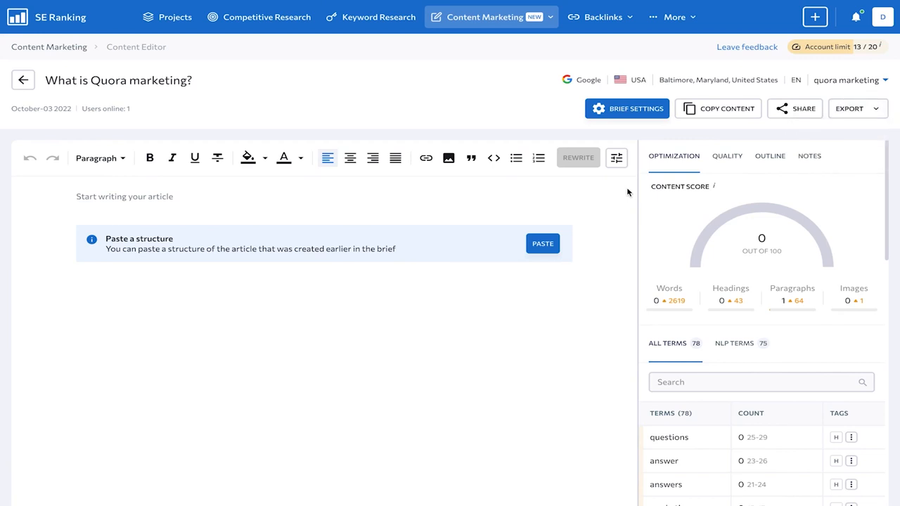
Paste the brief's heading structure, write an introduction and fill in the full Quora marketing guide.
left_click(543, 243)
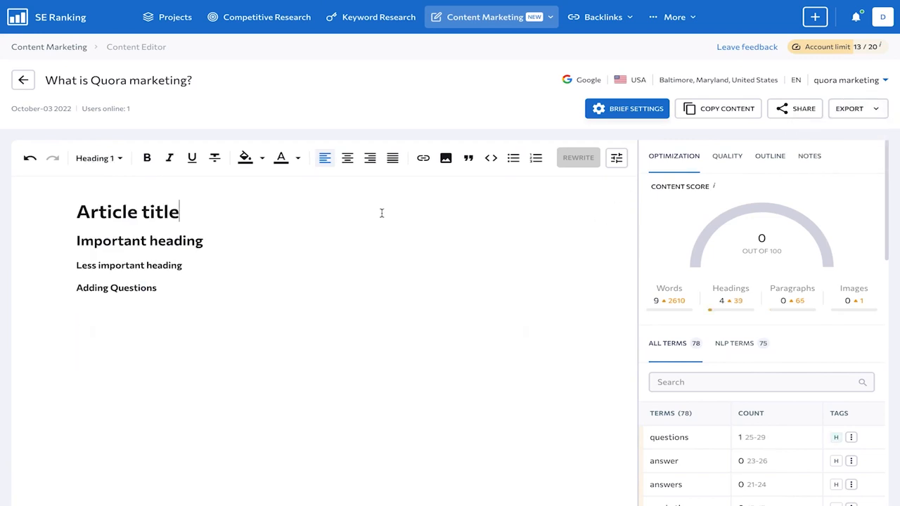
type("A compelling introduction to my new article on Quora mark")
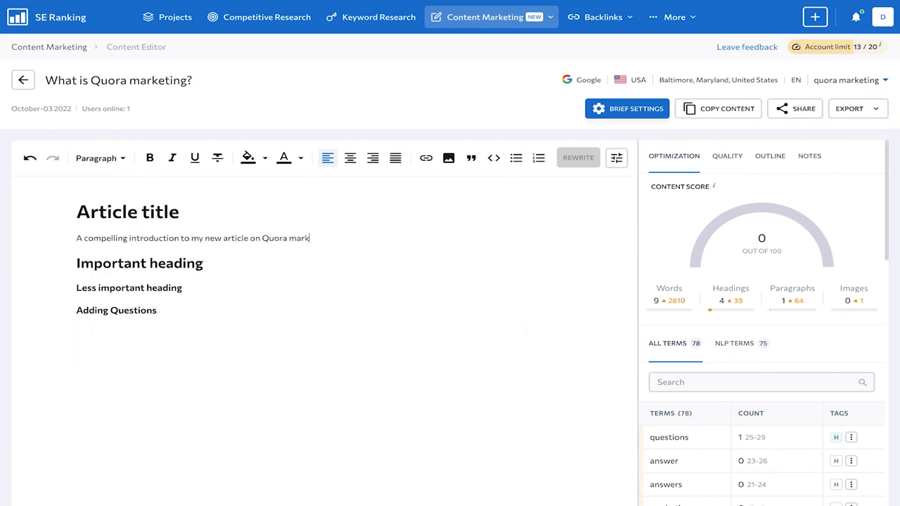
scroll("down", 3)
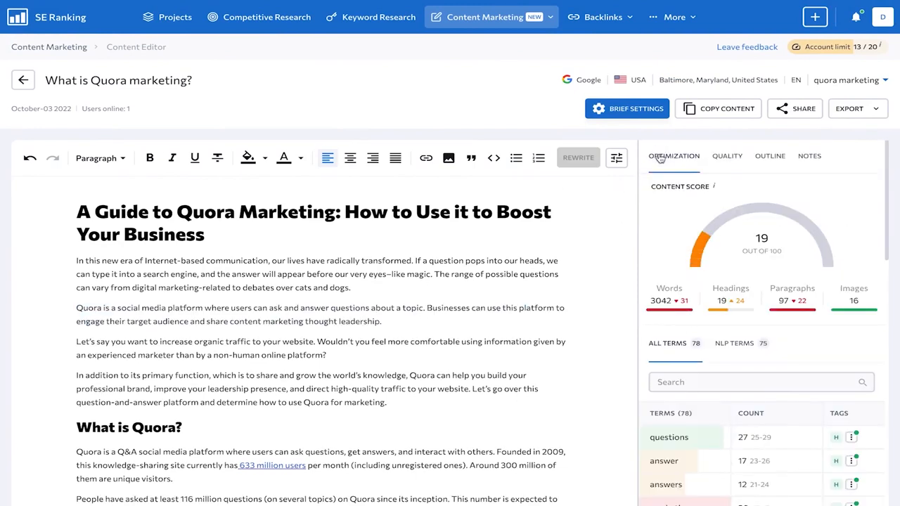
left_click(23, 79)
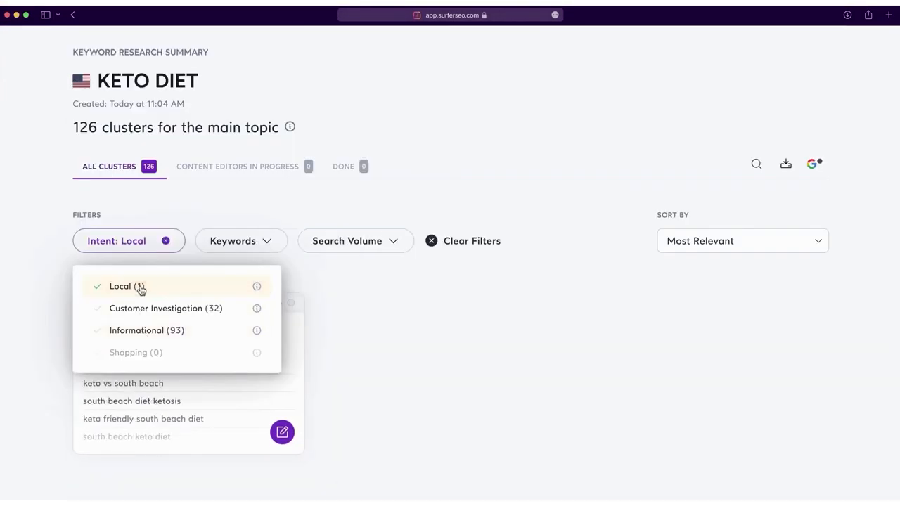
Add Customer Investigation to the intent filter, then view the best crm for startups cluster.
left_click(166, 308)
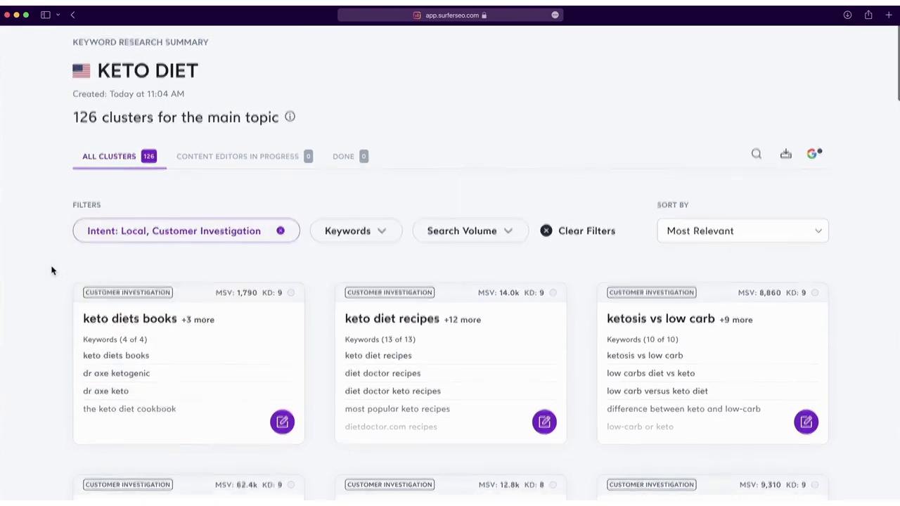
scroll("down", 3)
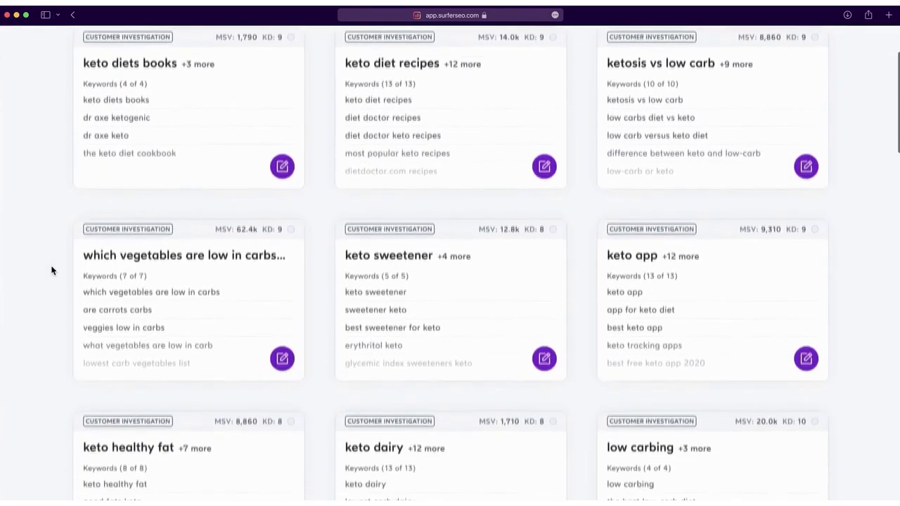
scroll("down", 3)
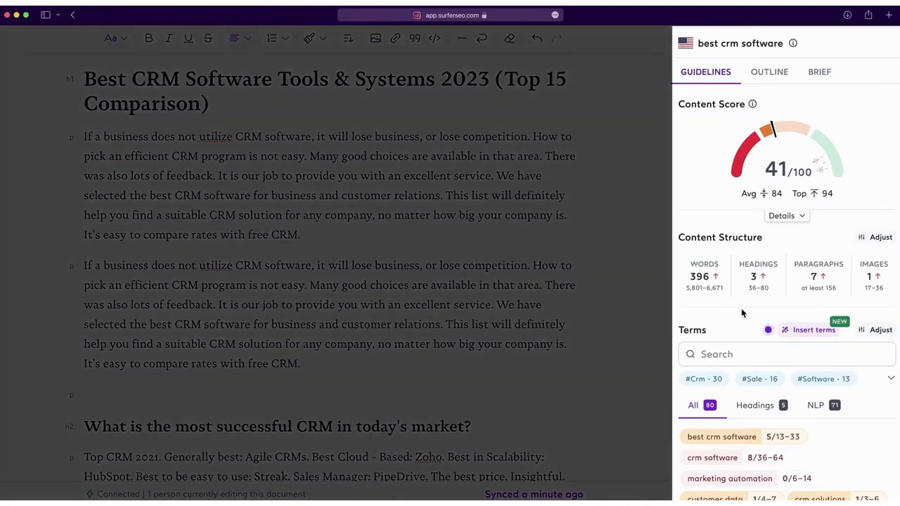
scroll("down", 3)
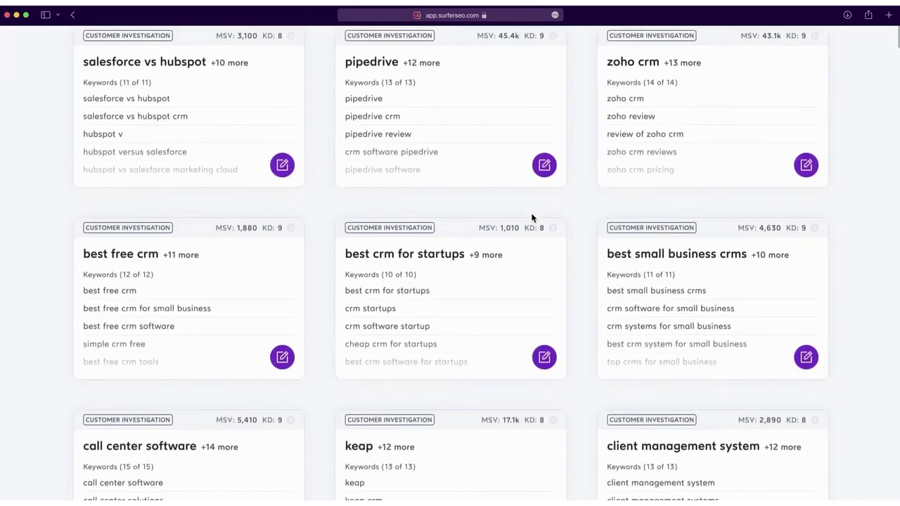
left_click(405, 254)
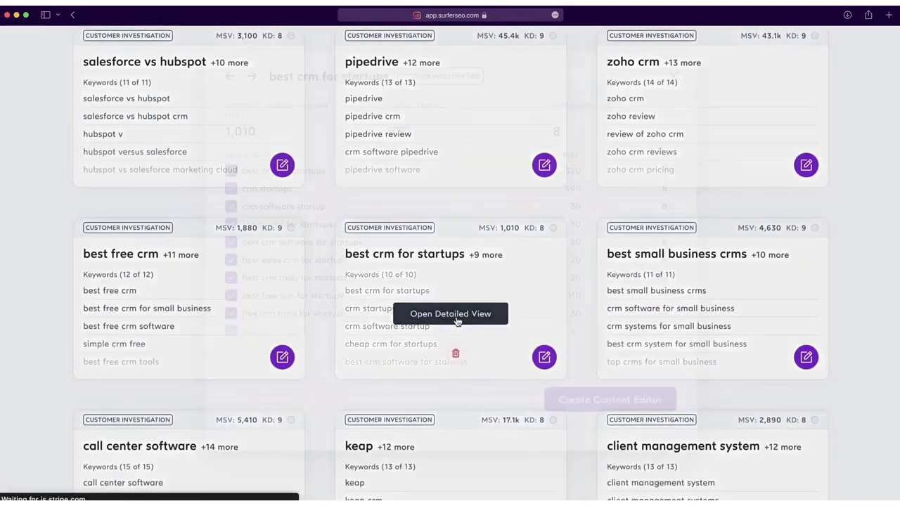
Create a Content Editor for best crm software plus two suggested keywords, United States results.
left_click(450, 313)
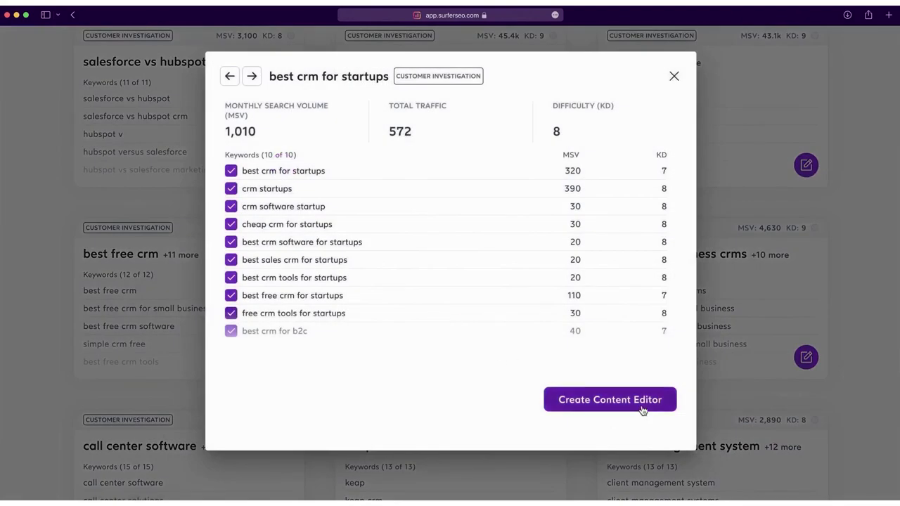
left_click(611, 399)
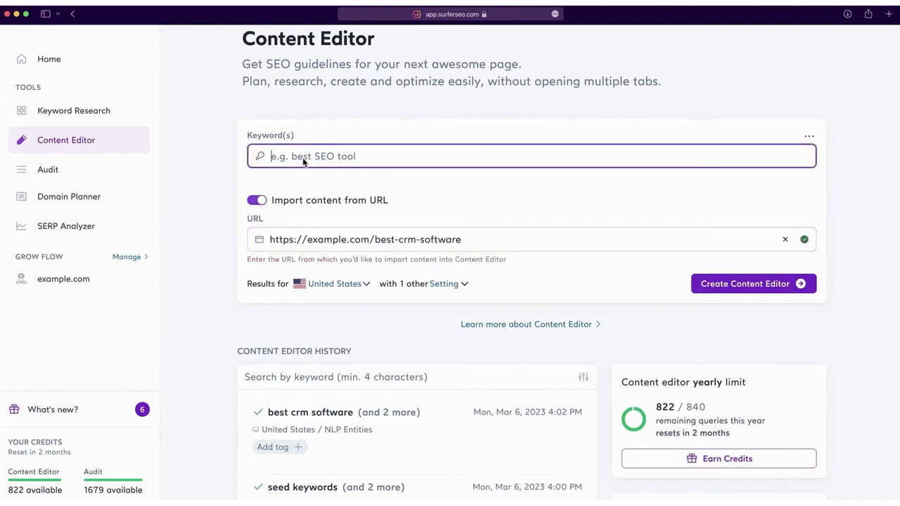
type("best crm software best crm")
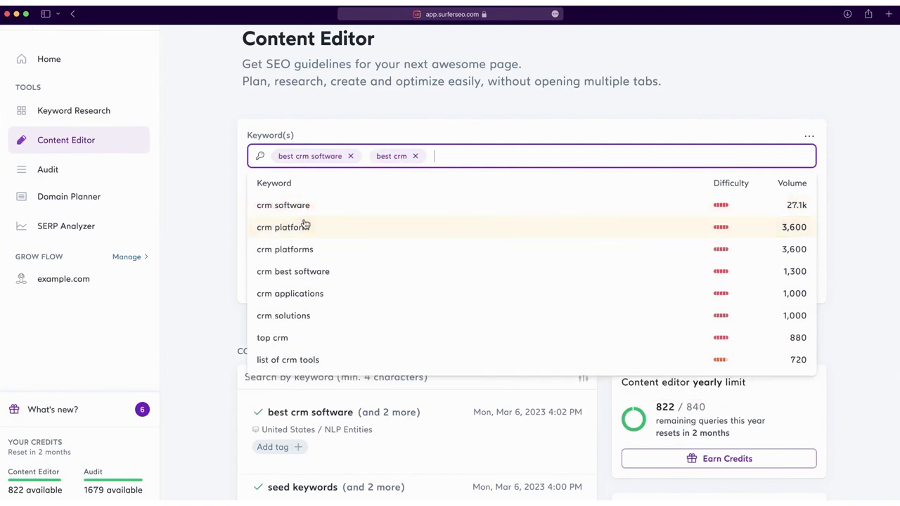
left_click(293, 271)
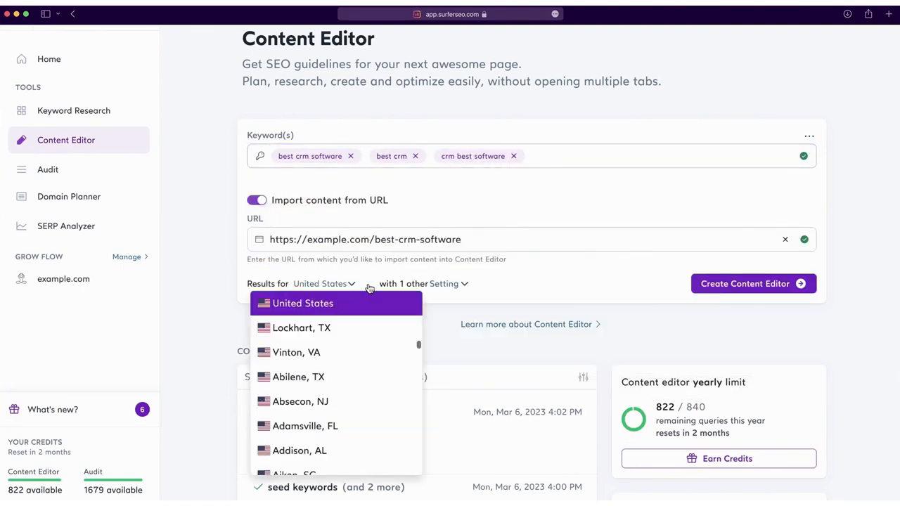
left_click(301, 304)
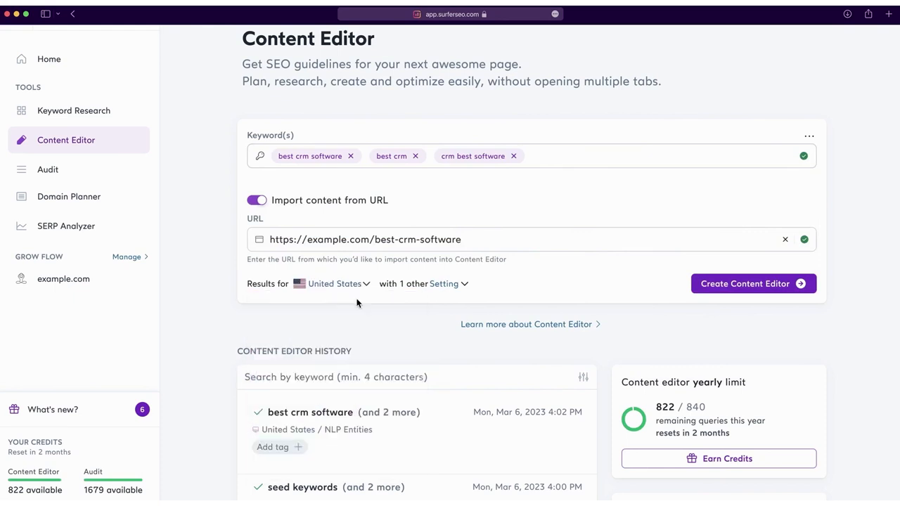
left_click(754, 285)
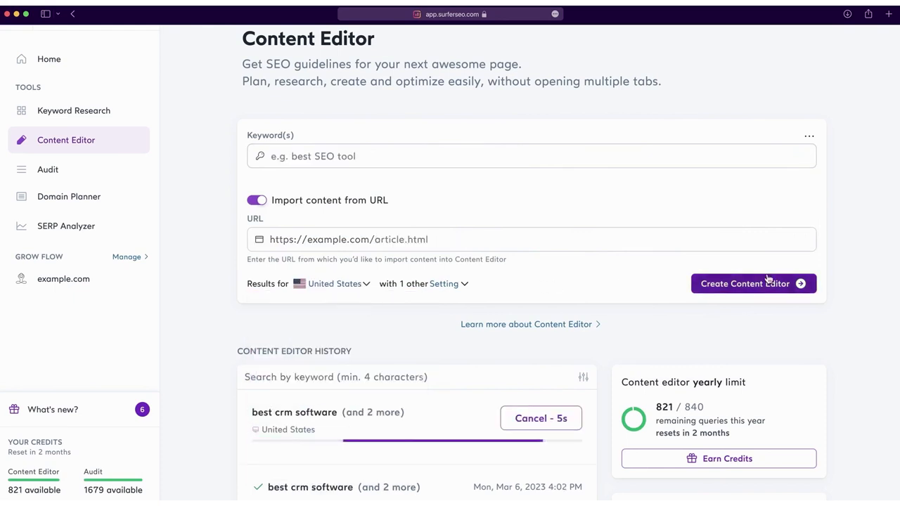
View the suggested outline of the finished best crm software editor.
left_click(754, 284)
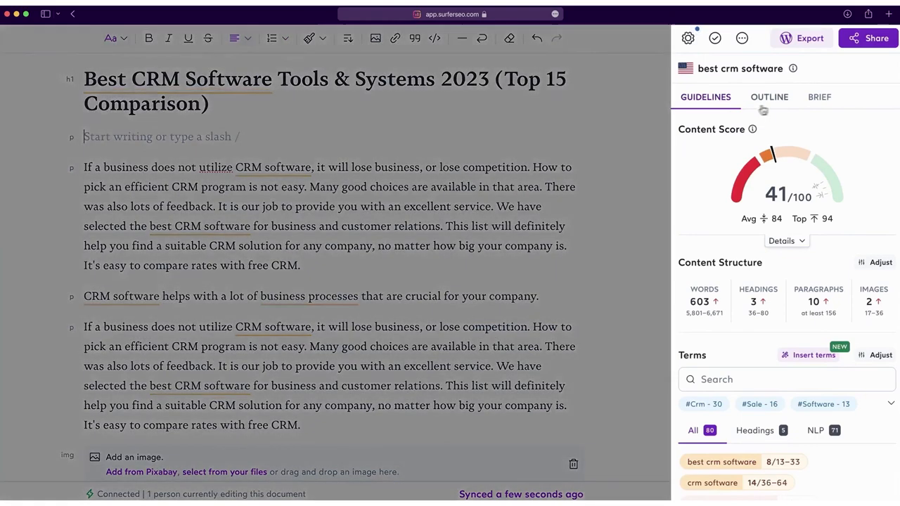
left_click(769, 97)
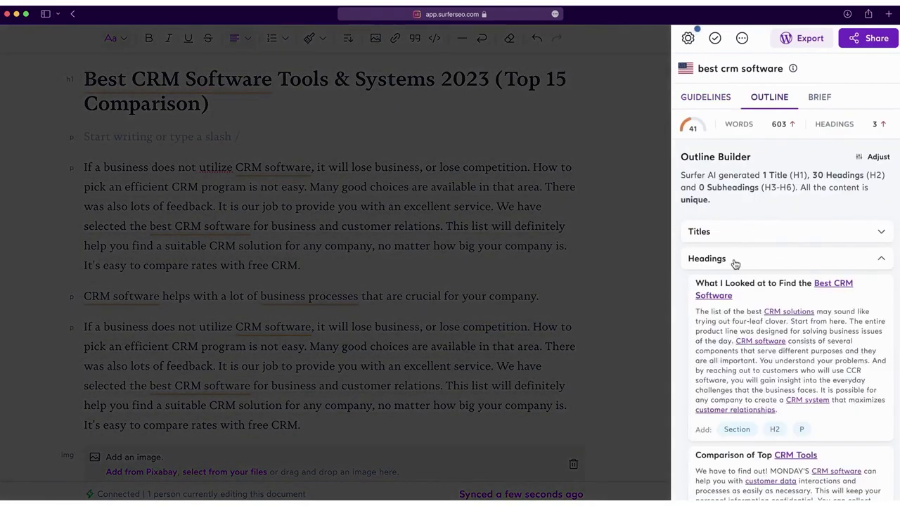
scroll("down", 3)
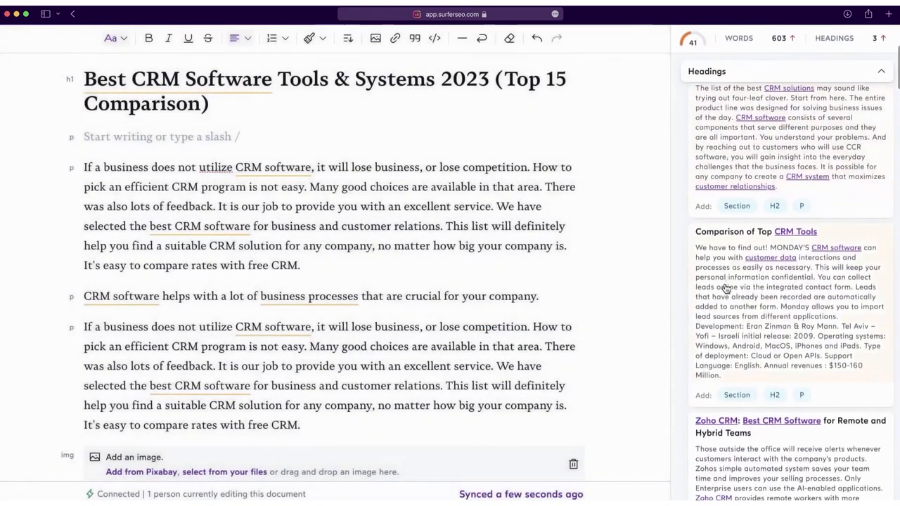
Review the how to use chatgpt for seo article and its content score details.
left_click(737, 395)
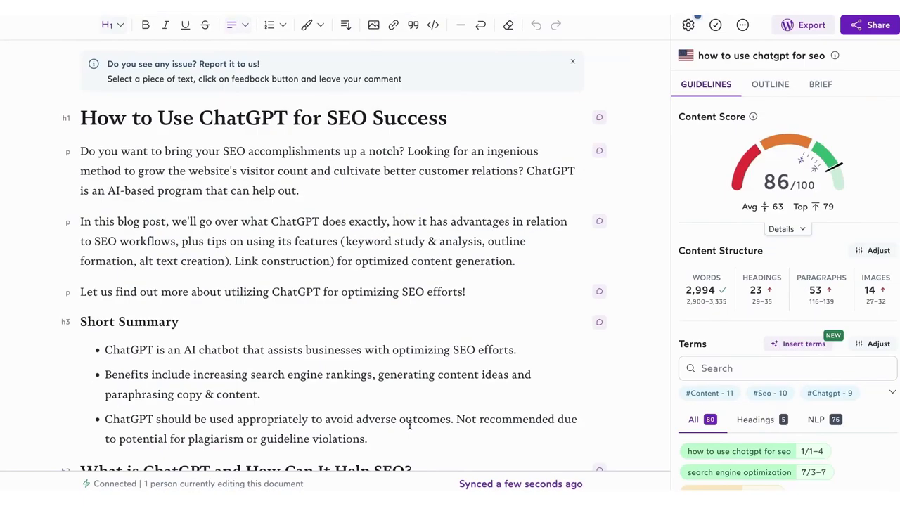
scroll("down", 3)
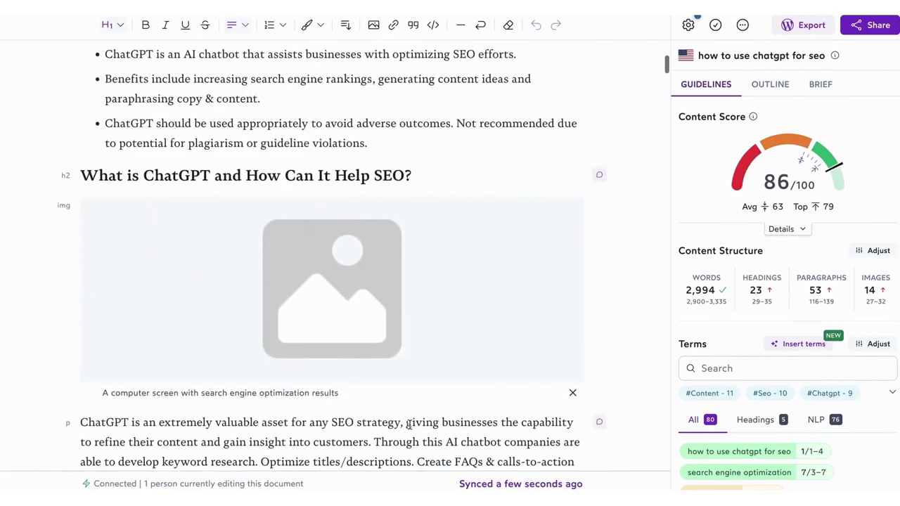
scroll("down", 3)
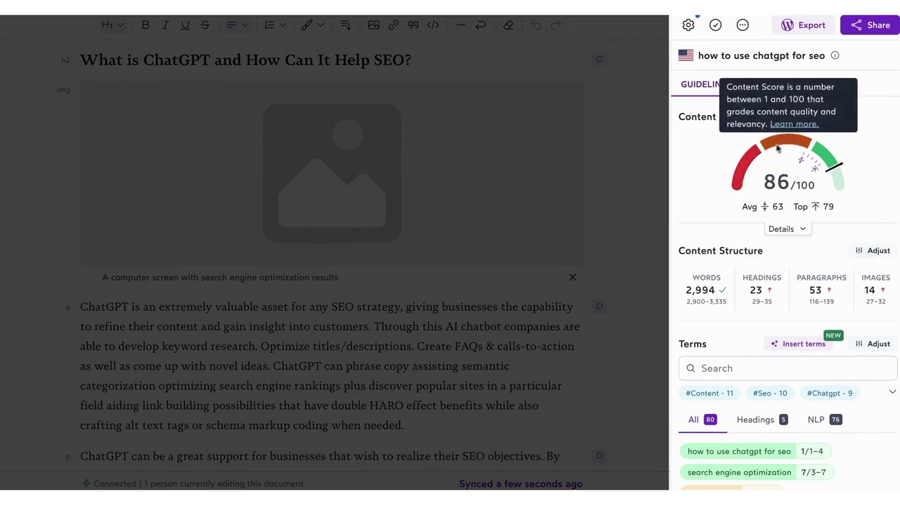
mouse_move(765, 206)
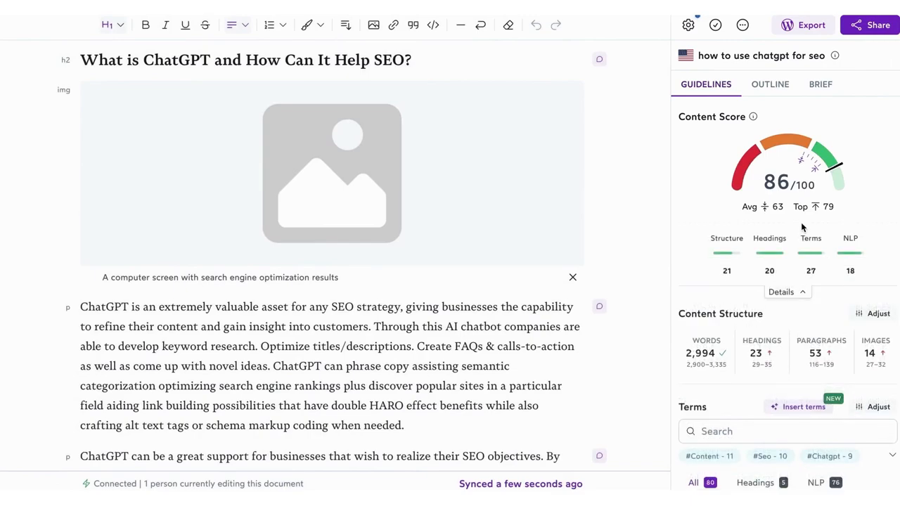
scroll("down", 3)
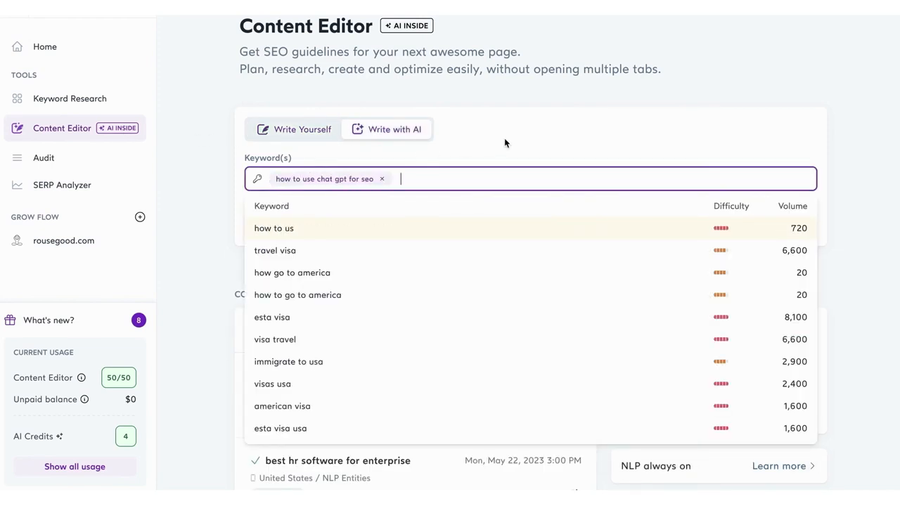
Create the AI-written editor for how to use chat gpt for seo and continue to article setup.
left_click(757, 225)
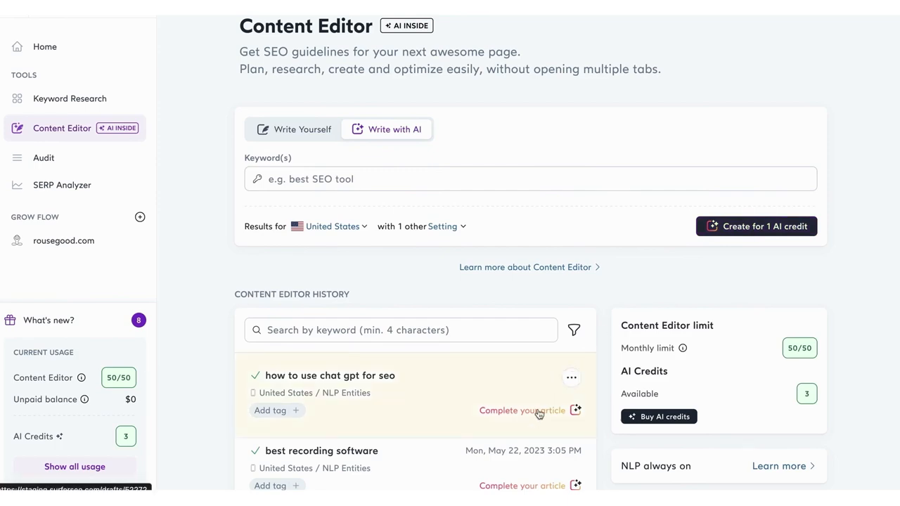
left_click(520, 411)
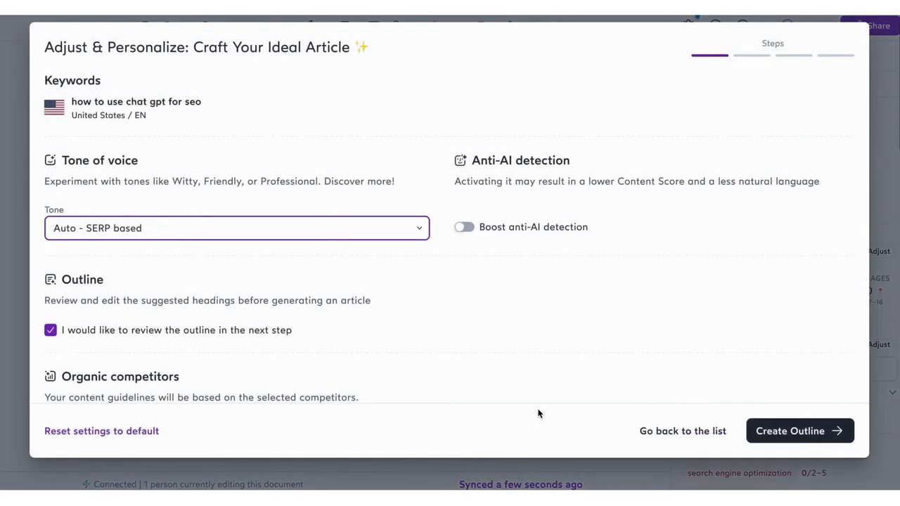
Keep the Auto SERP-based tone and choose to review the outline before writing.
left_click(236, 228)
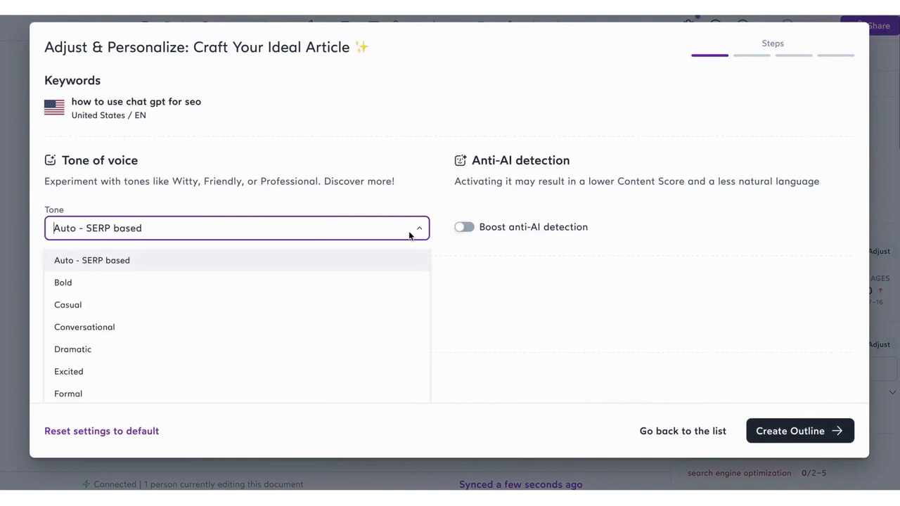
scroll("down", 3)
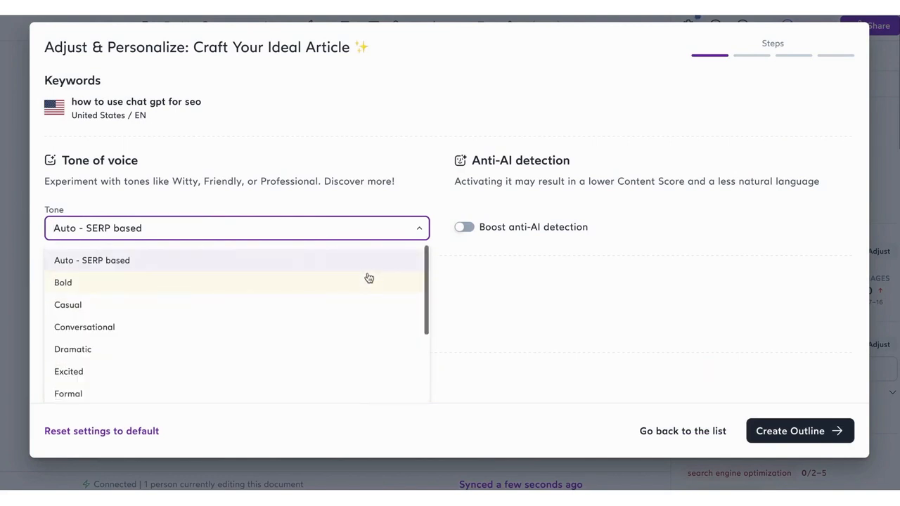
left_click(464, 226)
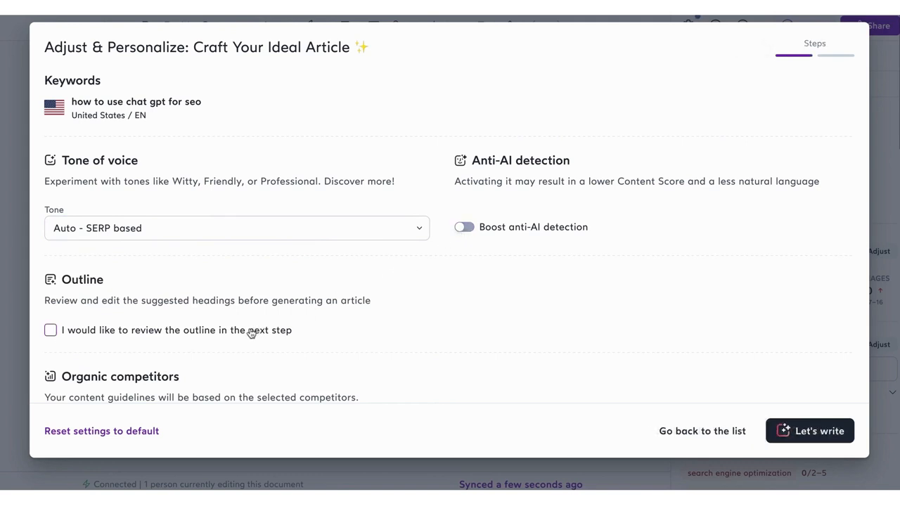
left_click(51, 331)
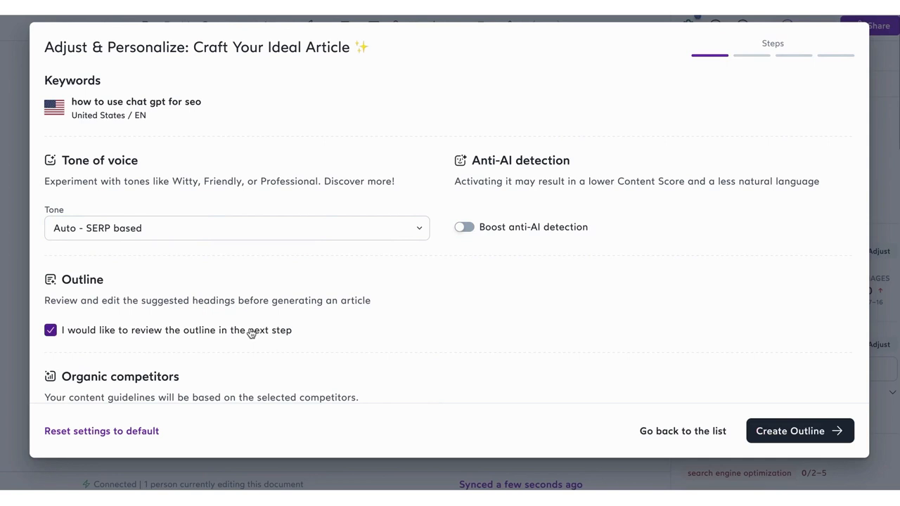
Review the competitor list and create the outline from the selected competitors.
scroll("down", 3)
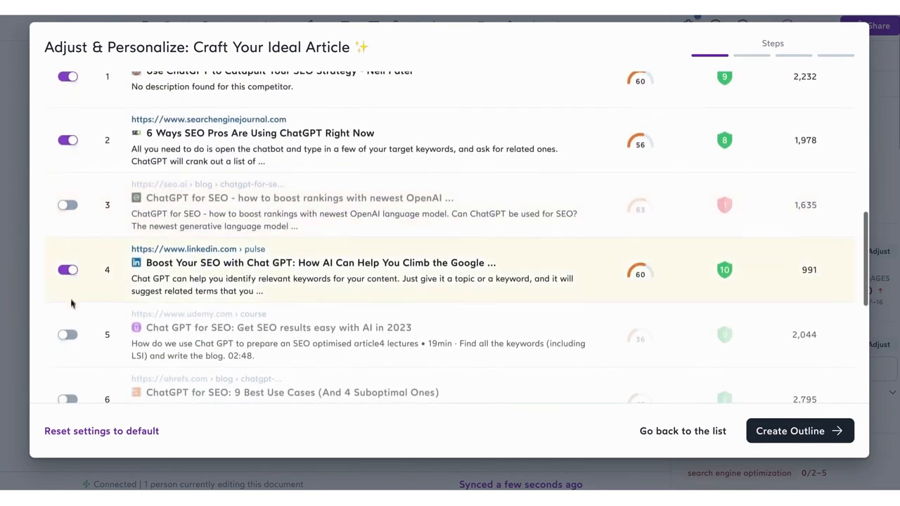
scroll("down", 3)
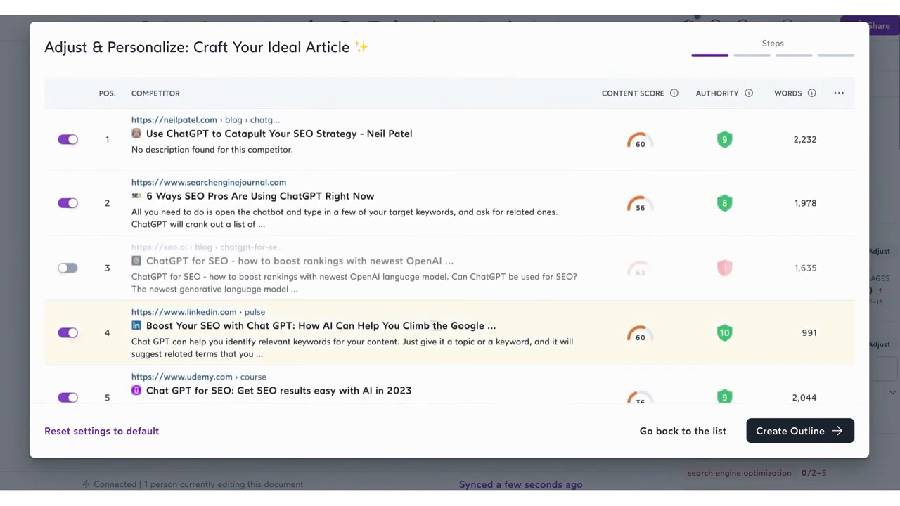
mouse_move(799, 431)
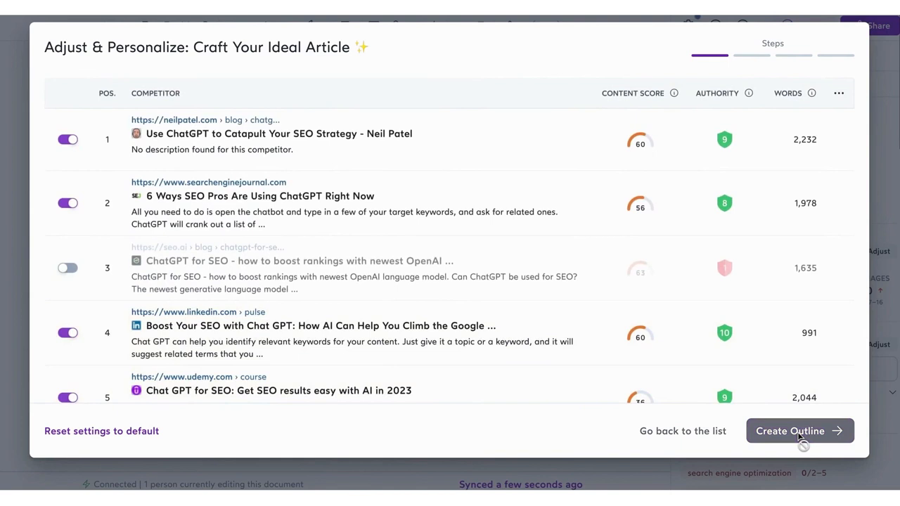
left_click(800, 430)
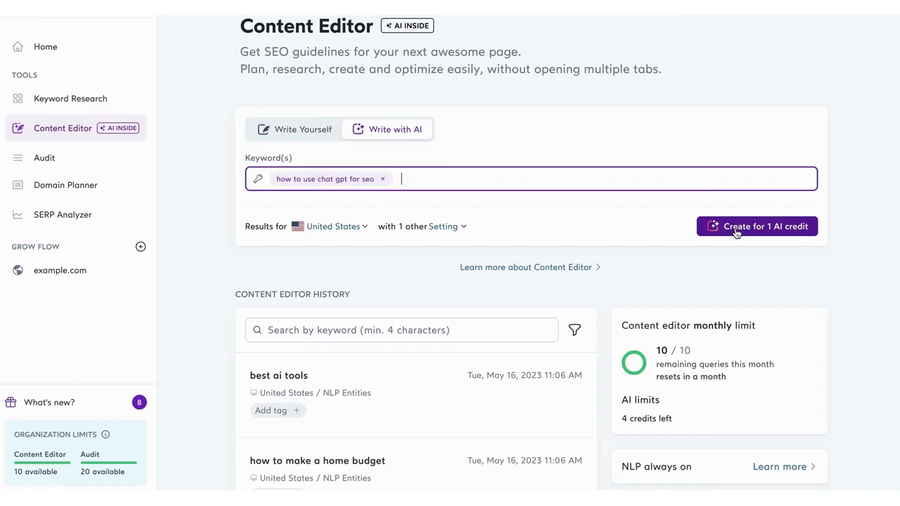
Generate the AI article on how to use chat gpt for seo for 1 AI credit and review the 74-scoring draft.
left_click(756, 226)
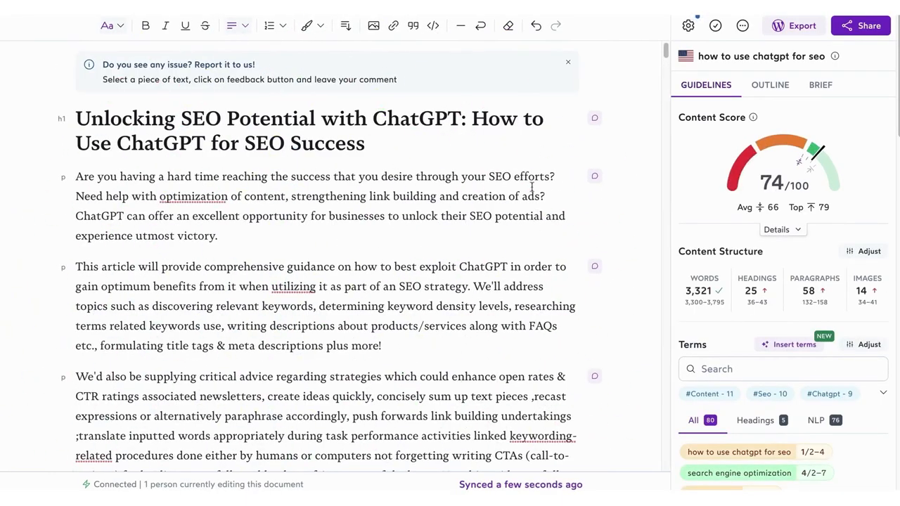
scroll("down", 3)
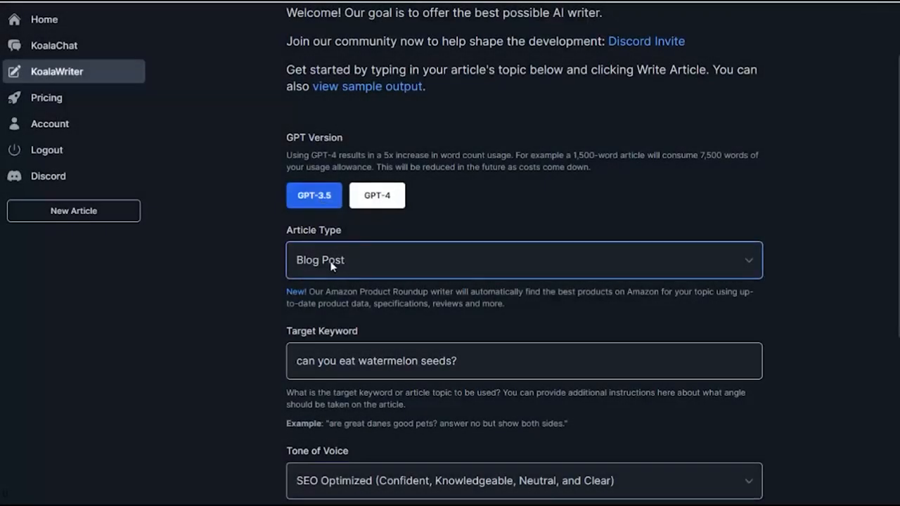
Enable Use Real-Time Search Results, leave the Outline Editor off, and show the advanced options.
scroll("down", 3)
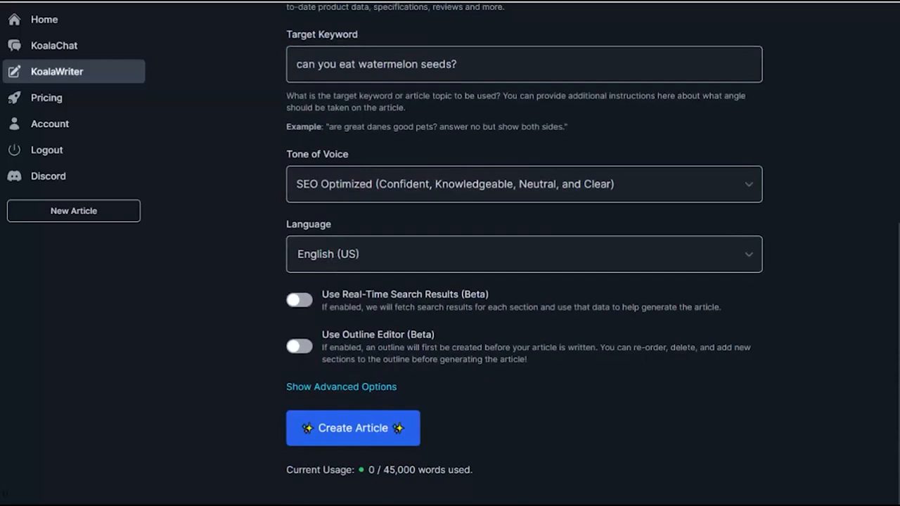
left_click(298, 300)
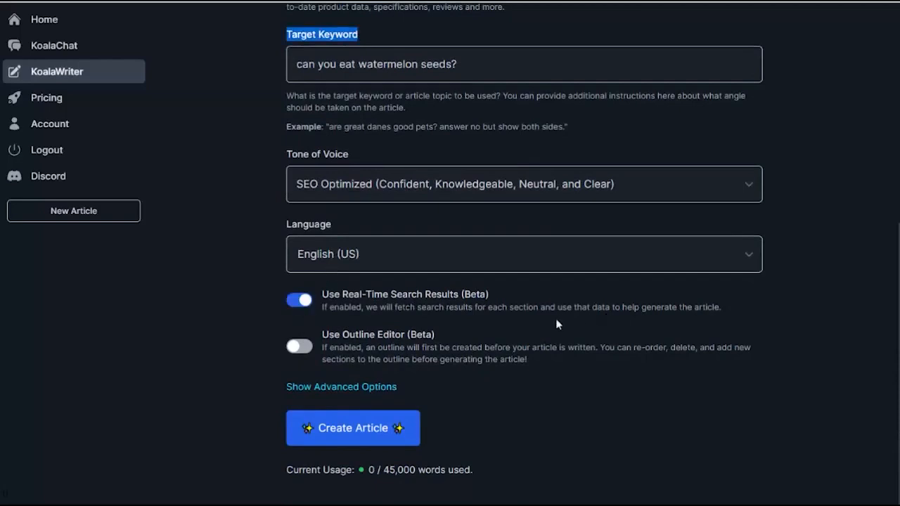
left_click(298, 346)
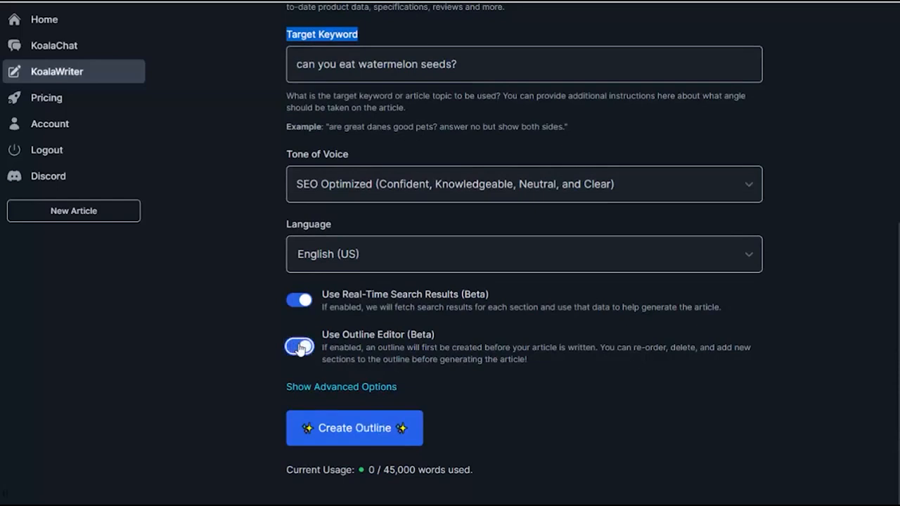
left_click(299, 346)
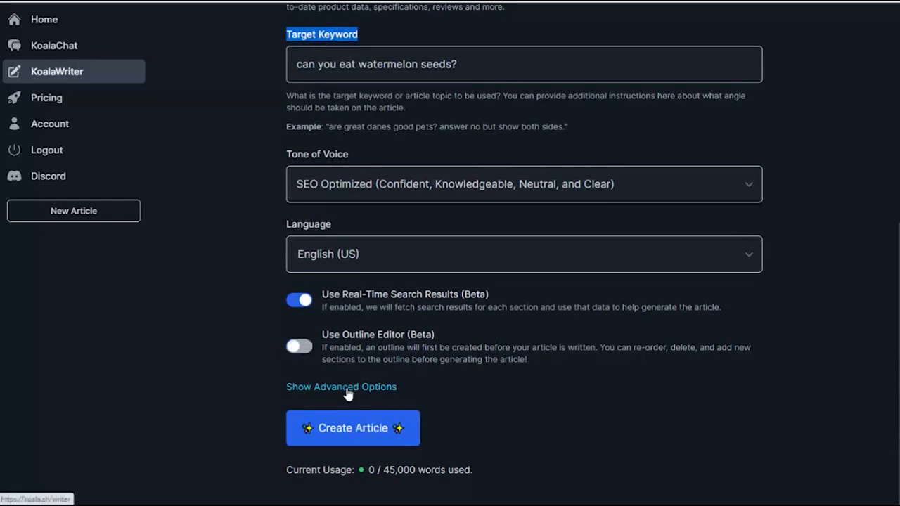
left_click(340, 386)
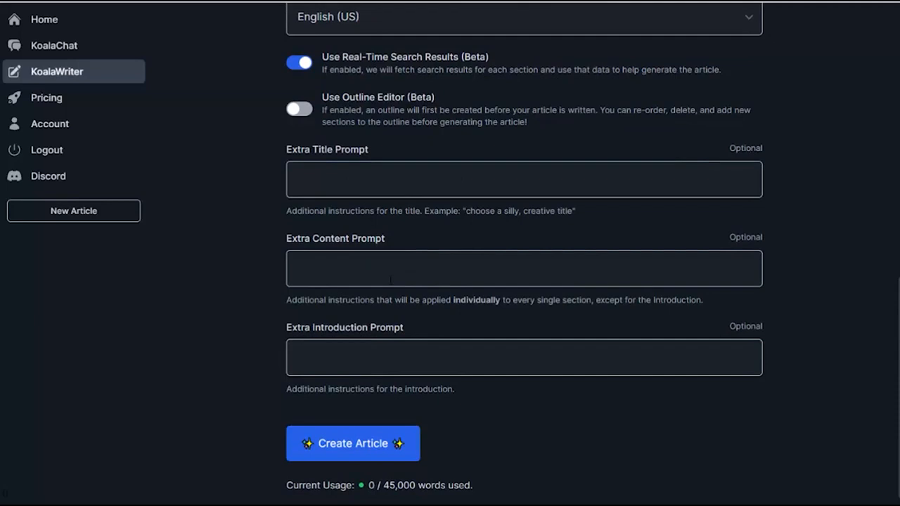
mouse_move(368, 295)
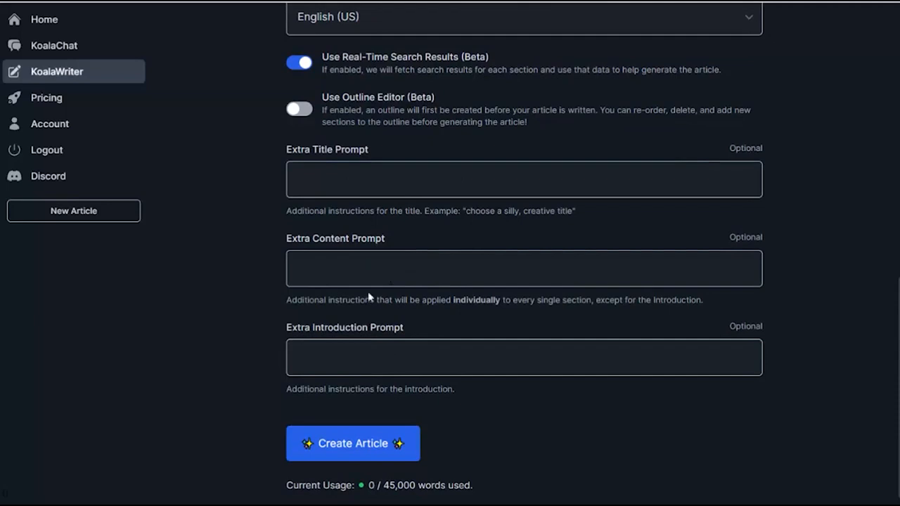
Set the target keyword to 'best trees to plant in backyards' and keep the SEO Optimized tone of voice.
scroll("up", 3)
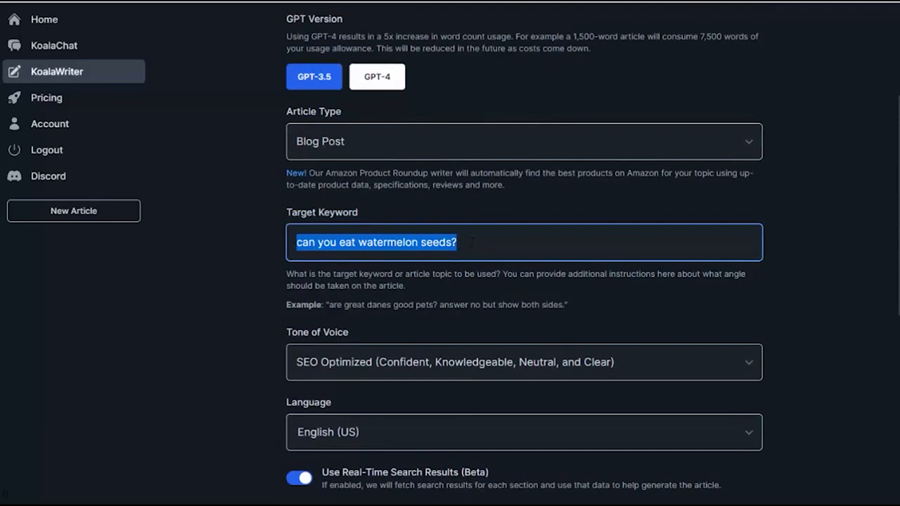
type("best trees to plant in back")
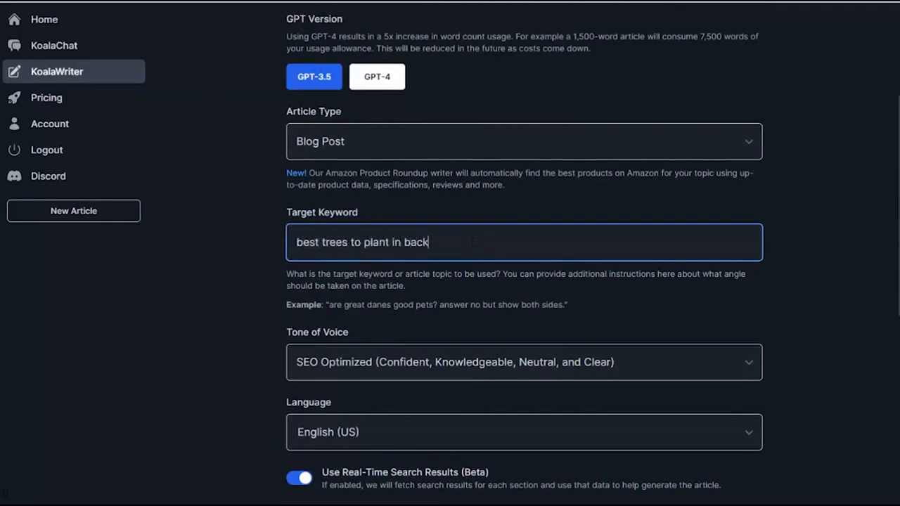
left_click(523, 243)
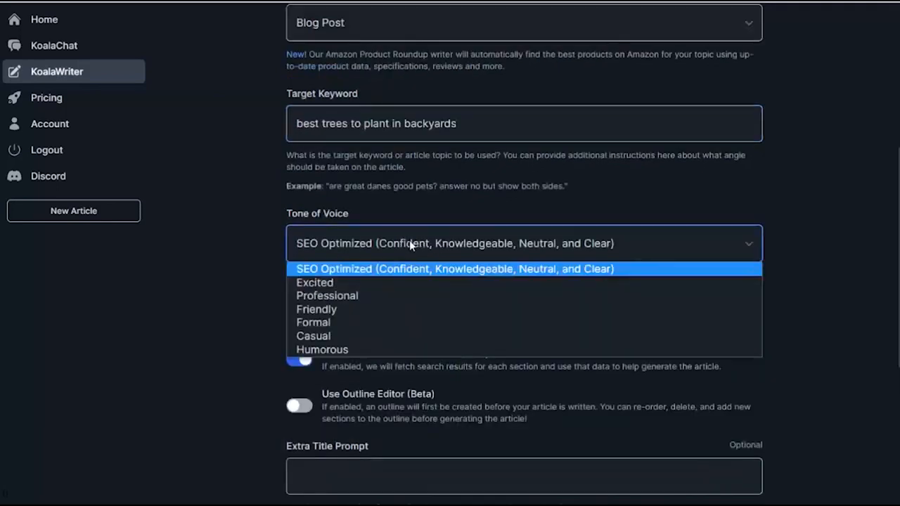
left_click(452, 268)
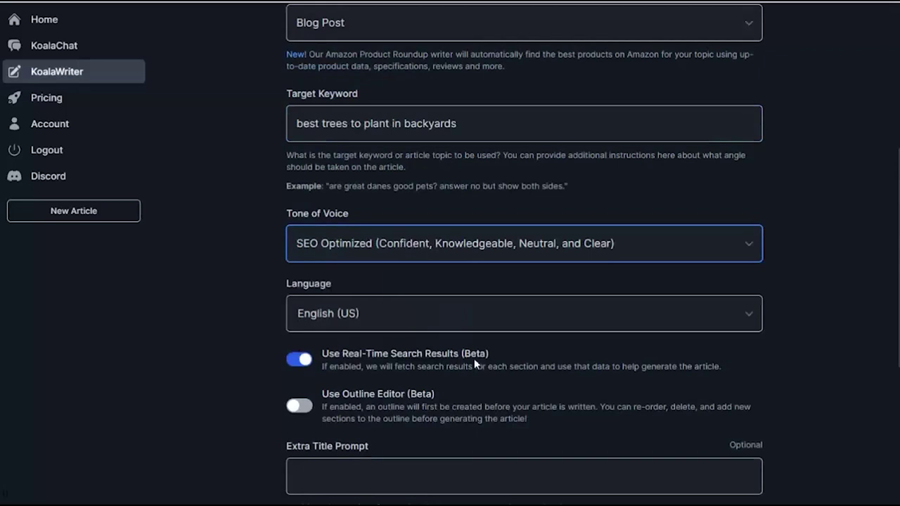
scroll("down", 3)
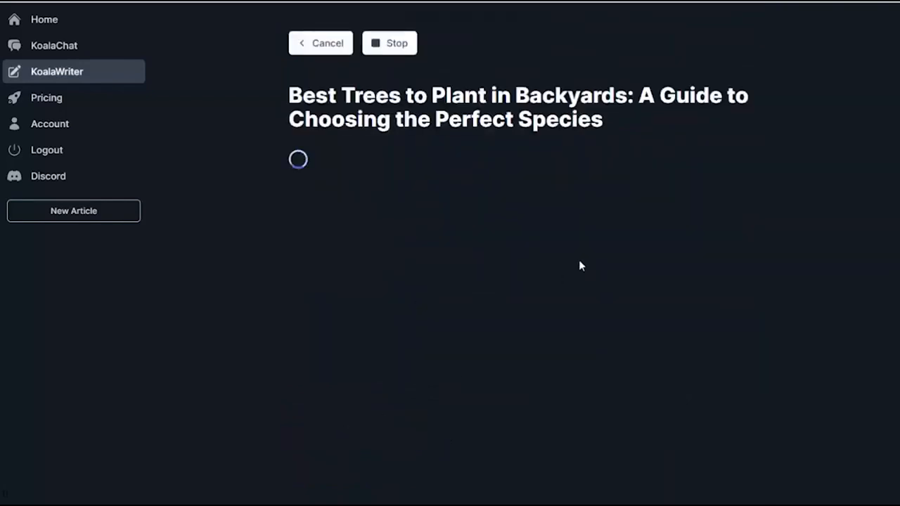
mouse_move(584, 241)
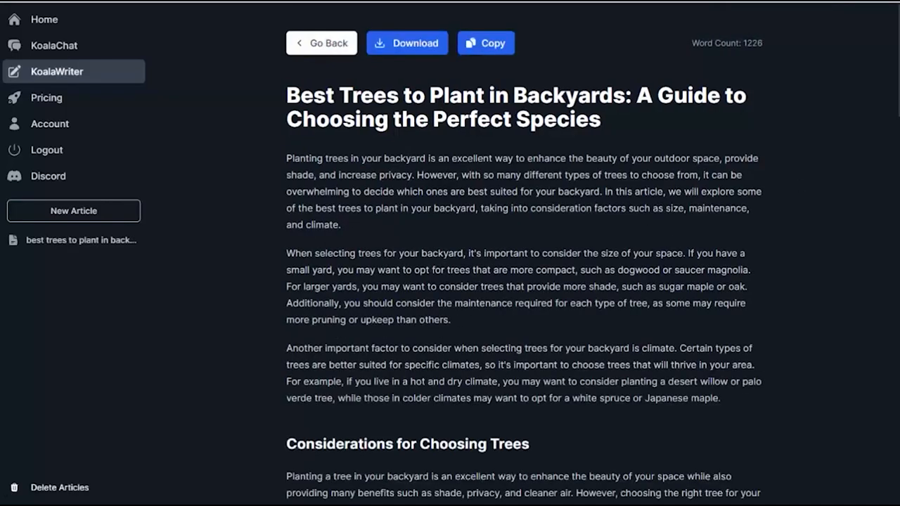
mouse_move(287, 162)
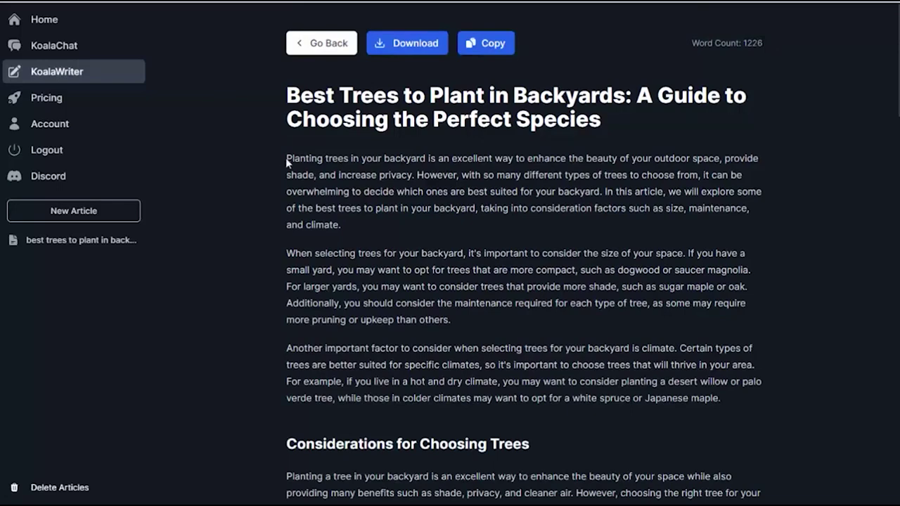
Scroll through the generated 1,226-word backyard-trees article and its top-10 trees table.
scroll("down", 3)
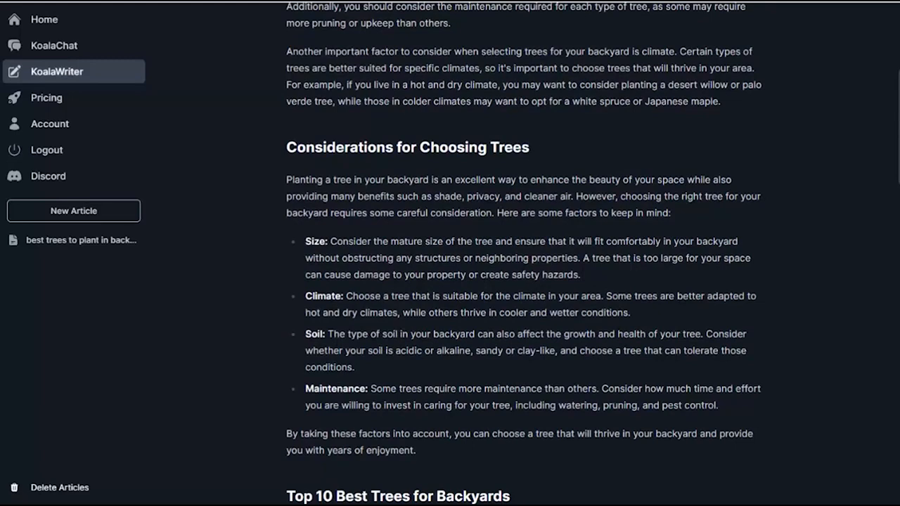
scroll("down", 3)
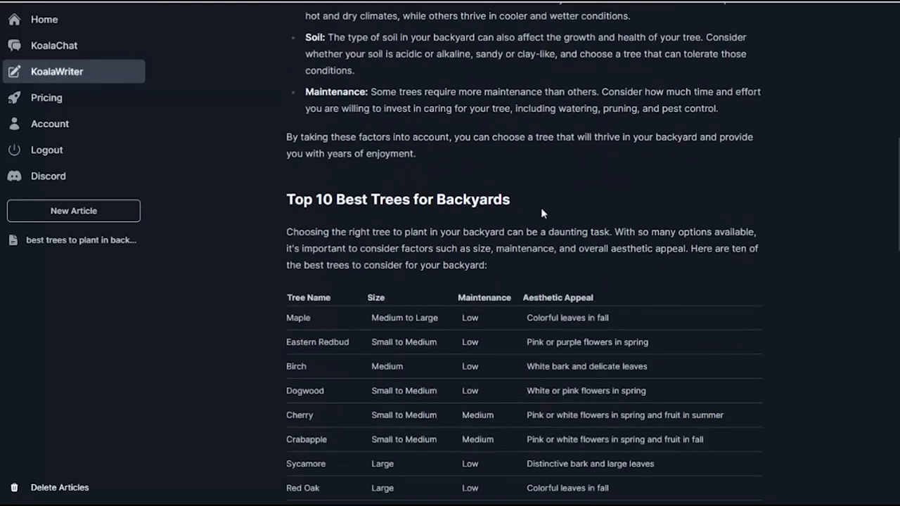
scroll("down", 3)
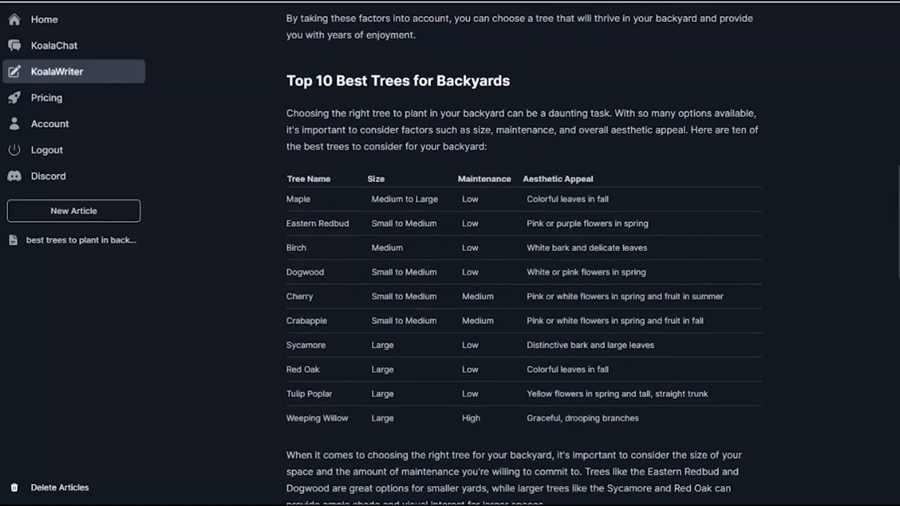
mouse_move(355, 269)
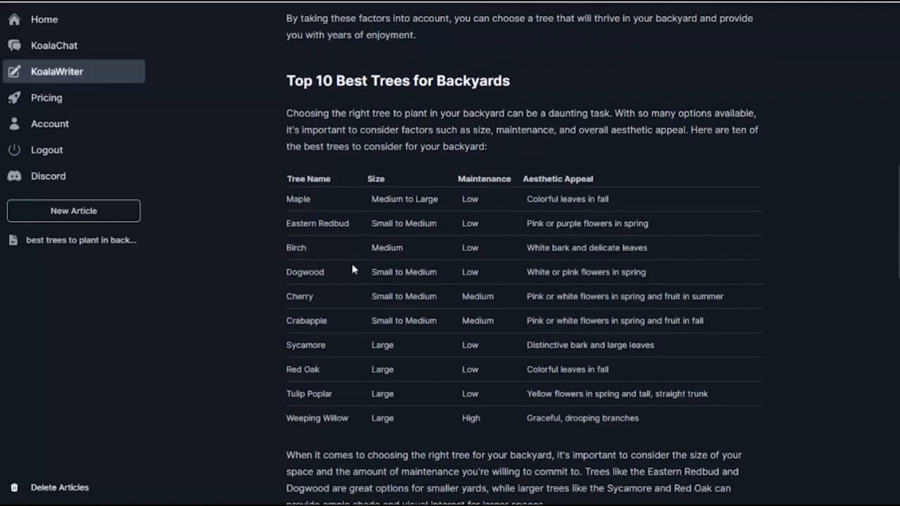
scroll("down", 3)
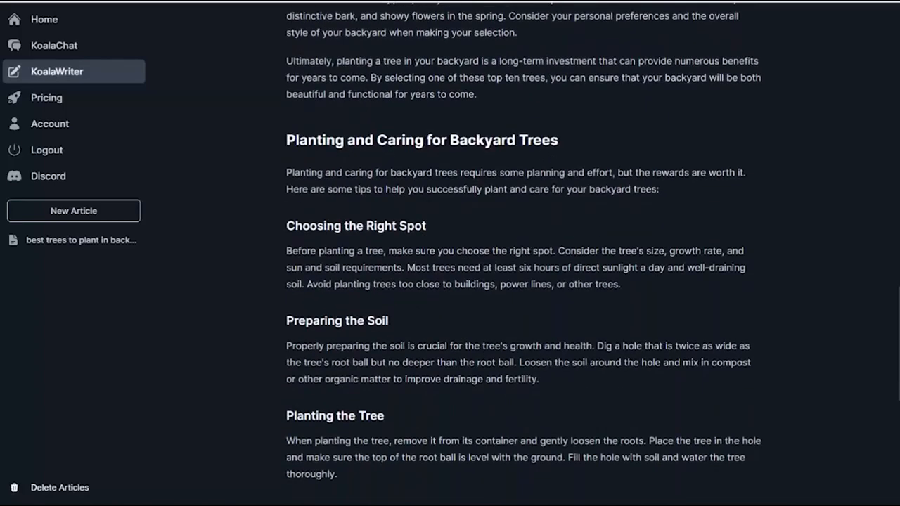
scroll("down", 3)
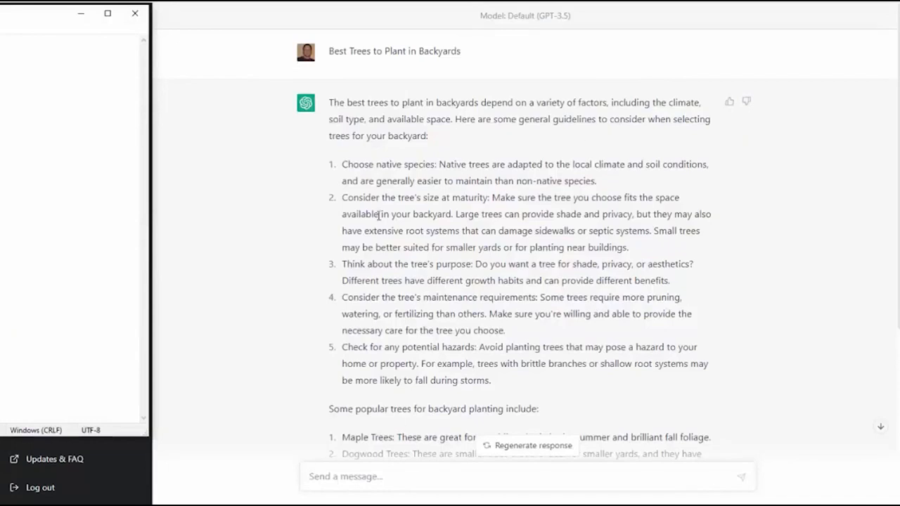
mouse_move(555, 209)
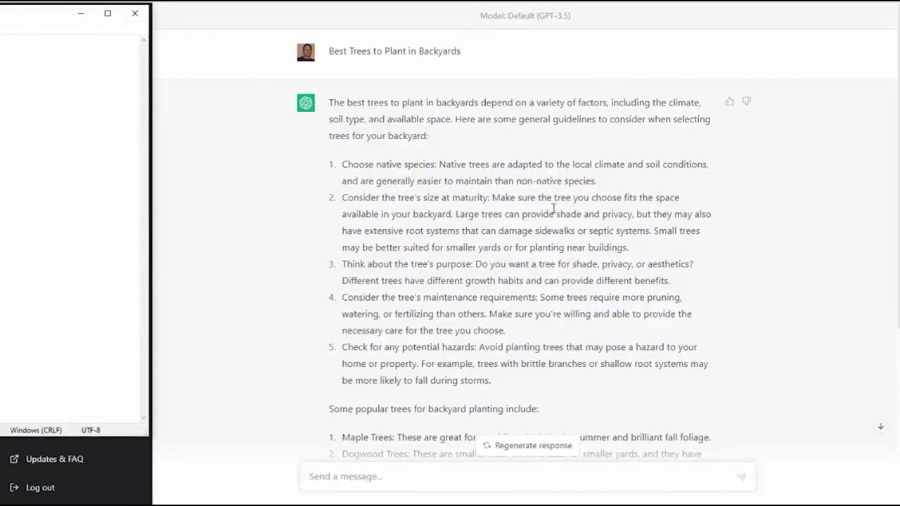
mouse_move(393, 291)
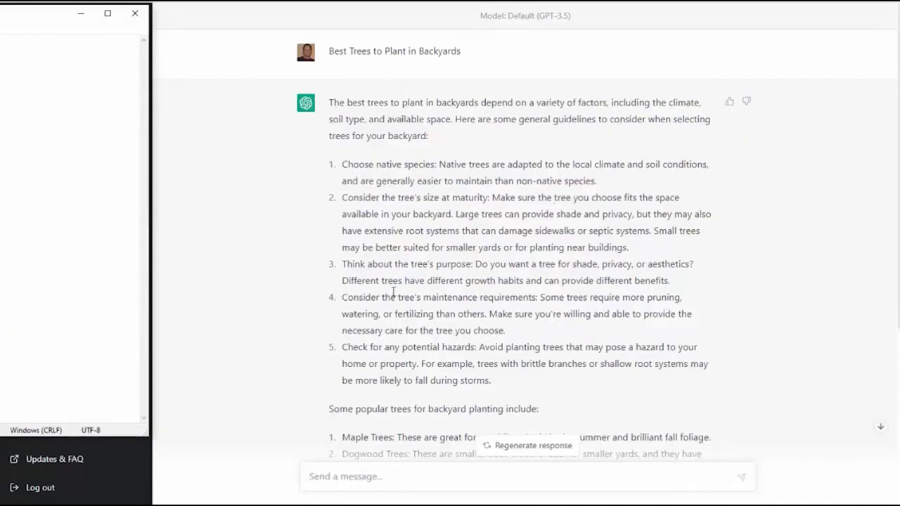
mouse_move(490, 310)
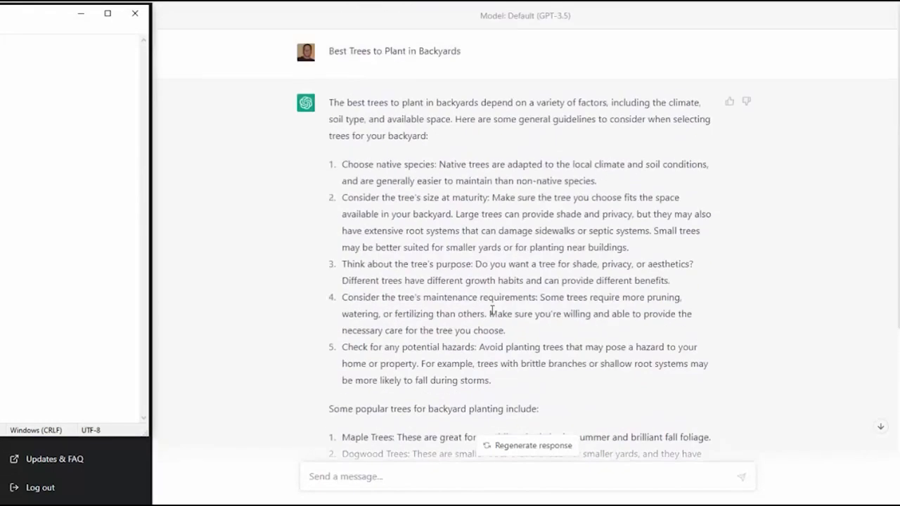
scroll("down", 3)
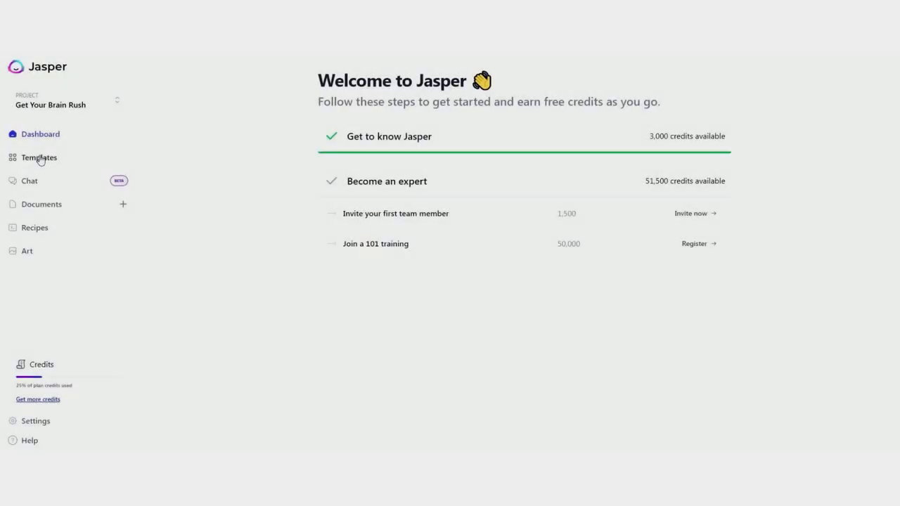
Browse Jasper's Templates library, including Documents, Content Summarizer and AIDA Framework.
left_click(39, 158)
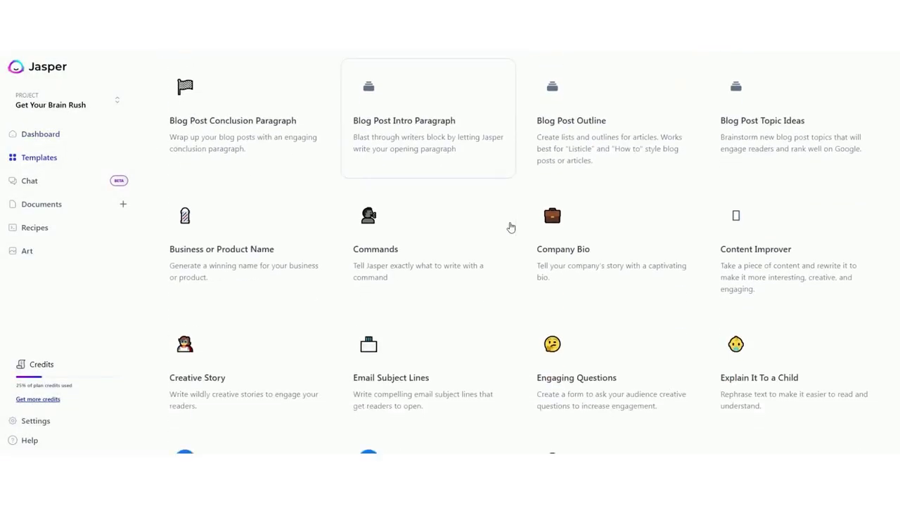
scroll("down", 3)
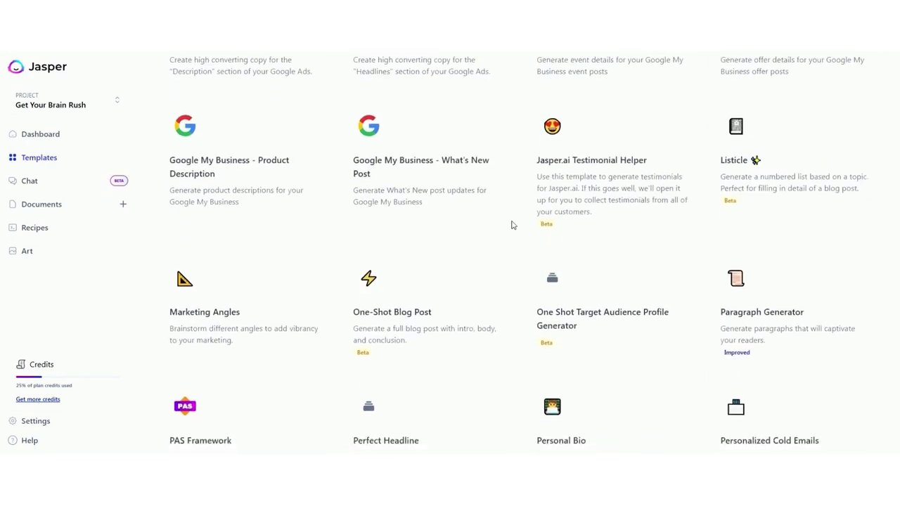
scroll("down", 3)
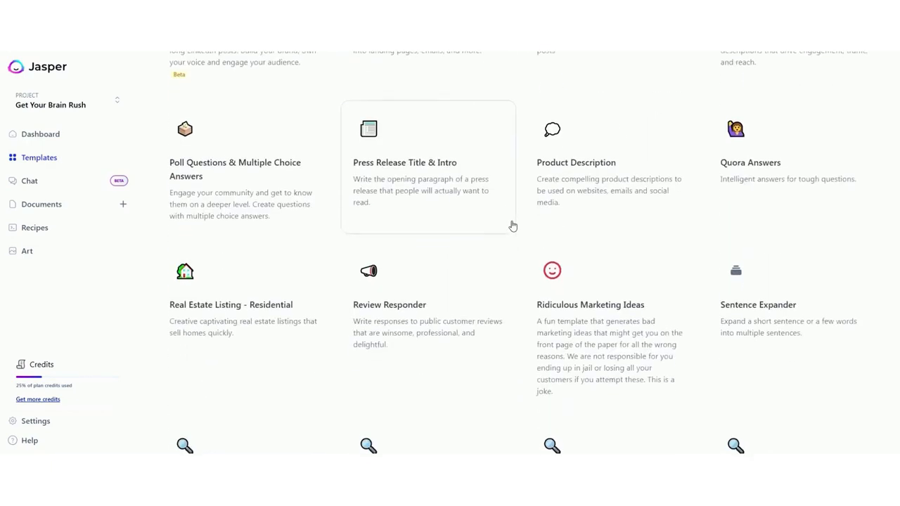
scroll("down", 3)
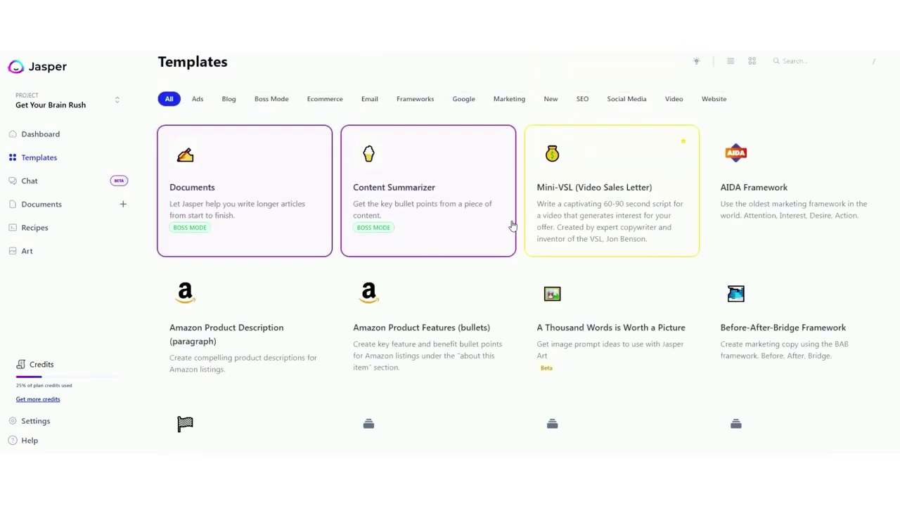
Filter templates by Ads, Blog, Frameworks, Google and SEO, then choose the Paragraph Generator template.
left_click(197, 104)
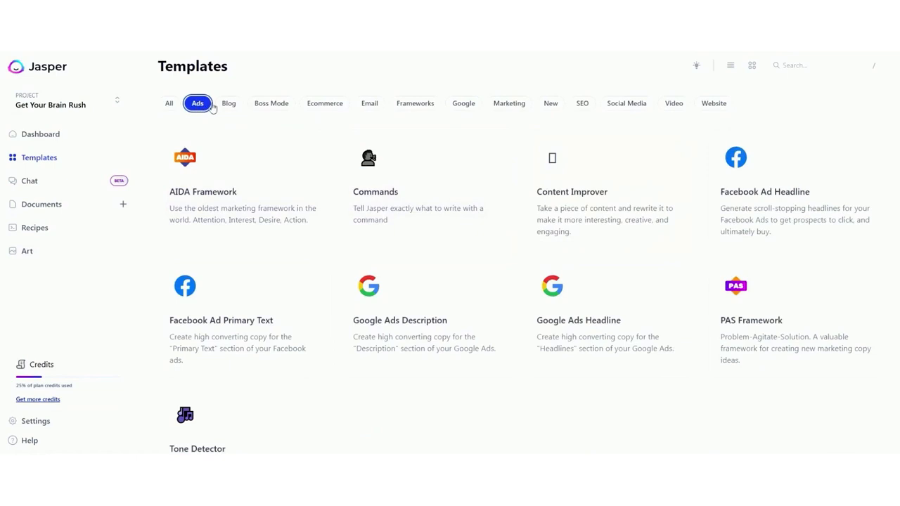
left_click(228, 104)
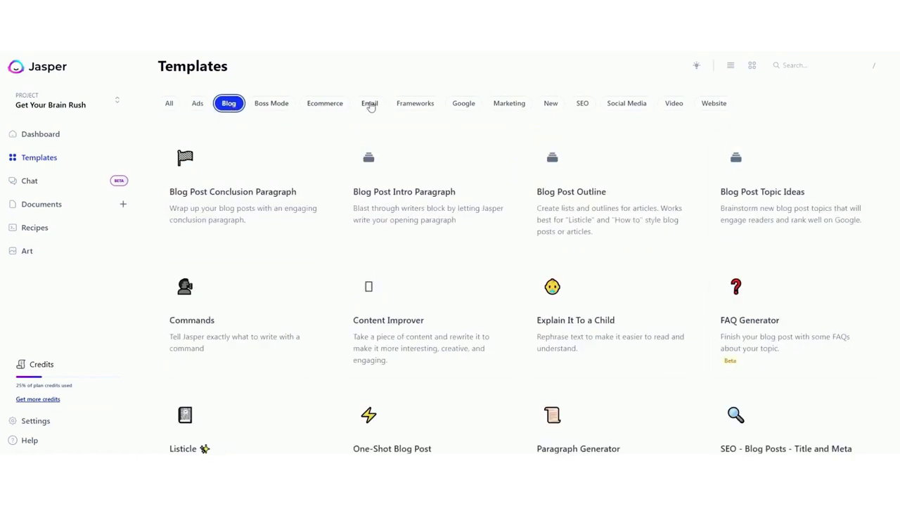
left_click(415, 104)
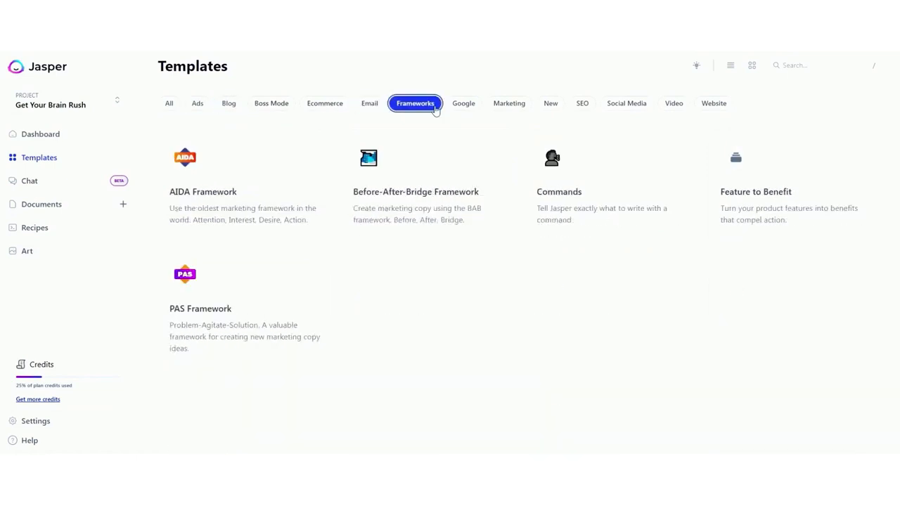
left_click(464, 104)
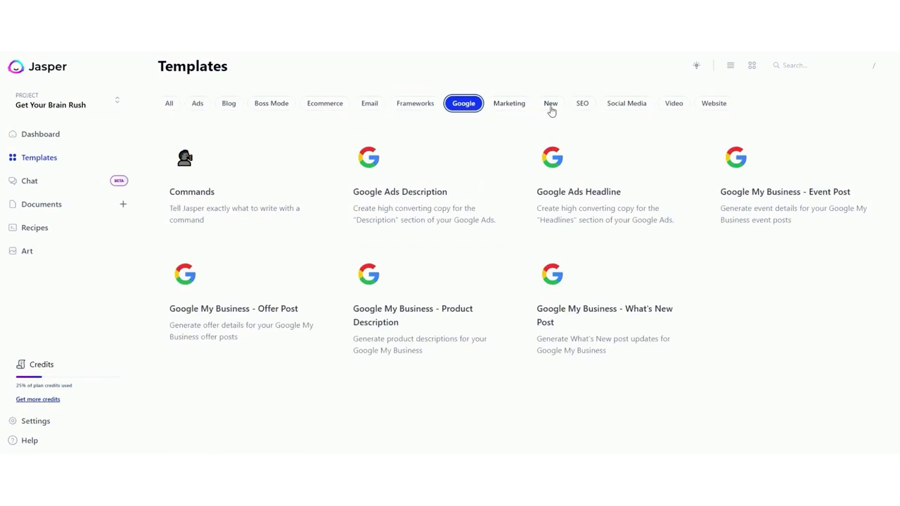
left_click(582, 104)
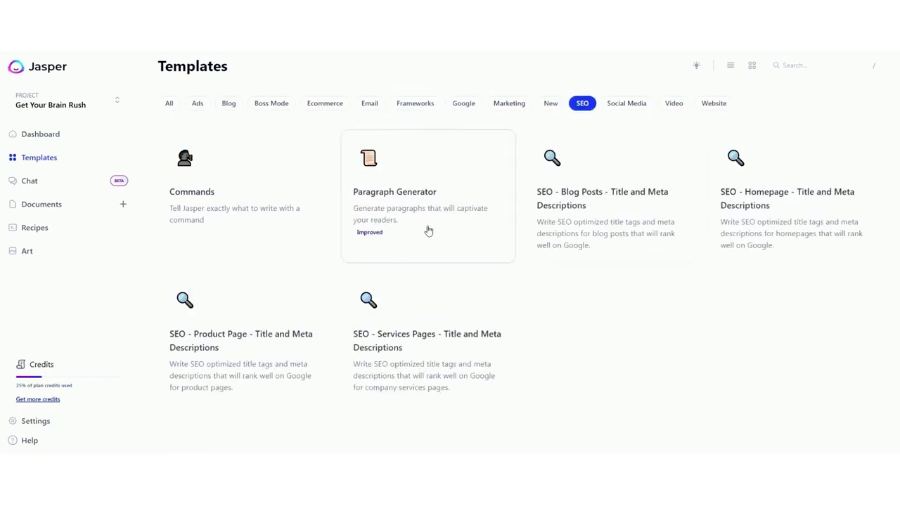
left_click(428, 204)
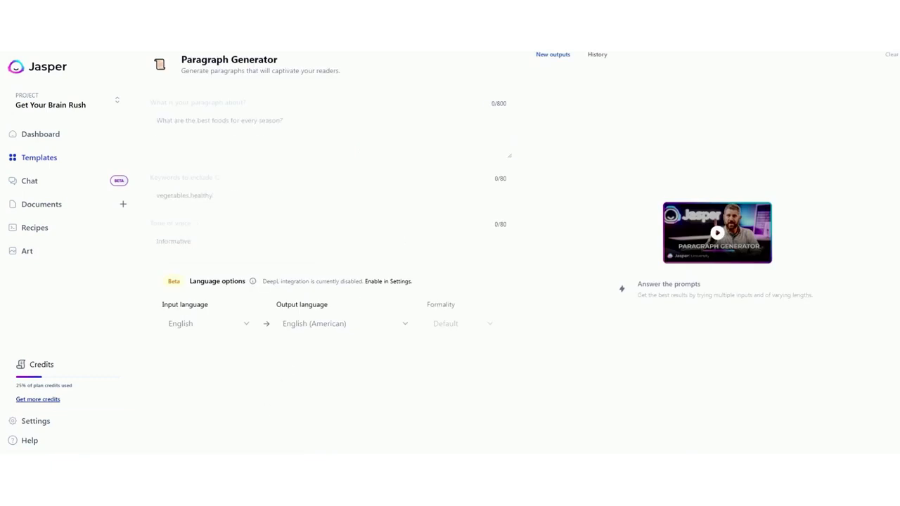
mouse_move(347, 153)
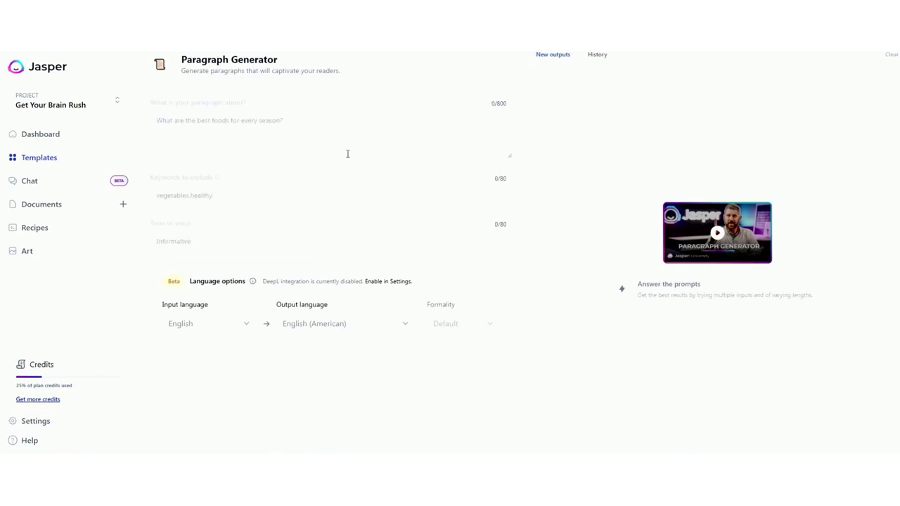
Enter the Nutrisail B-LiteXTRA B-vitamins topic, a 'tony robbins' tone and the saved brain-function 'improve' keywords.
type("The B vitamins and other natural ingredients in Nutrisail's B-LiteXTRA provide the brain with nutrition often missing from our diets. It can help restore balance to our natural hunger mechanisms.")
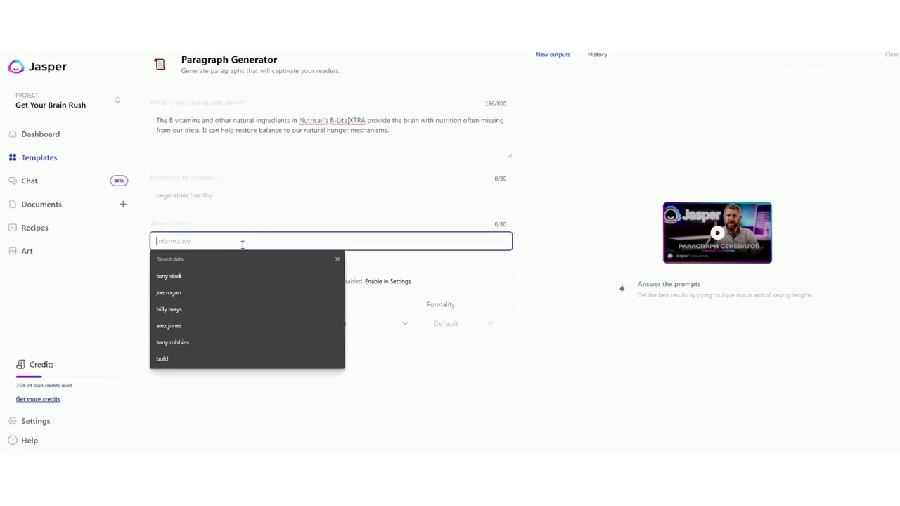
type("tony robbin")
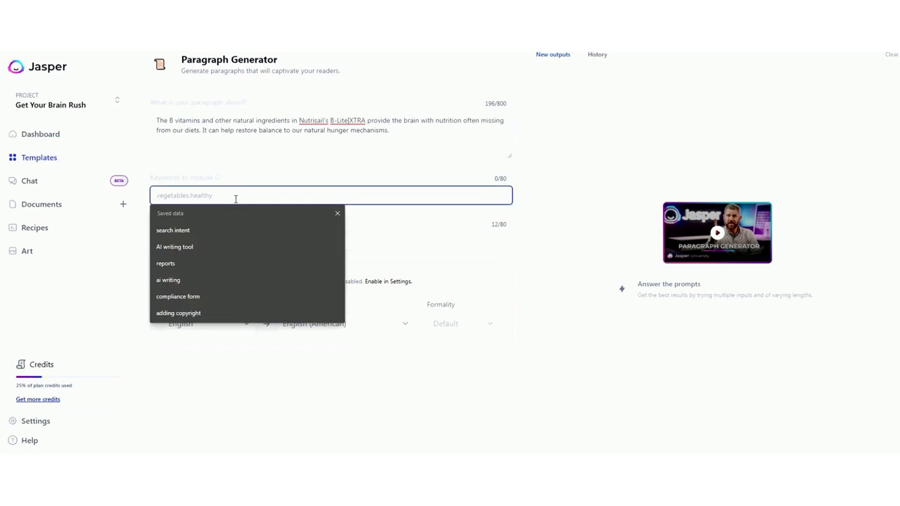
type("improve")
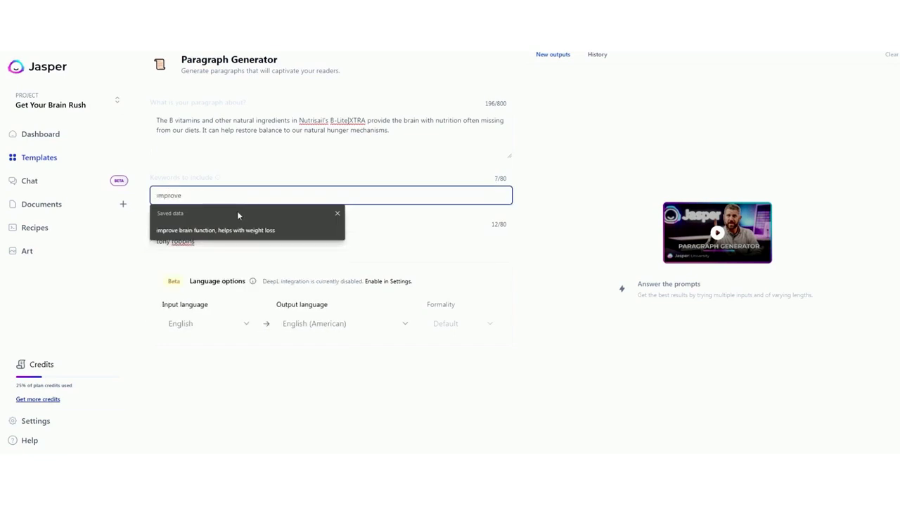
left_click(215, 231)
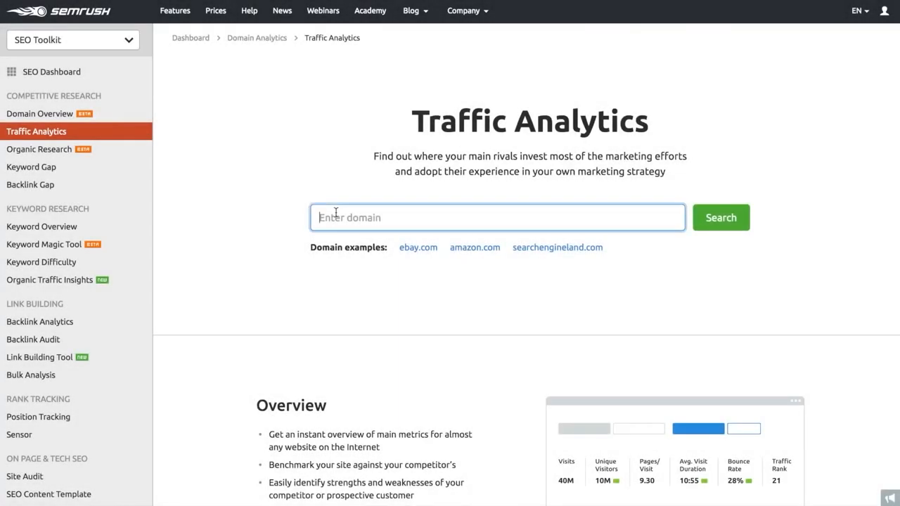
Compare booking.com against kayak.com in Traffic Analytics, then view booking.com's Traffic Sources breakdown.
left_click(720, 216)
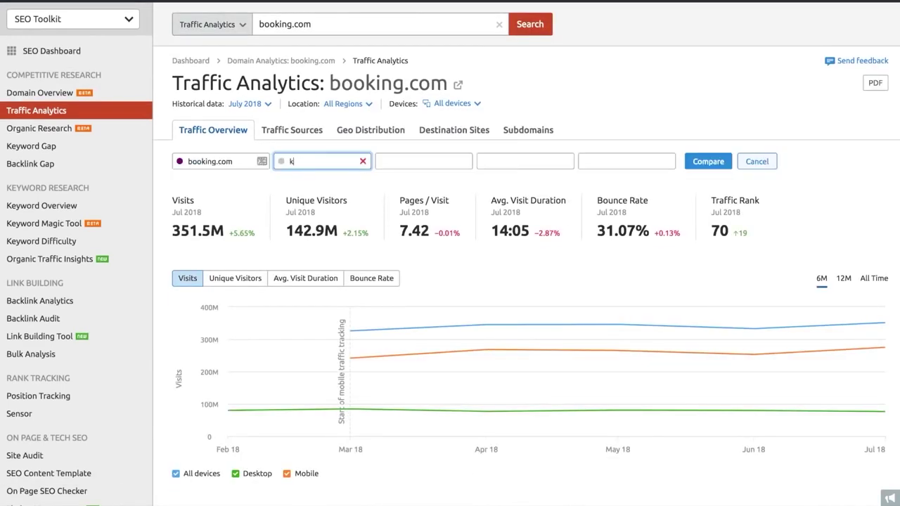
type("kayak.com")
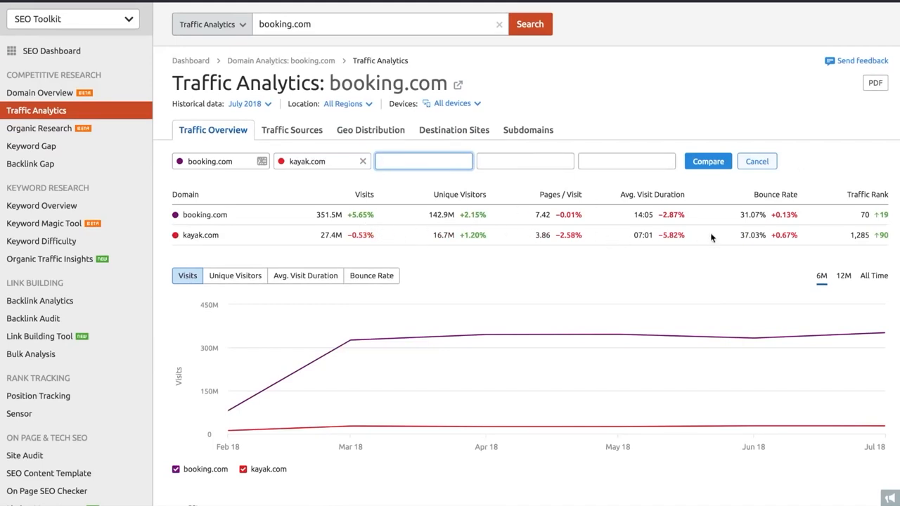
scroll("down", 3)
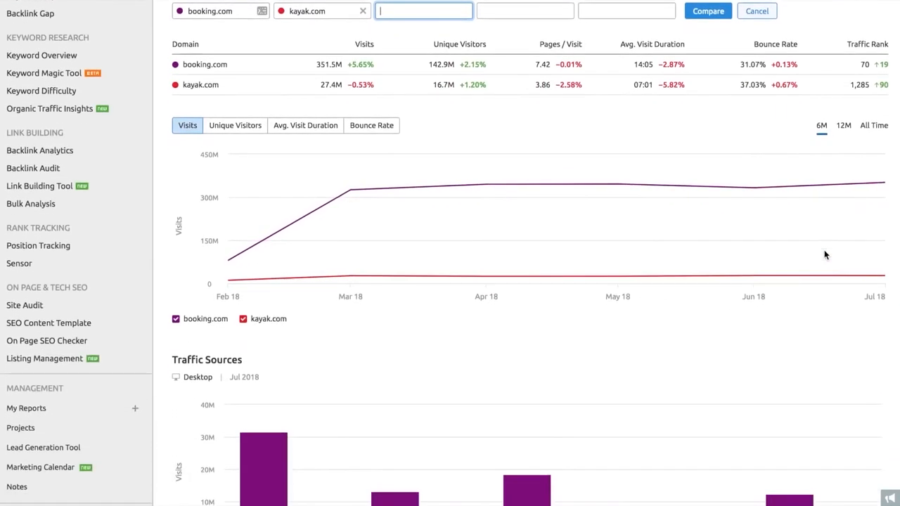
scroll("down", 3)
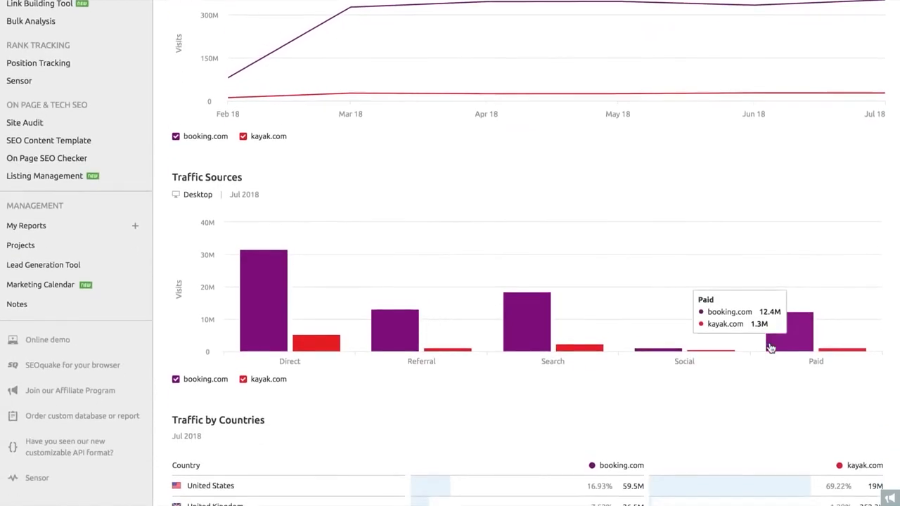
scroll("down", 3)
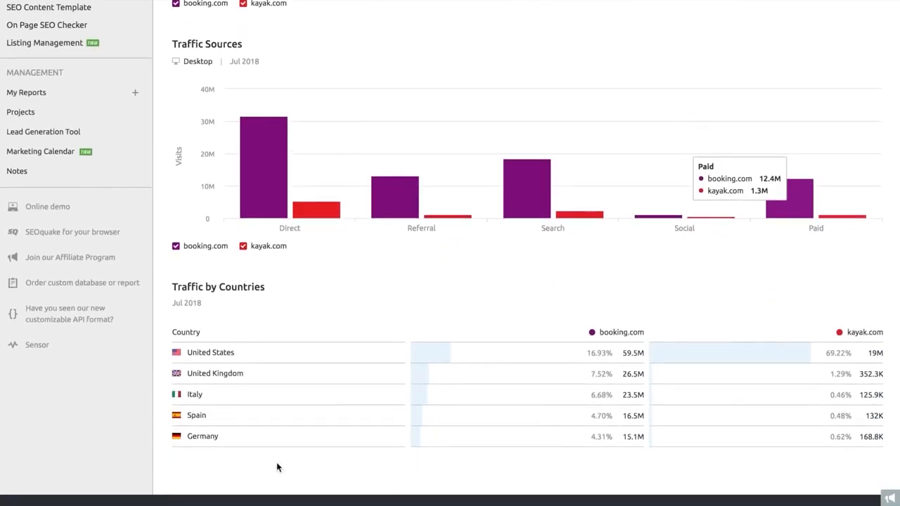
scroll("up", 3)
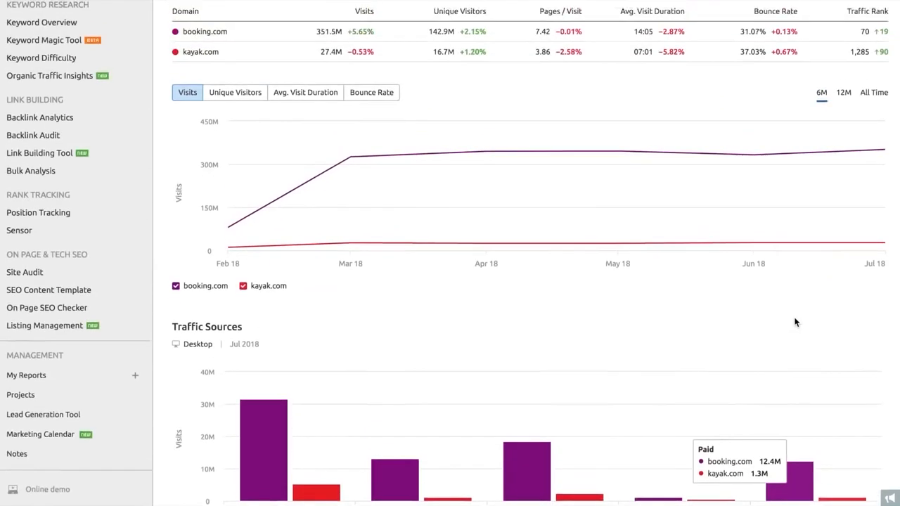
left_click(293, 151)
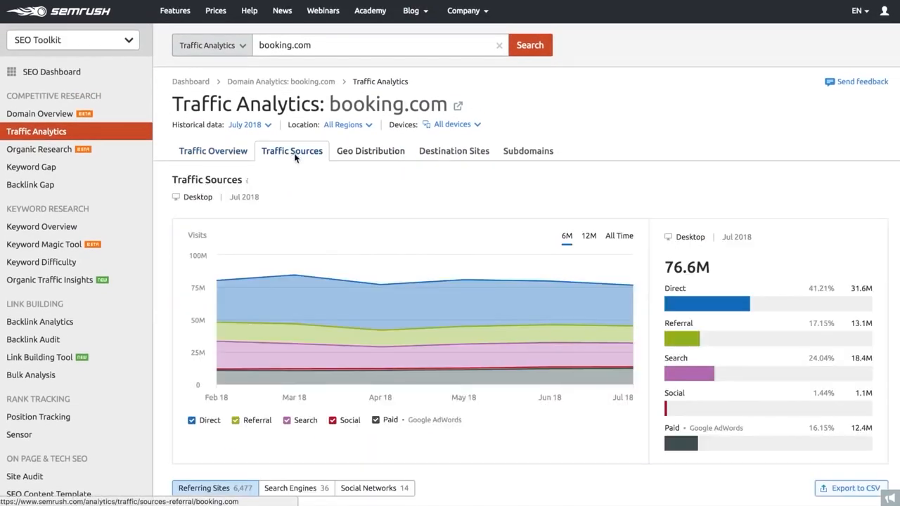
mouse_move(638, 307)
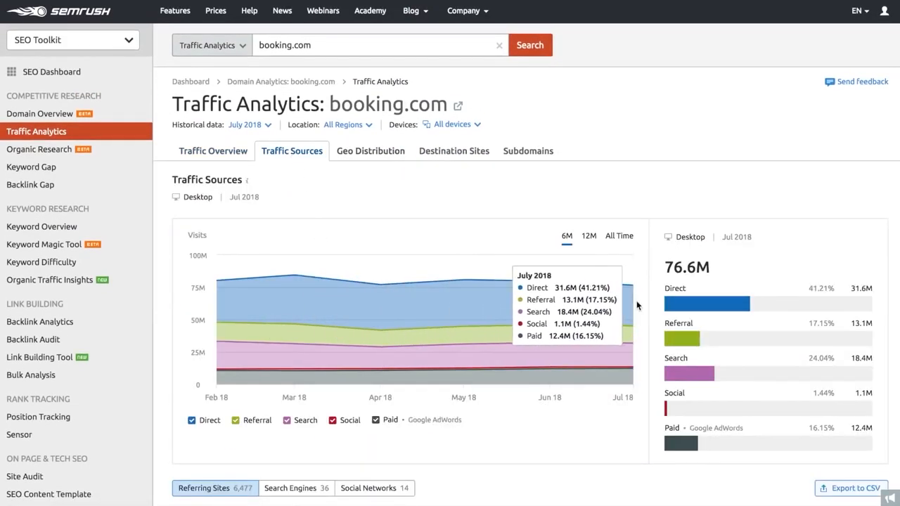
Switch to the Organic Research overview for booking.com (4.5M keywords, 13M traffic).
scroll("down", 3)
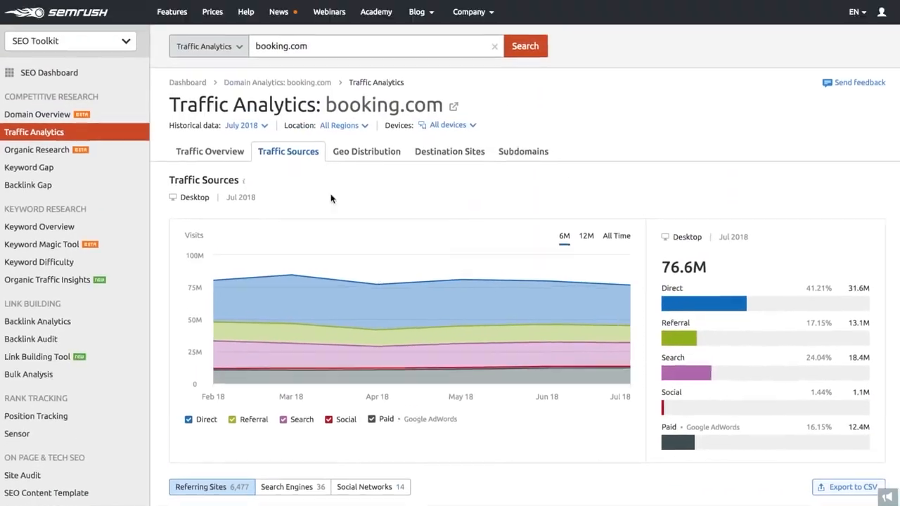
left_click(37, 149)
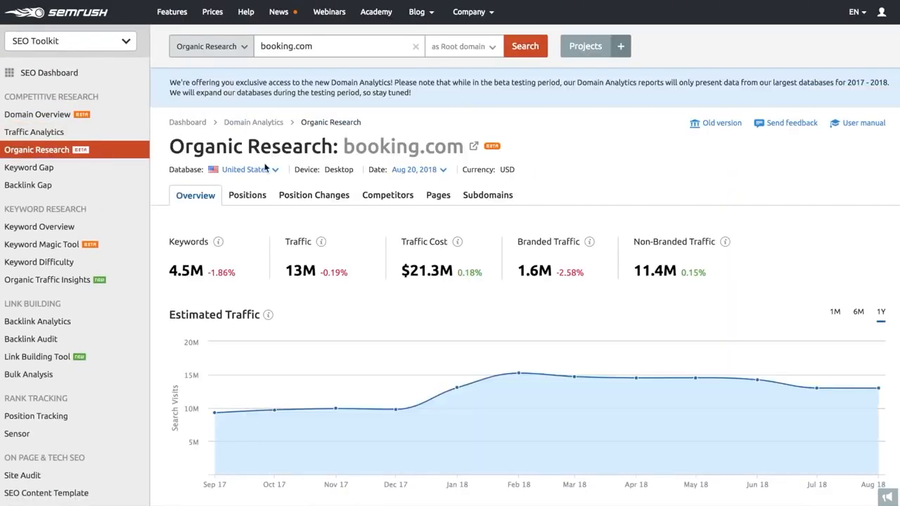
mouse_move(604, 183)
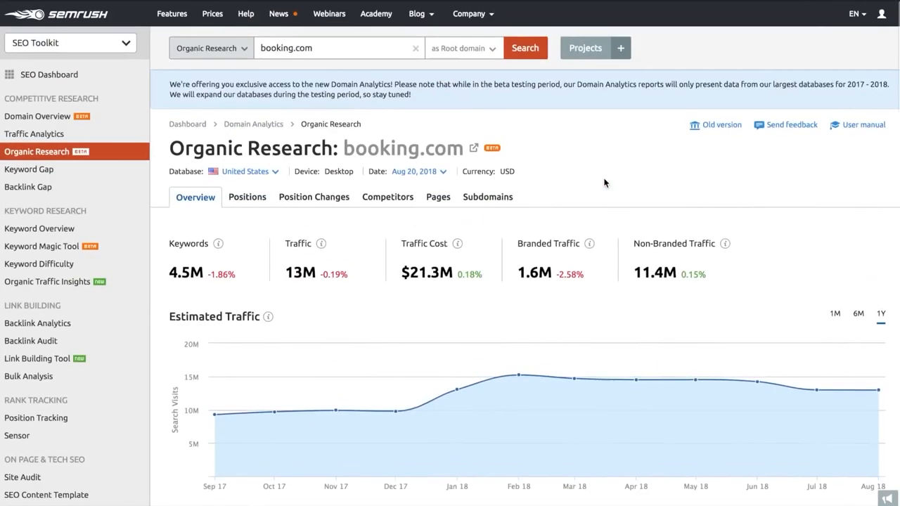
Review booking.com's organic competitors map and set up a Keyword Gap of expedia.com versus booking.com.
left_click(247, 194)
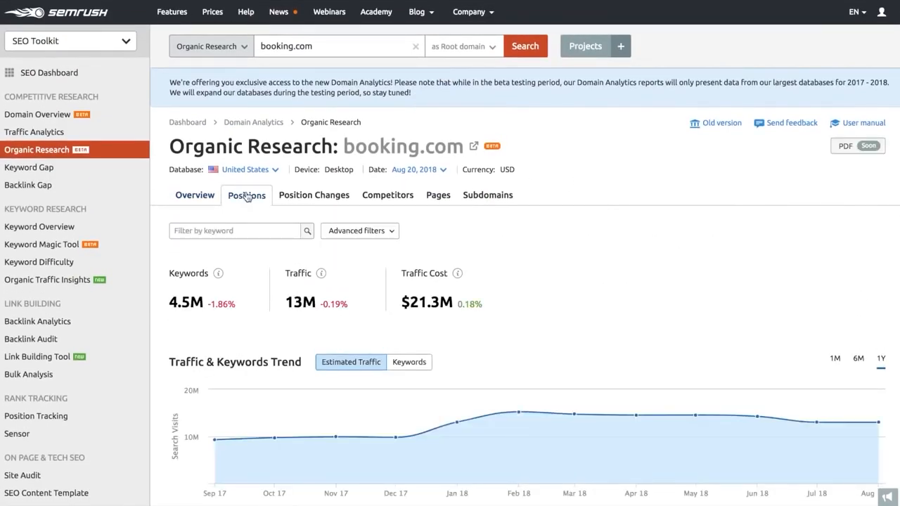
left_click(464, 45)
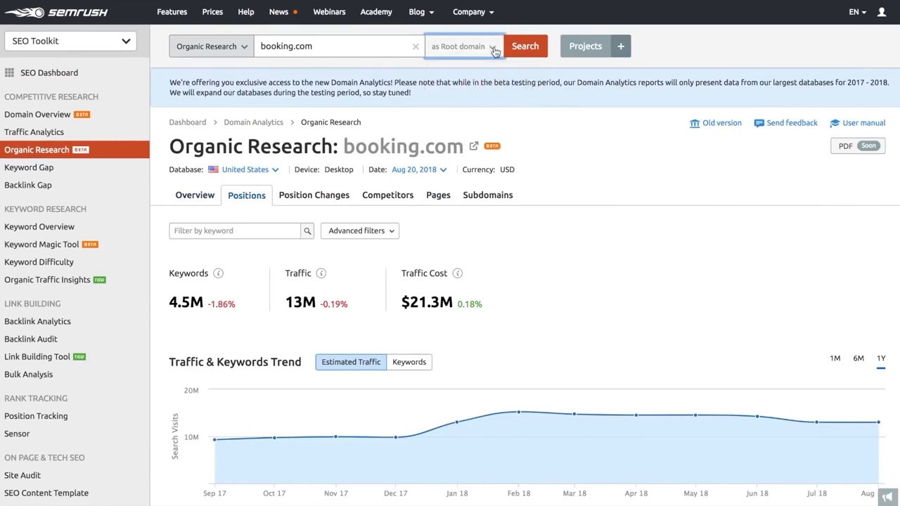
scroll("down", 3)
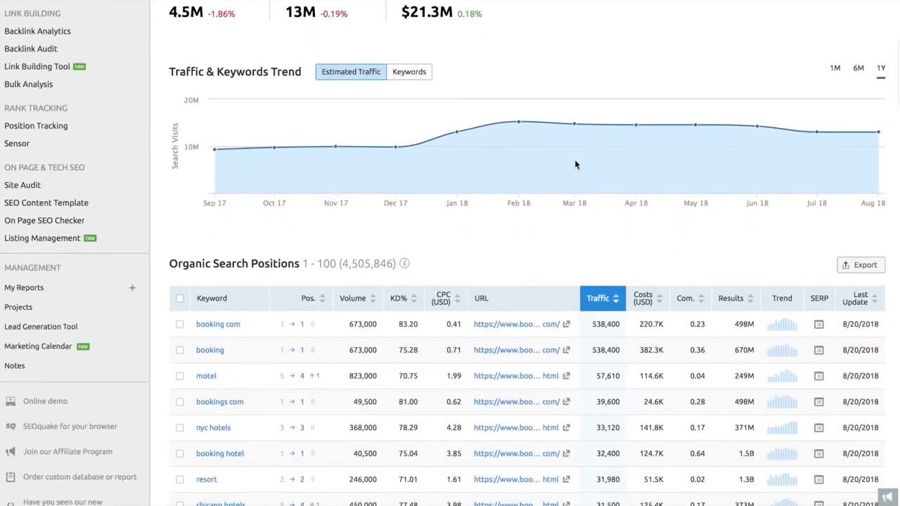
mouse_move(253, 256)
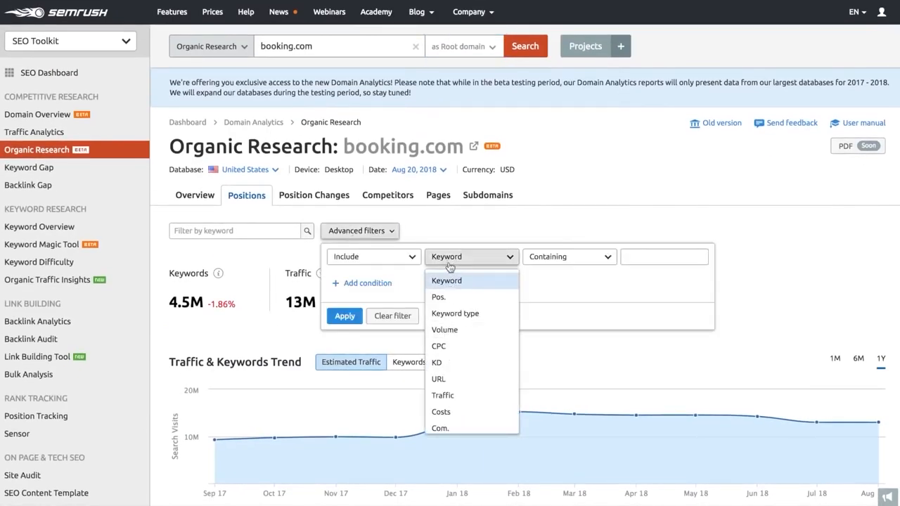
scroll("down", 3)
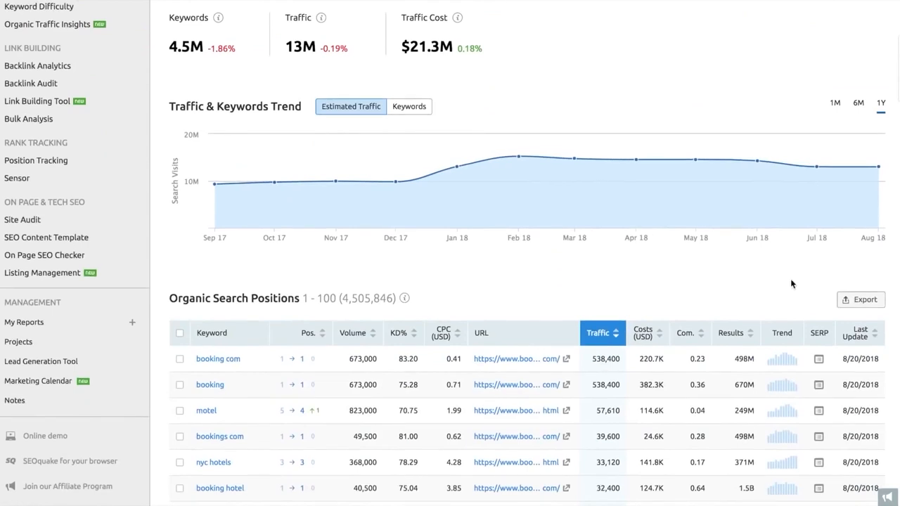
mouse_move(861, 299)
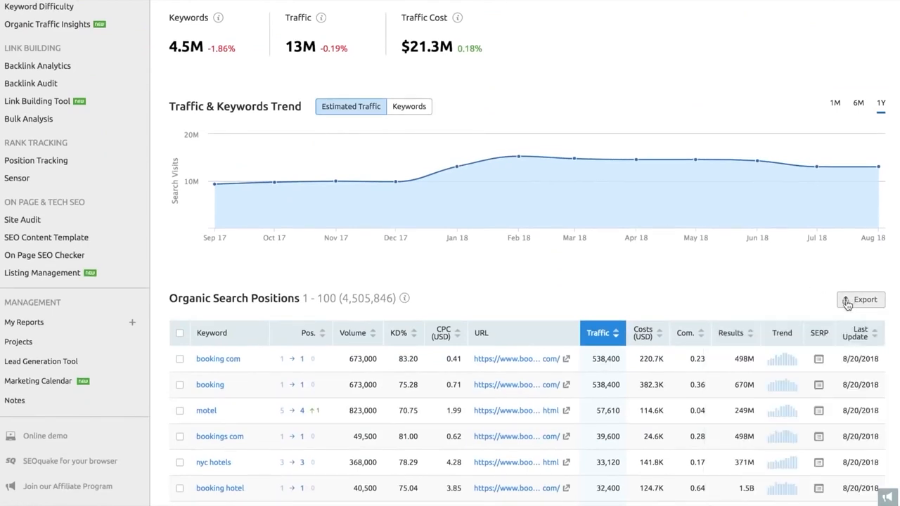
left_click(386, 194)
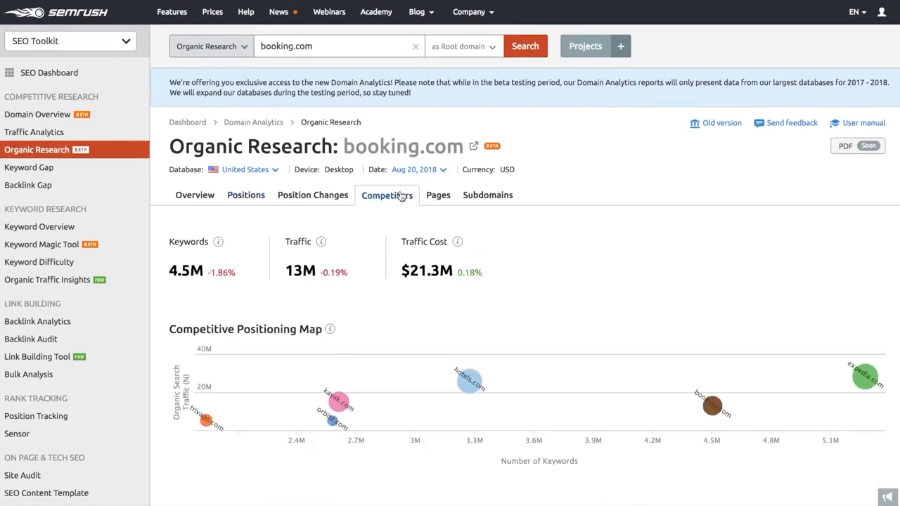
scroll("down", 3)
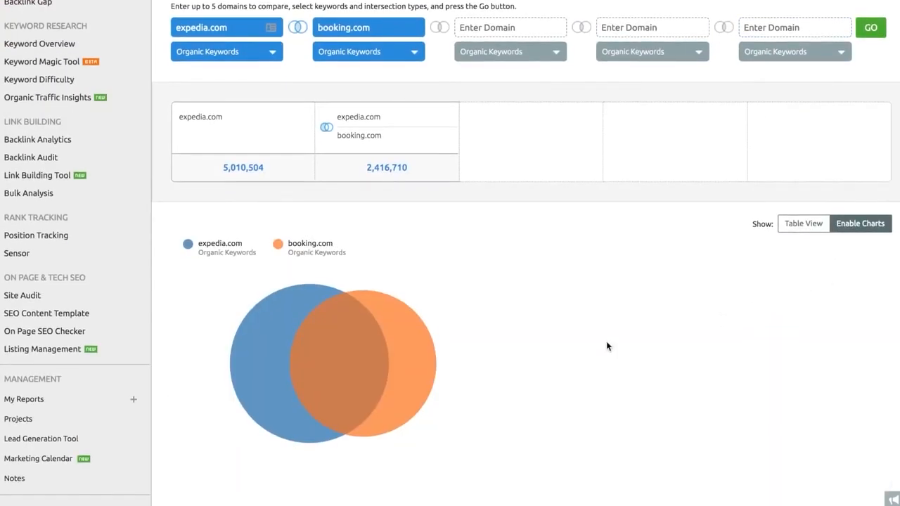
mouse_move(278, 342)
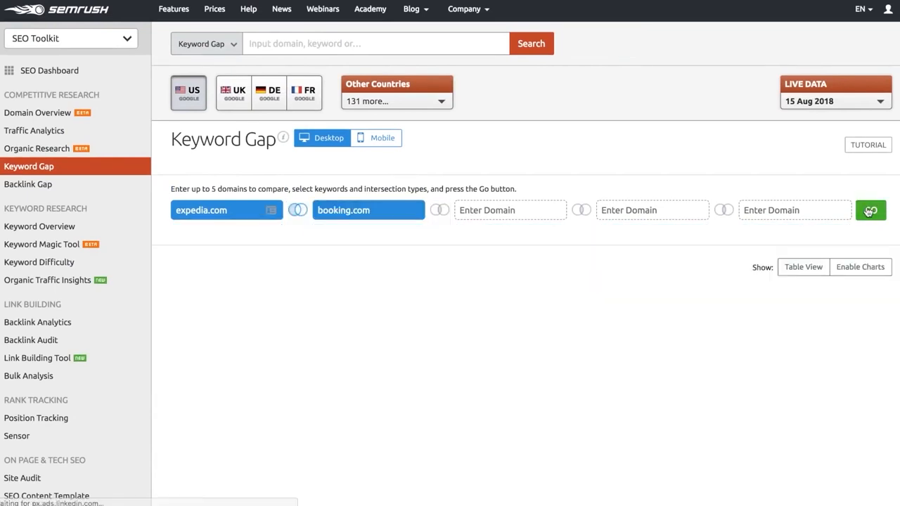
Show the expedia.com versus booking.com keyword gap as a table, then start a Keyword Magic Tool search for 'hotel'.
left_click(872, 210)
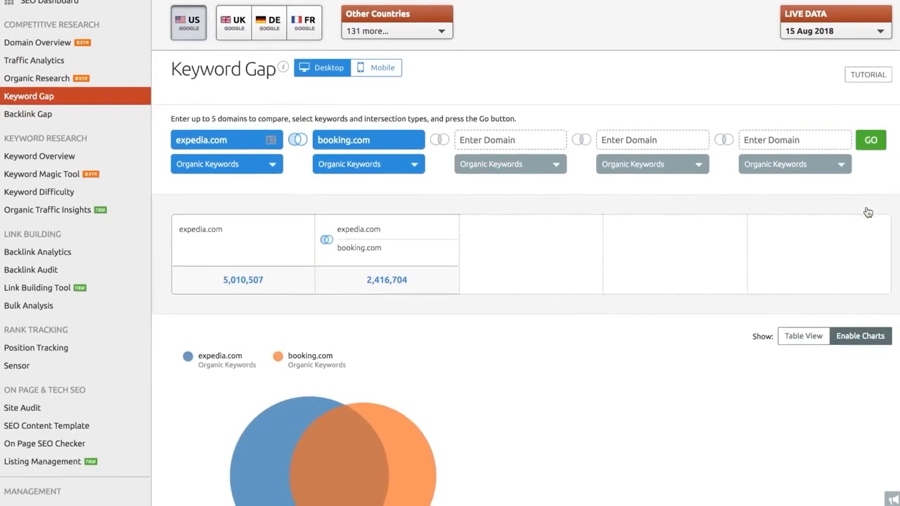
left_click(803, 335)
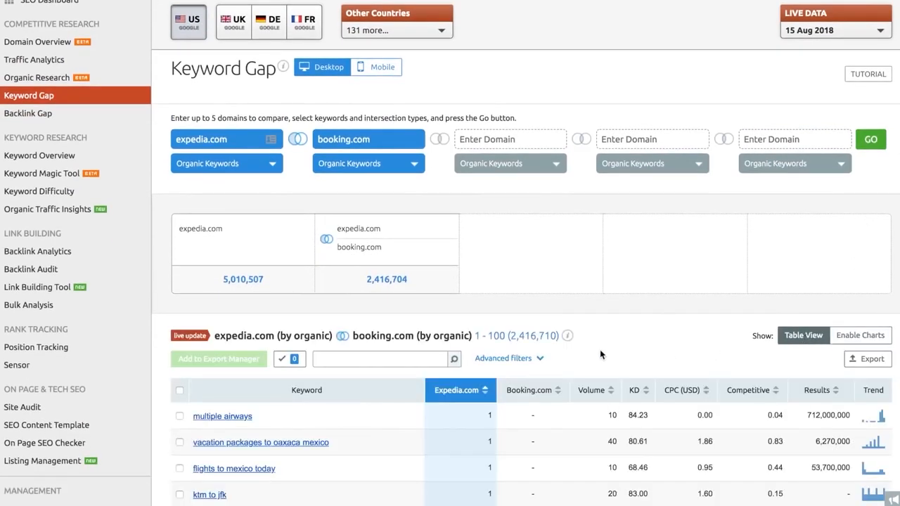
scroll("down", 3)
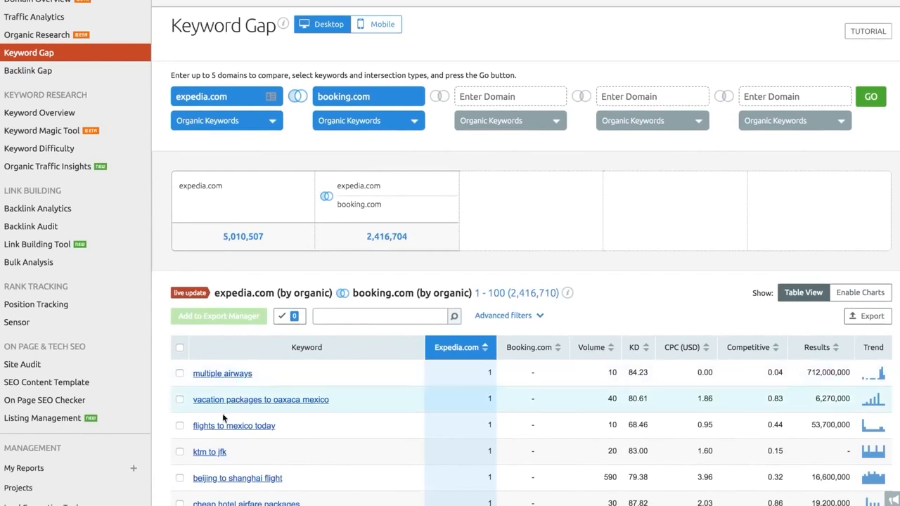
mouse_move(541, 492)
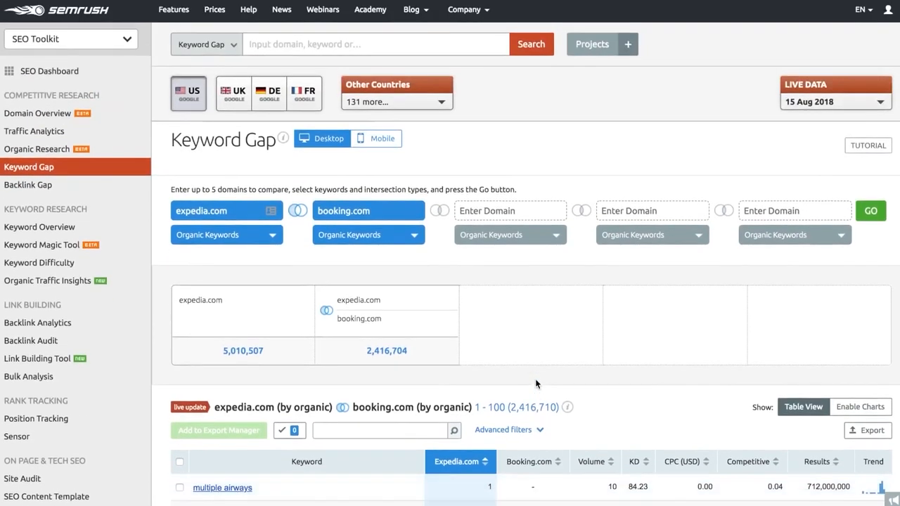
left_click(226, 233)
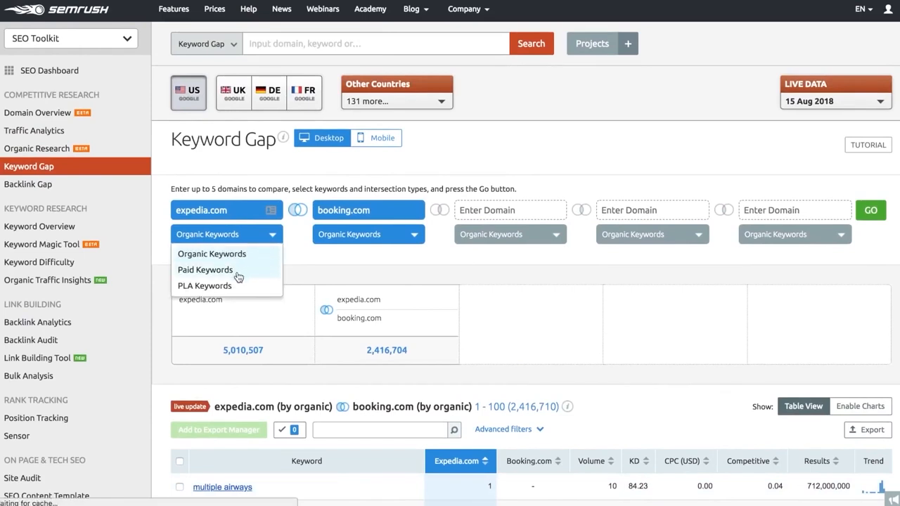
left_click(40, 245)
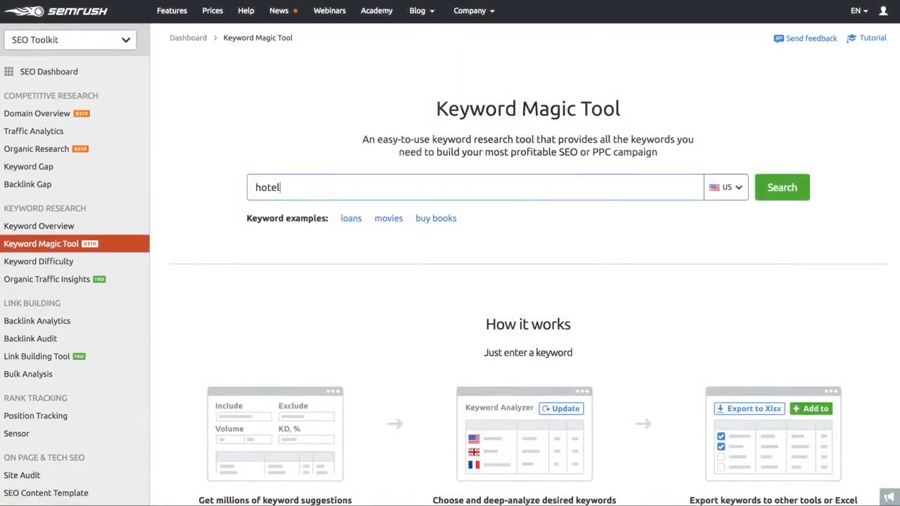
Search Keyword Magic Tool for 'hotel' in the US database and browse the keyword groups.
left_click(725, 187)
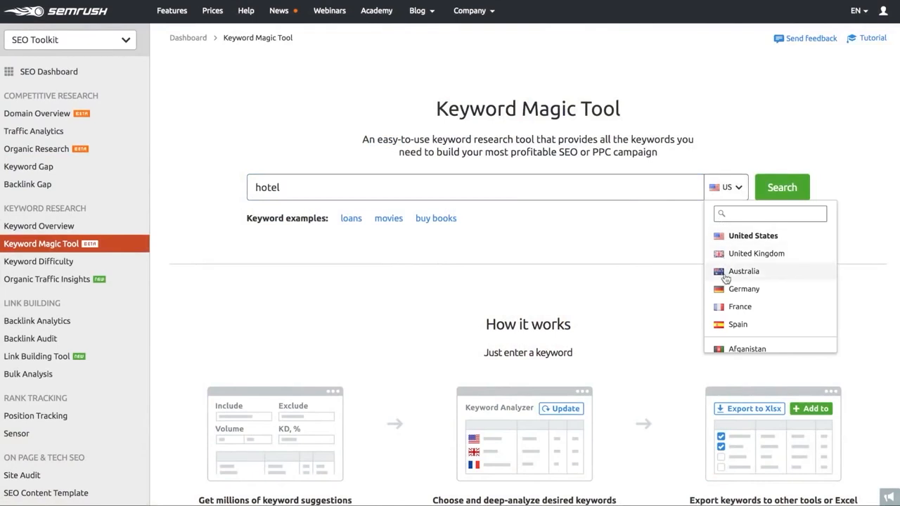
left_click(726, 187)
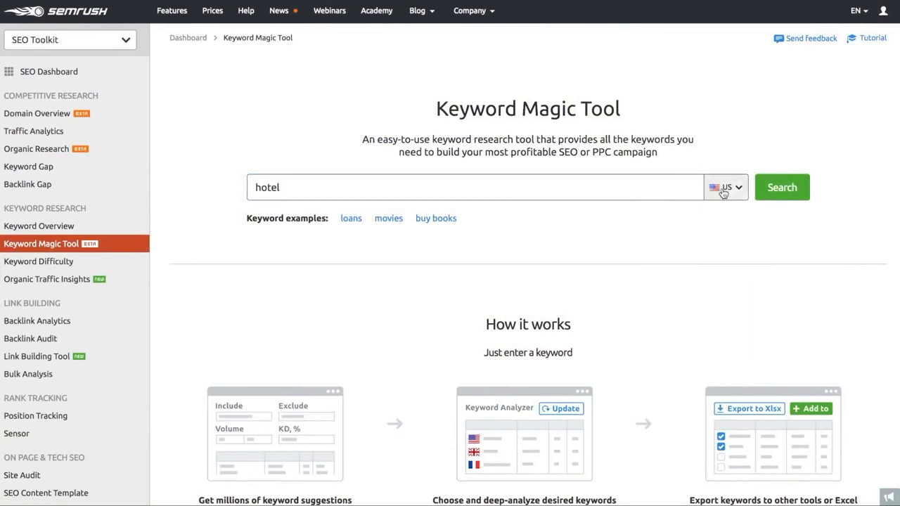
left_click(782, 187)
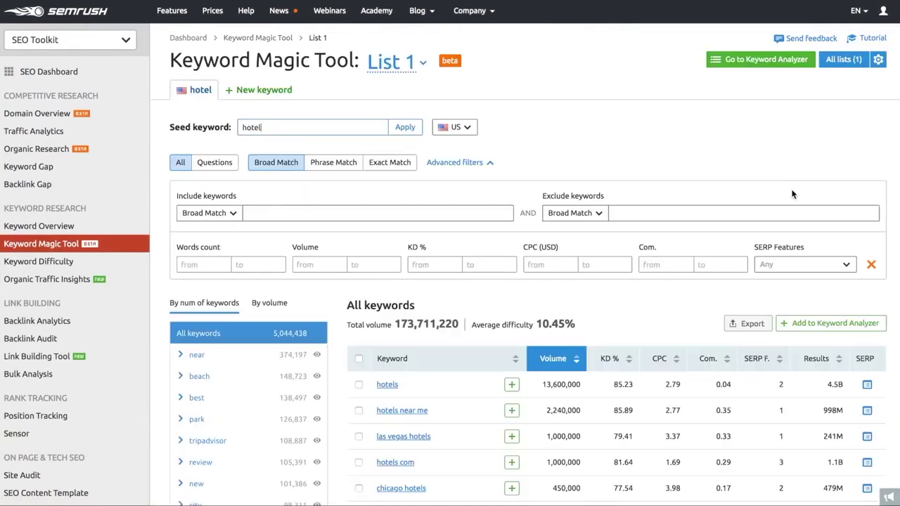
mouse_move(194, 350)
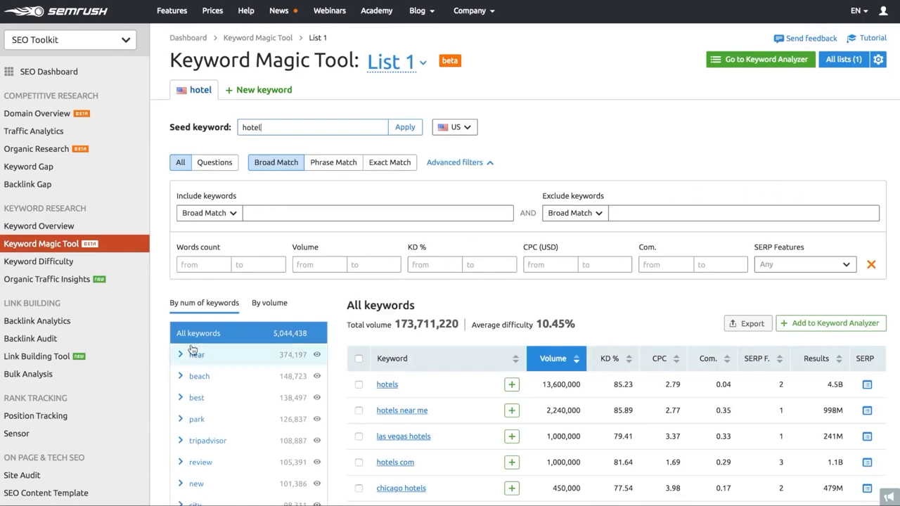
left_click(189, 354)
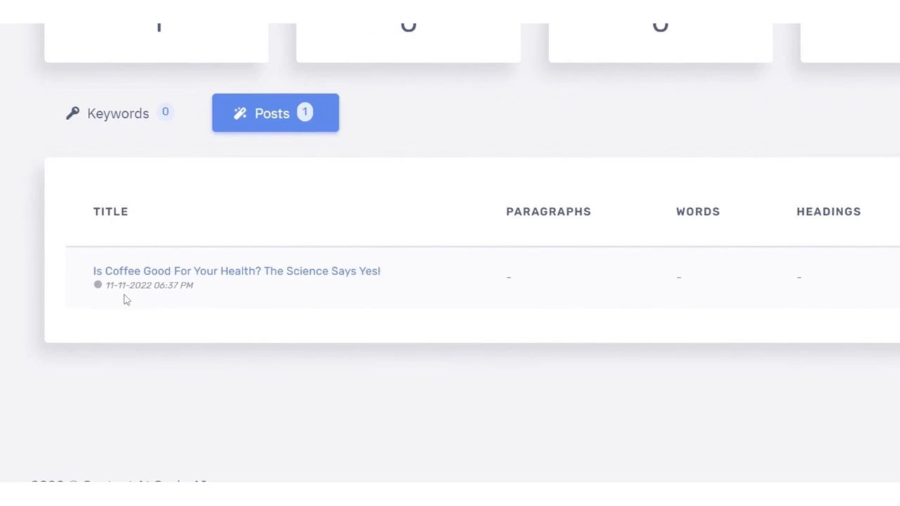
Review the 1,497-word coffee-health article with its headings and FAQ section in the editor.
left_click(236, 270)
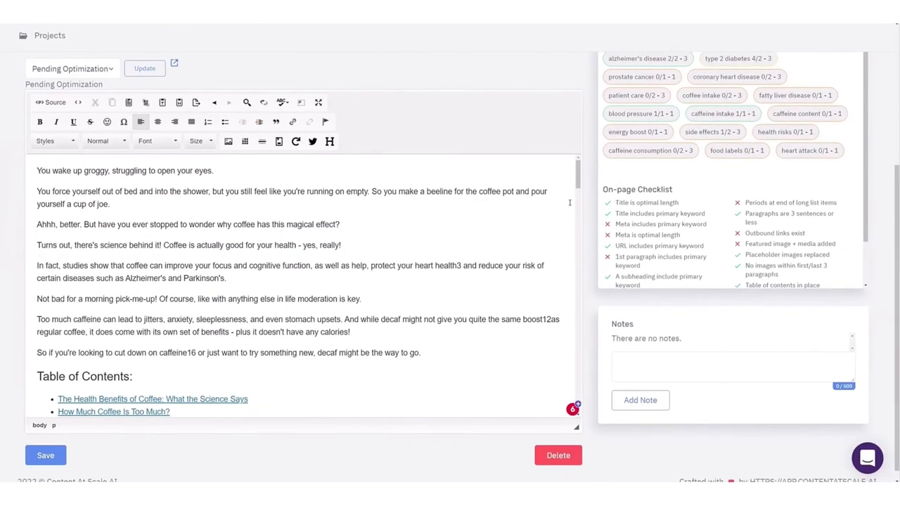
scroll("down", 3)
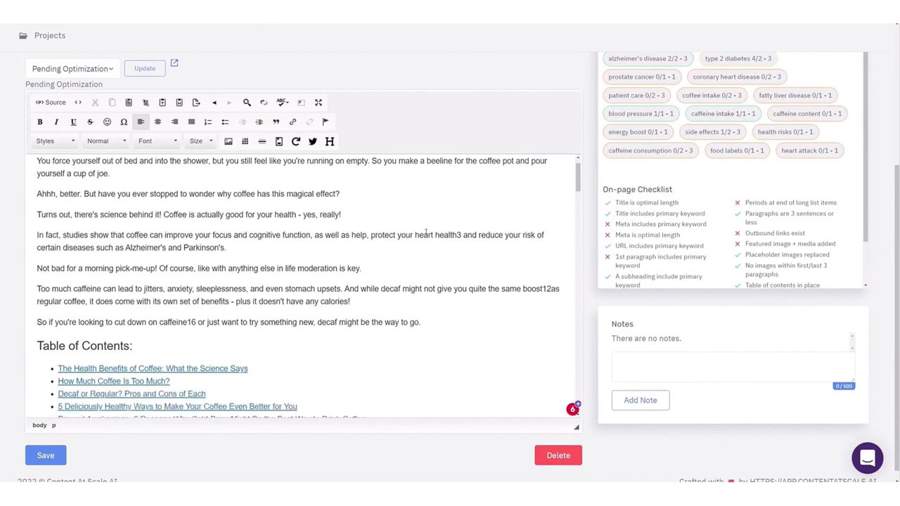
scroll("down", 3)
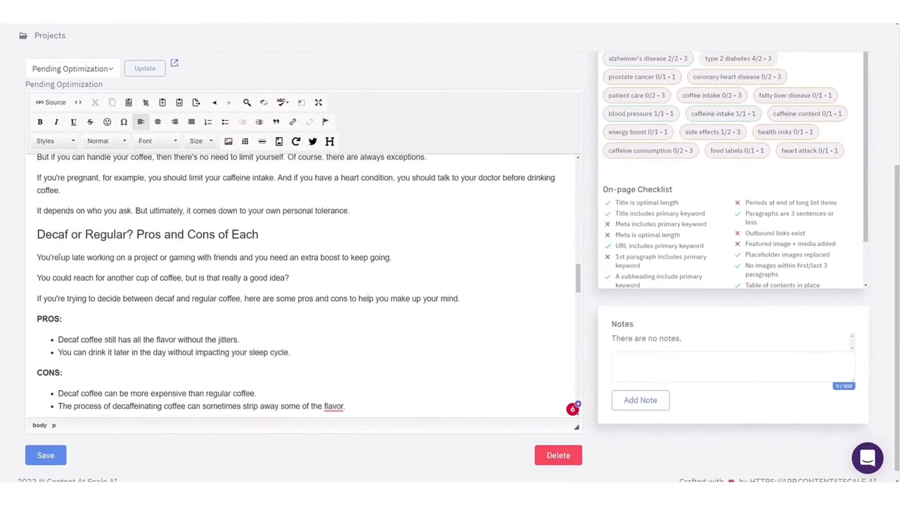
scroll("down", 3)
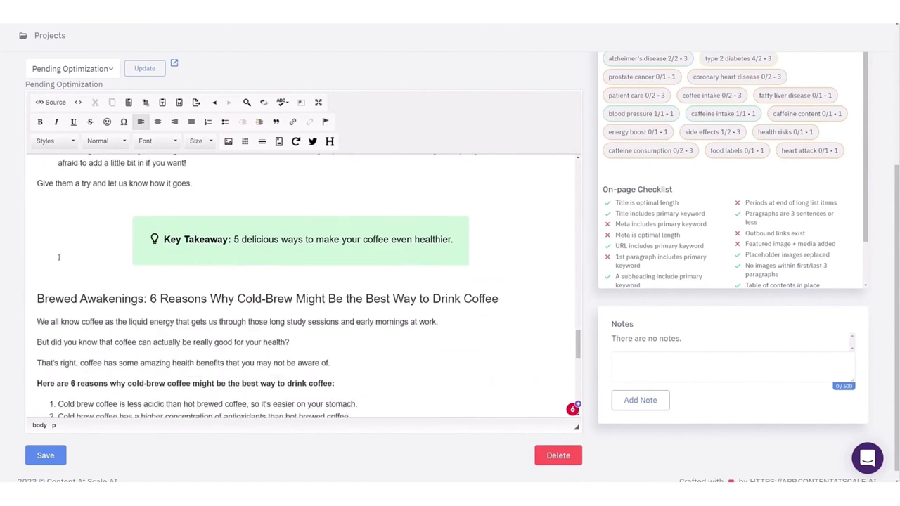
scroll("down", 3)
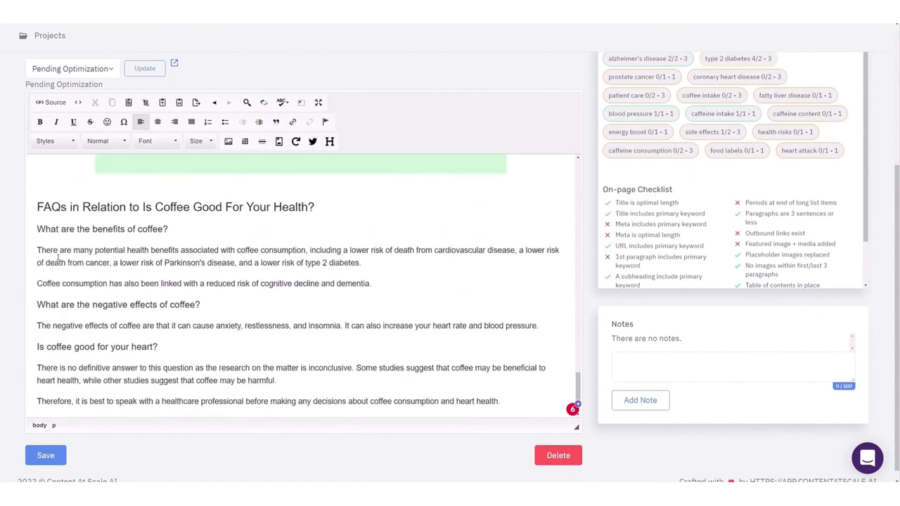
scroll("down", 3)
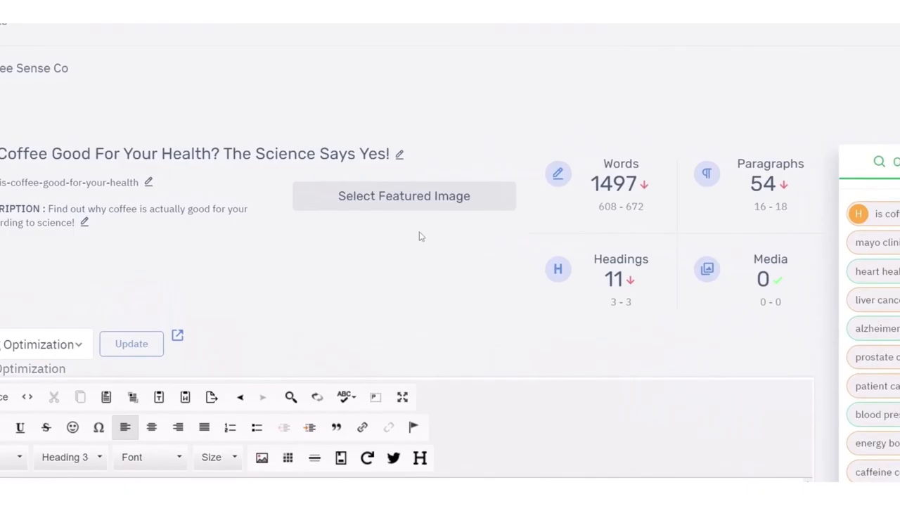
Pick a photo from the image gallery and set it as the coffee post's featured image.
left_click(405, 197)
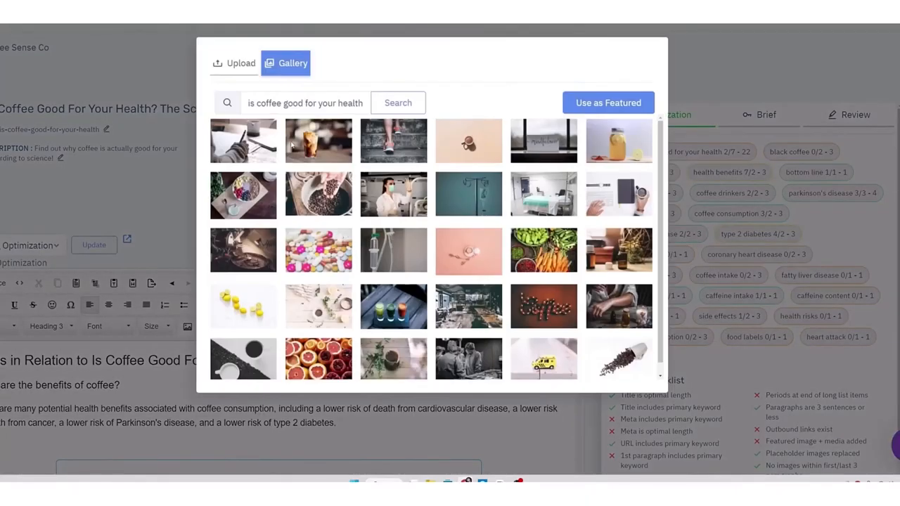
left_click(468, 141)
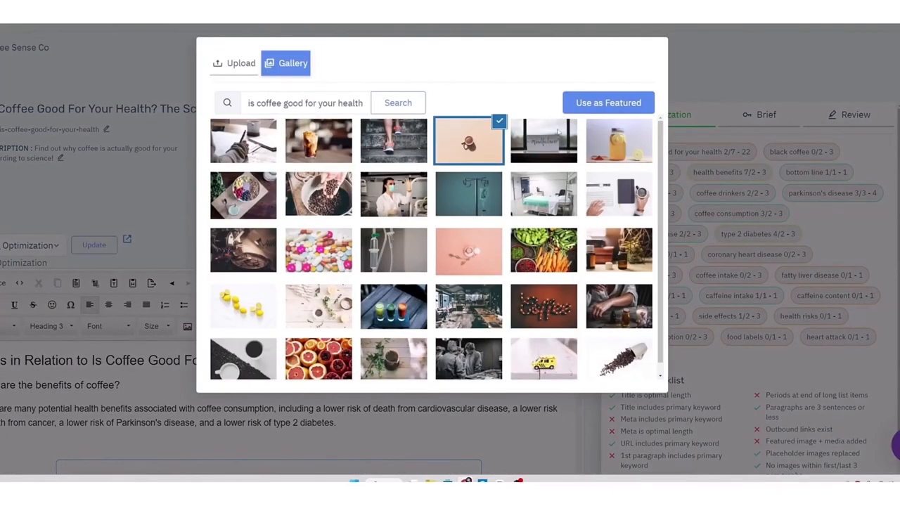
left_click(609, 102)
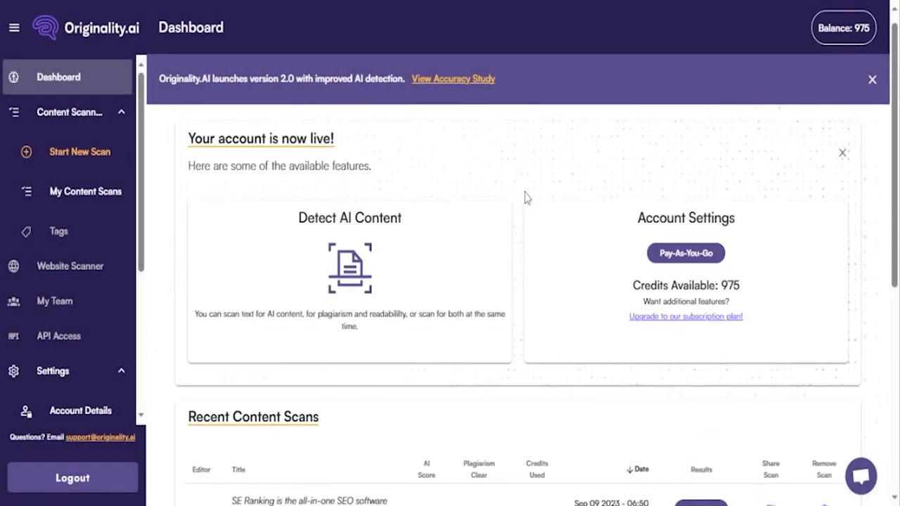
Start a new scan with Detect AI and Plagiarism & Readability checks kept enabled.
left_click(79, 152)
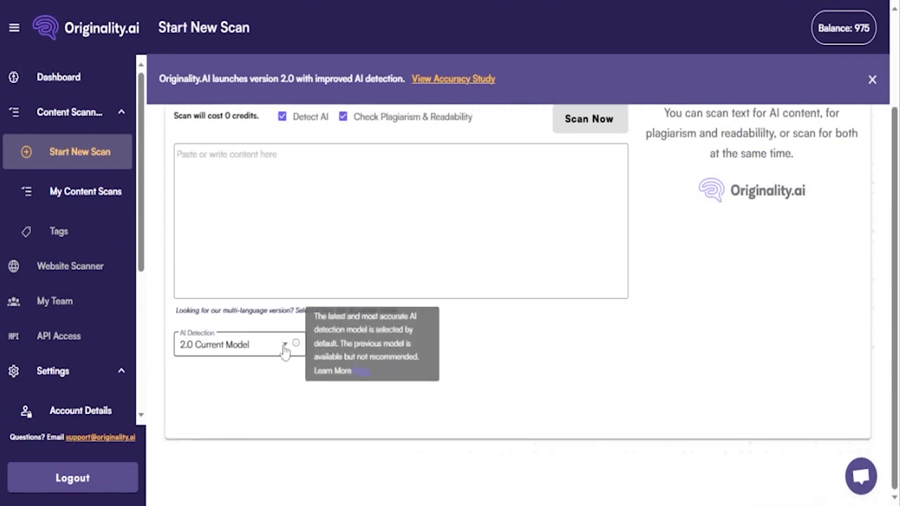
scroll("up", 3)
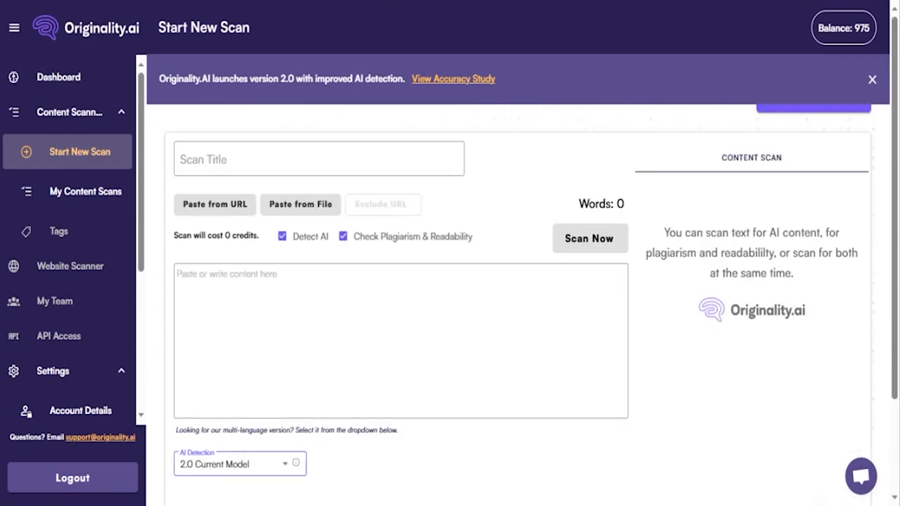
left_click(343, 237)
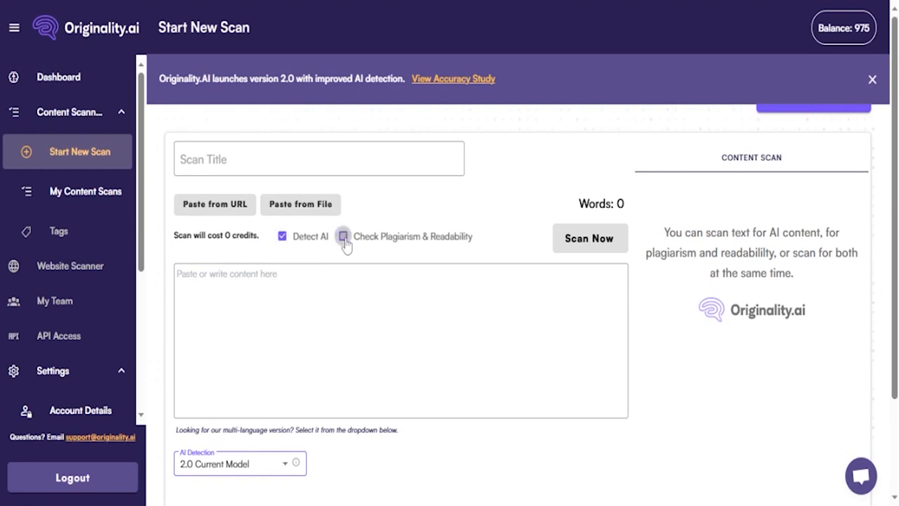
left_click(344, 236)
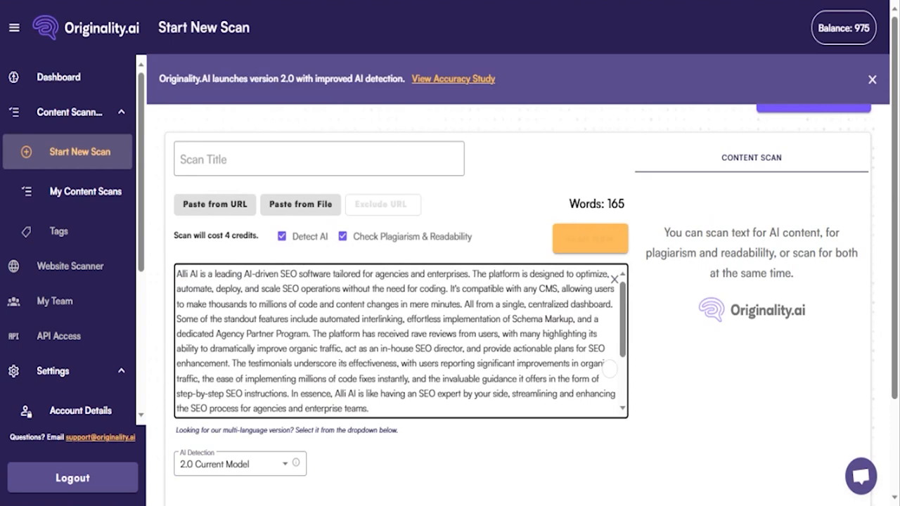
Scan the Alli AI text (100% AI, 12% plagiarized) and view its 27.2 readability breakdown.
left_click(589, 239)
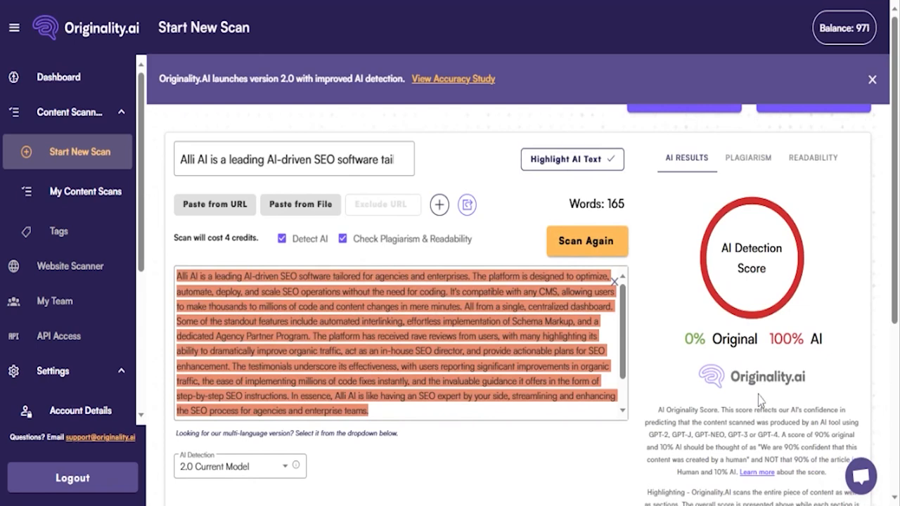
scroll("down", 3)
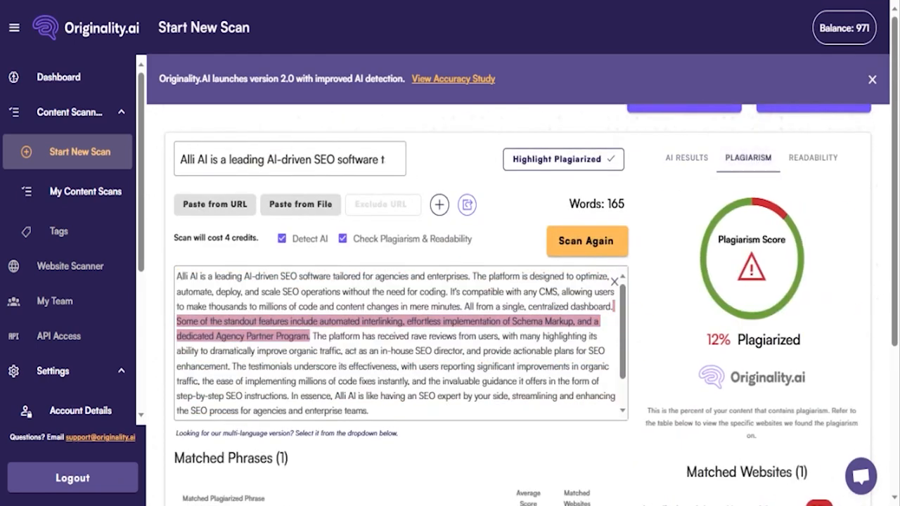
scroll("down", 3)
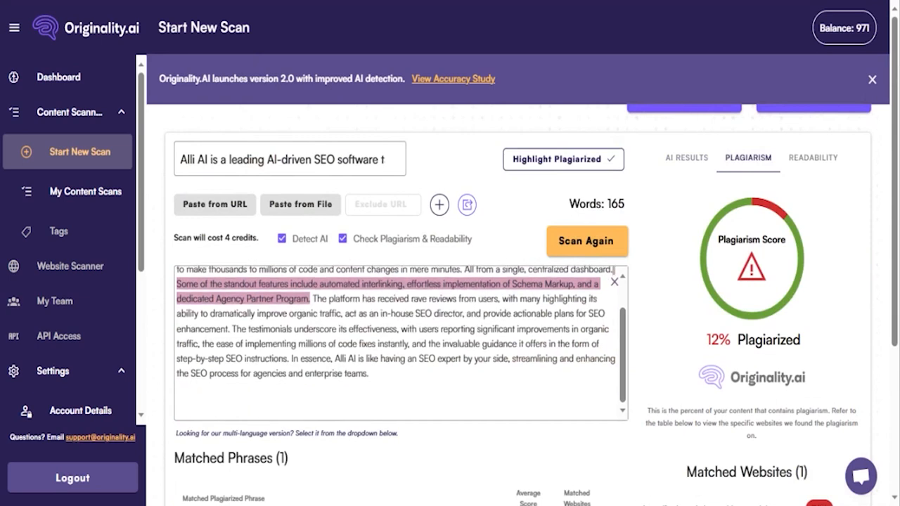
scroll("down", 3)
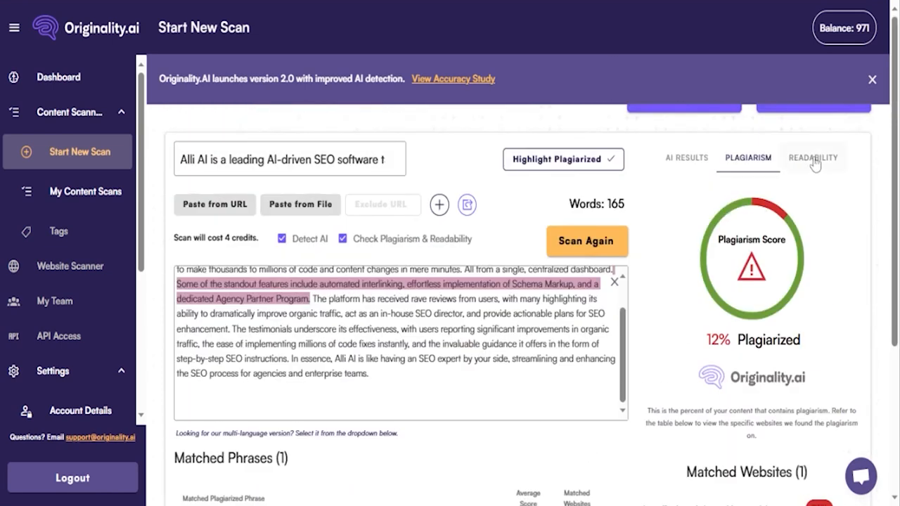
left_click(813, 157)
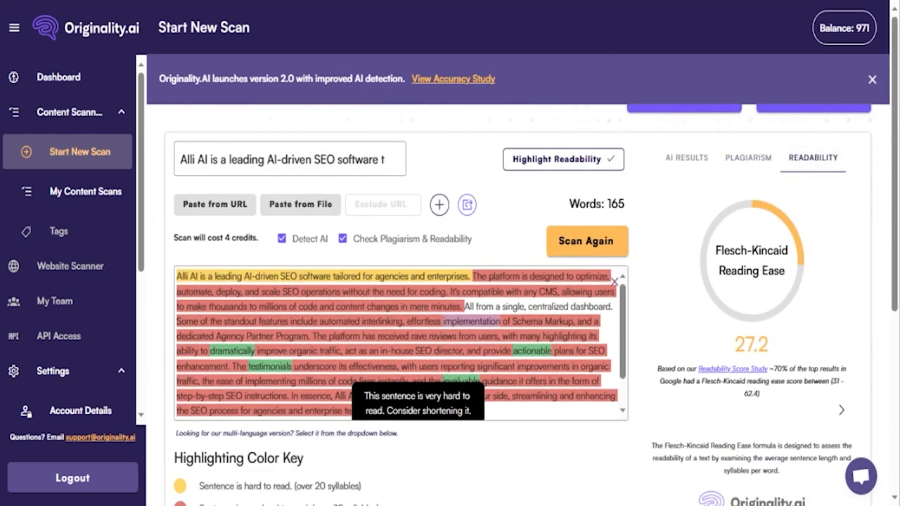
mouse_move(697, 409)
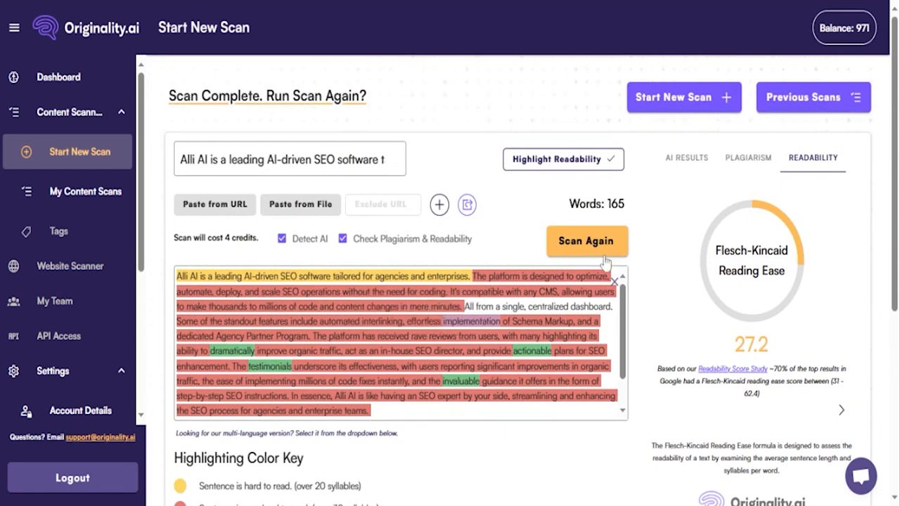
mouse_move(141, 227)
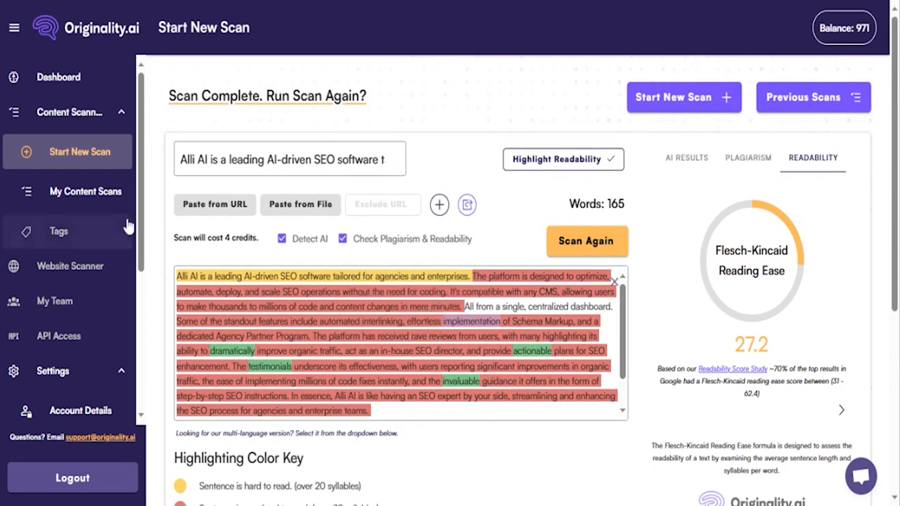
Show the Pay as You Go and Base Subscription plan cards in Settings.
left_click(84, 191)
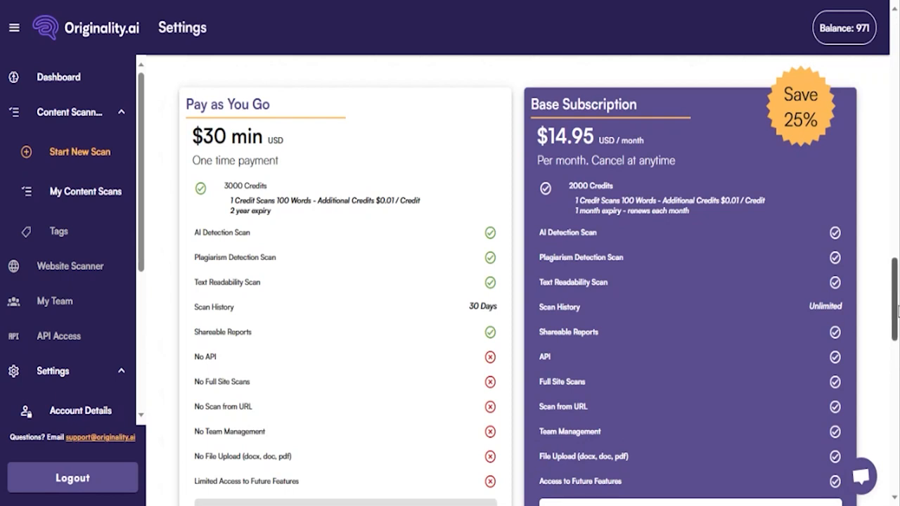
scroll("down", 3)
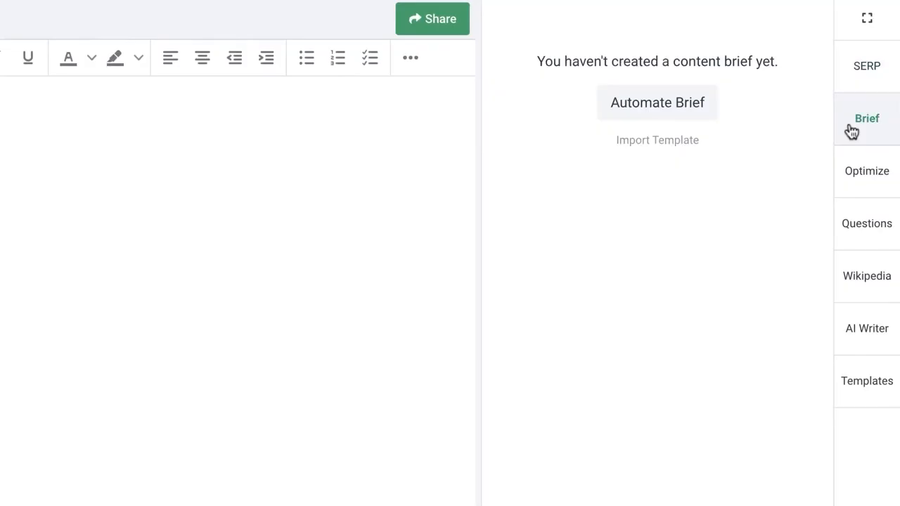
Build the 'What is Cryptocurrency?' brief with topic clusters as a table and insert it into the editor.
left_click(658, 101)
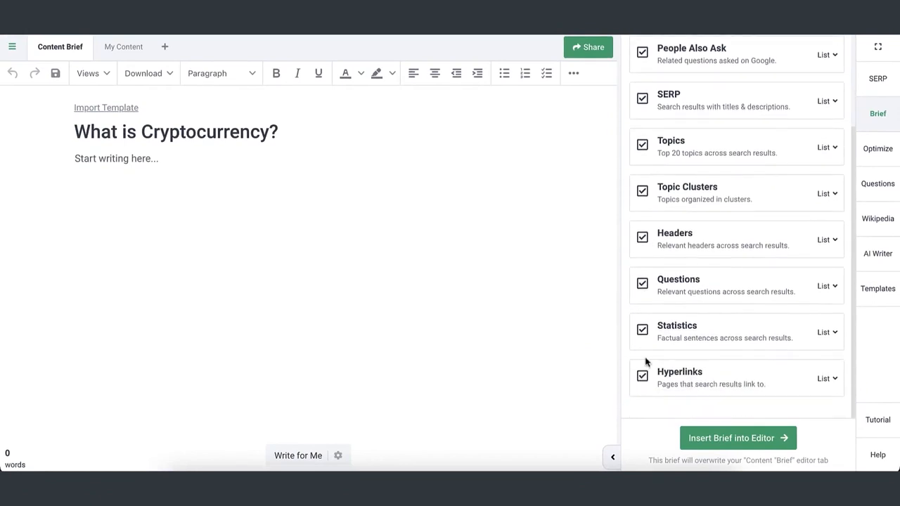
left_click(824, 194)
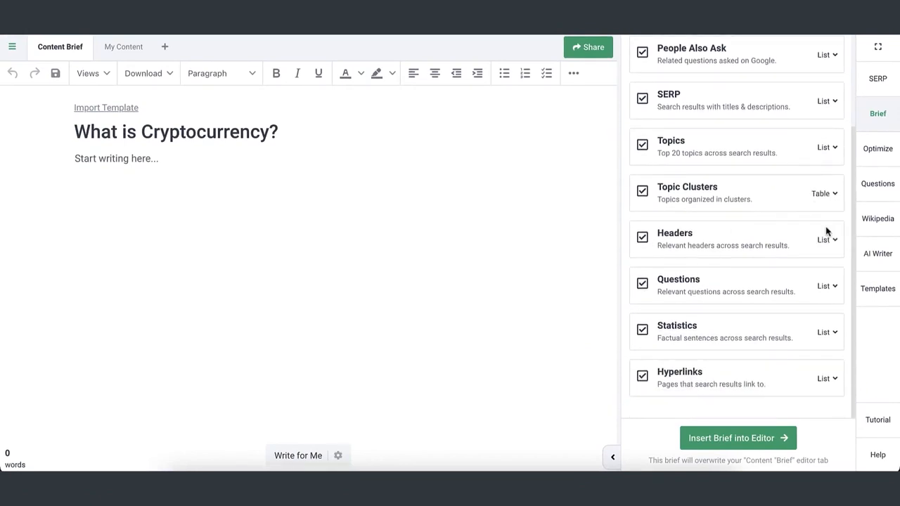
left_click(737, 436)
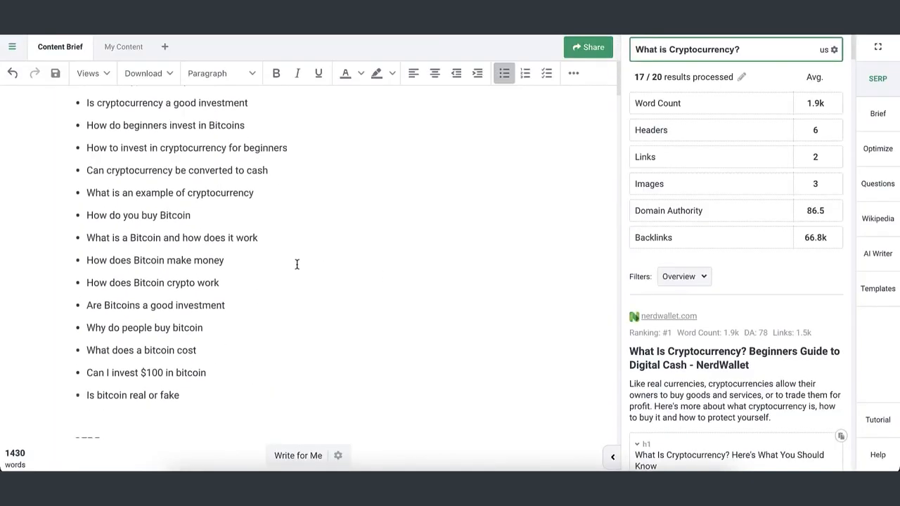
scroll("down", 3)
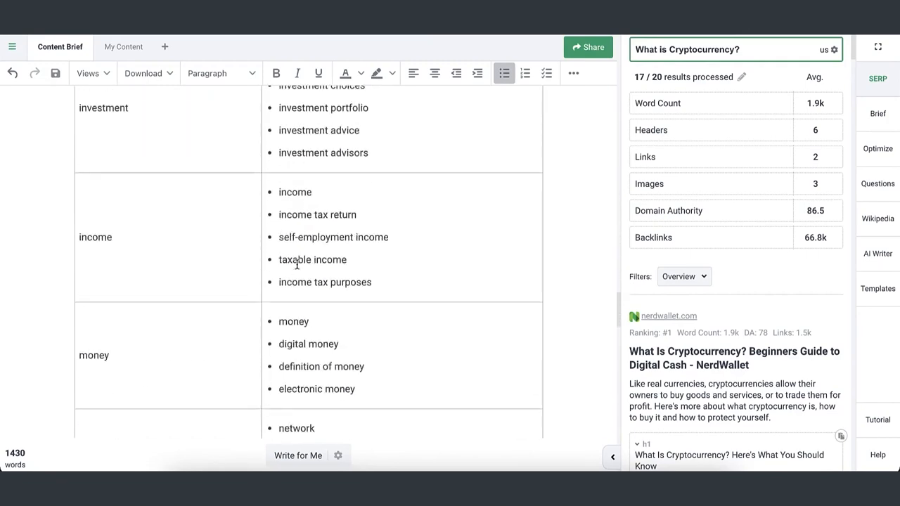
scroll("down", 3)
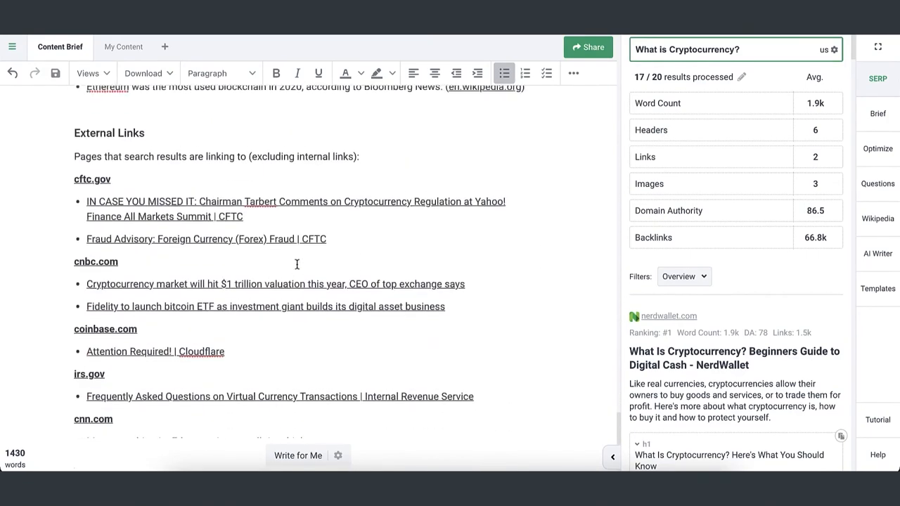
scroll("down", 3)
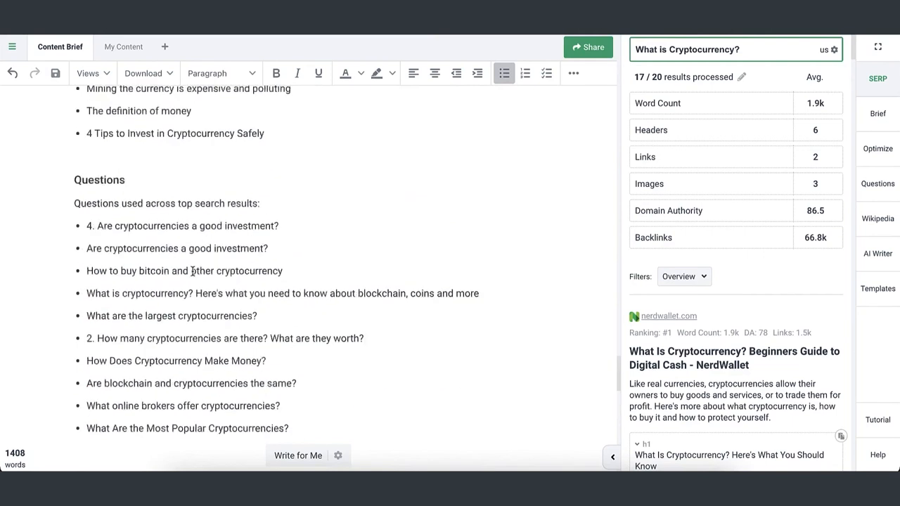
scroll("down", 3)
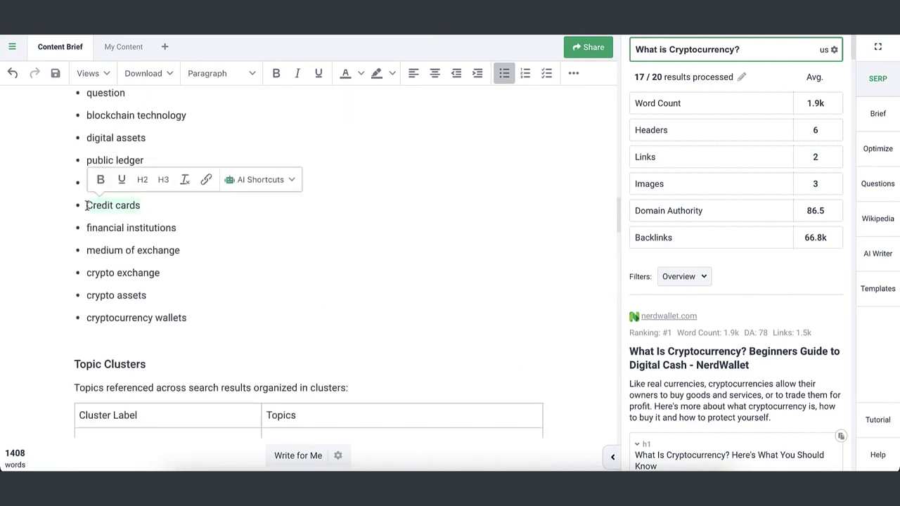
scroll("down", 3)
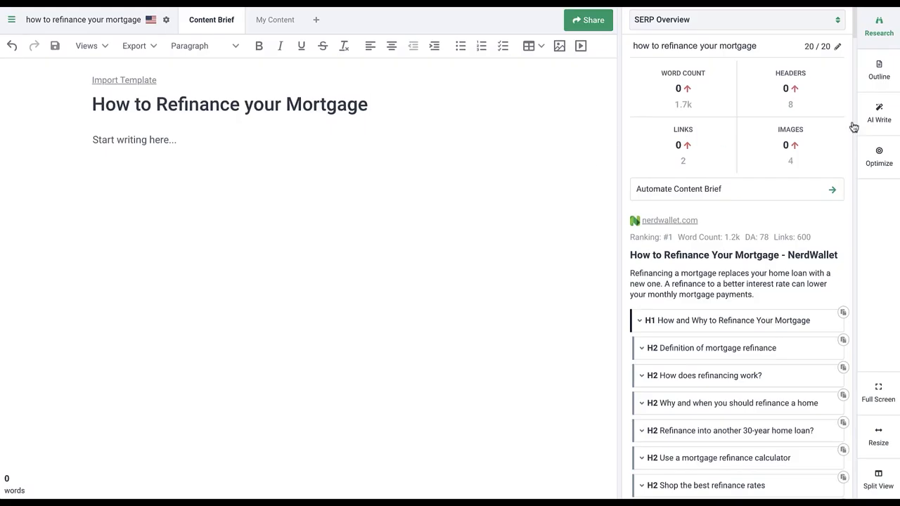
Run the Marketing Blog Introduction template on 'How to Refinance your Mortgage'.
left_click(879, 114)
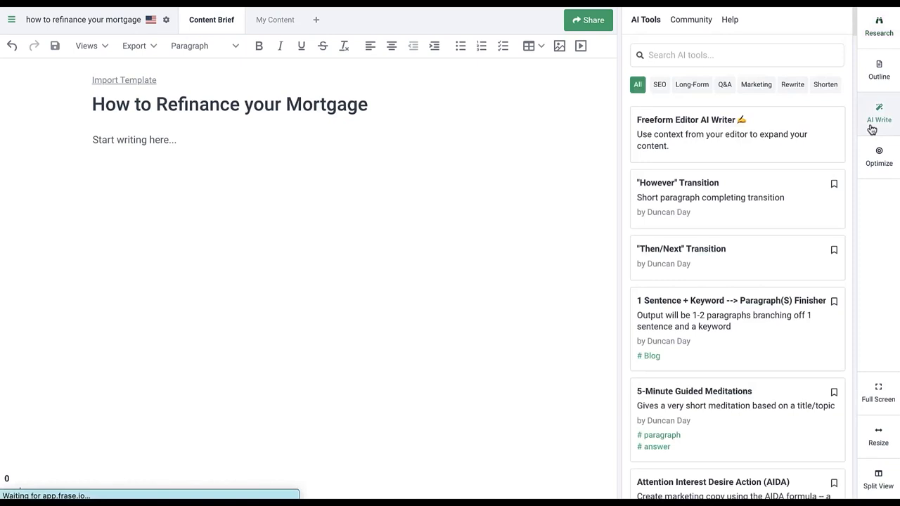
left_click(756, 85)
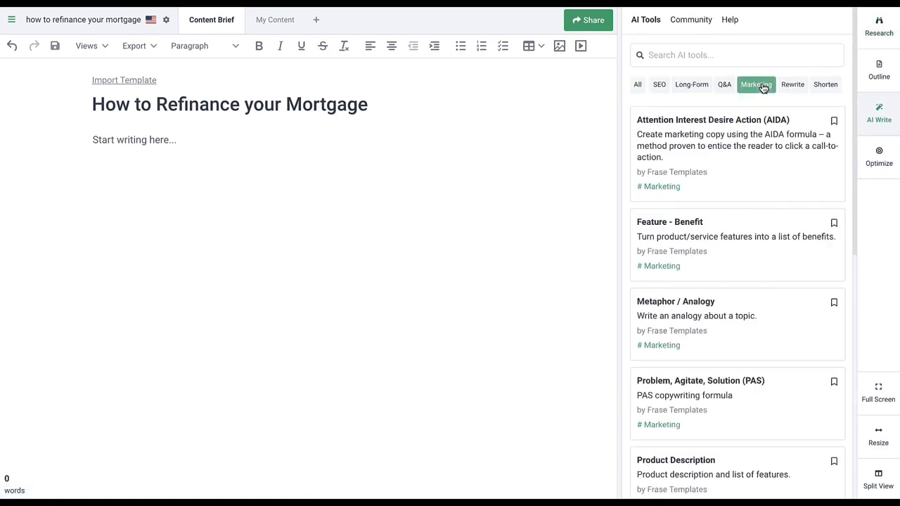
mouse_move(692, 85)
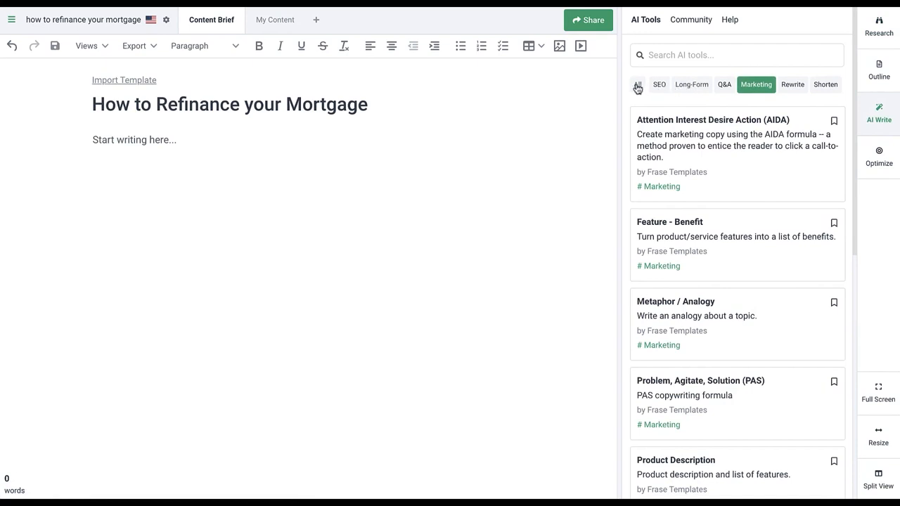
left_click(637, 84)
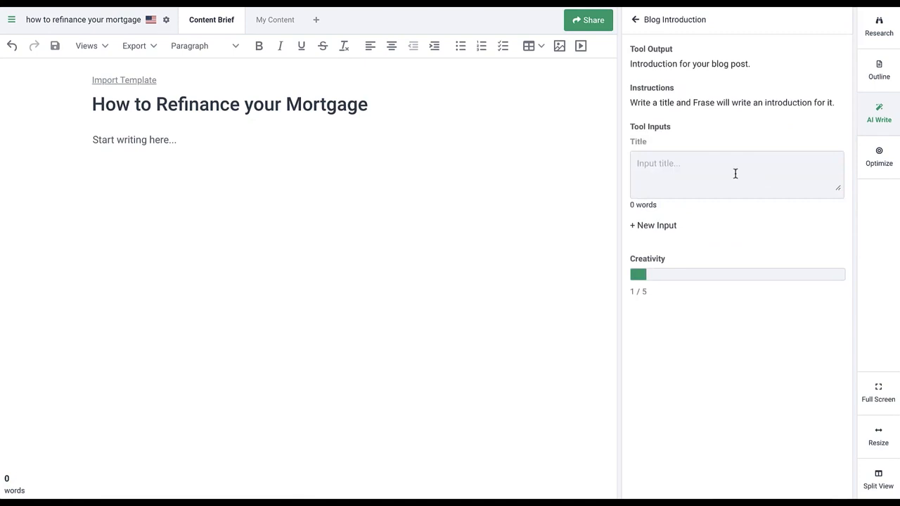
type("How to Refinance your Mortgage")
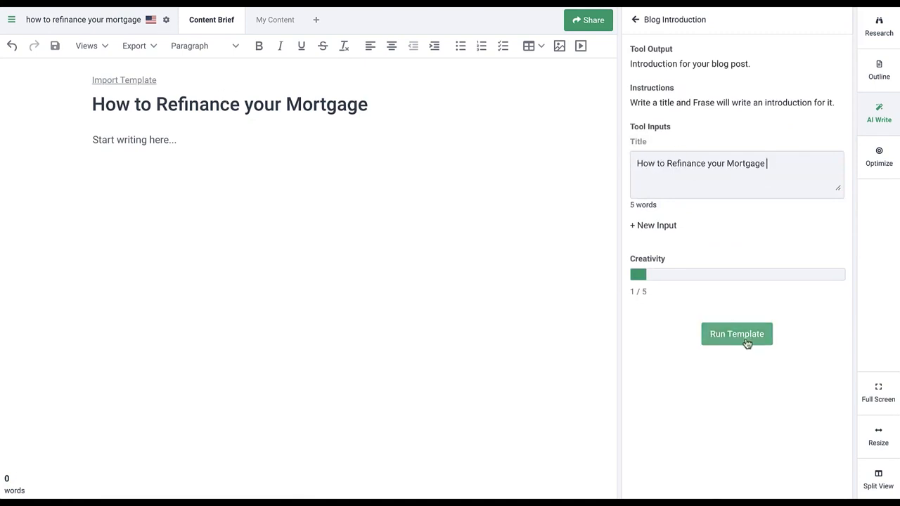
left_click(737, 335)
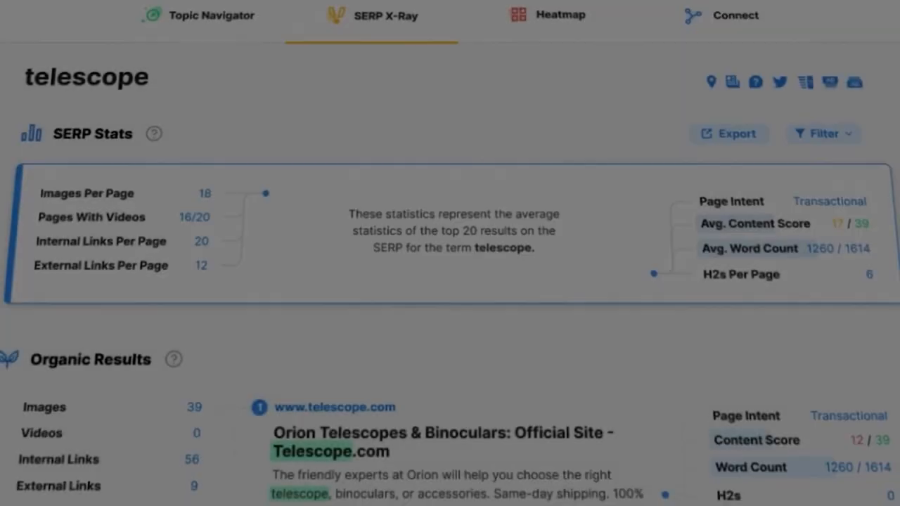
Browse the telescope SERP X-Ray organic results and switch to the top-20 Heatmap.
scroll("down", 3)
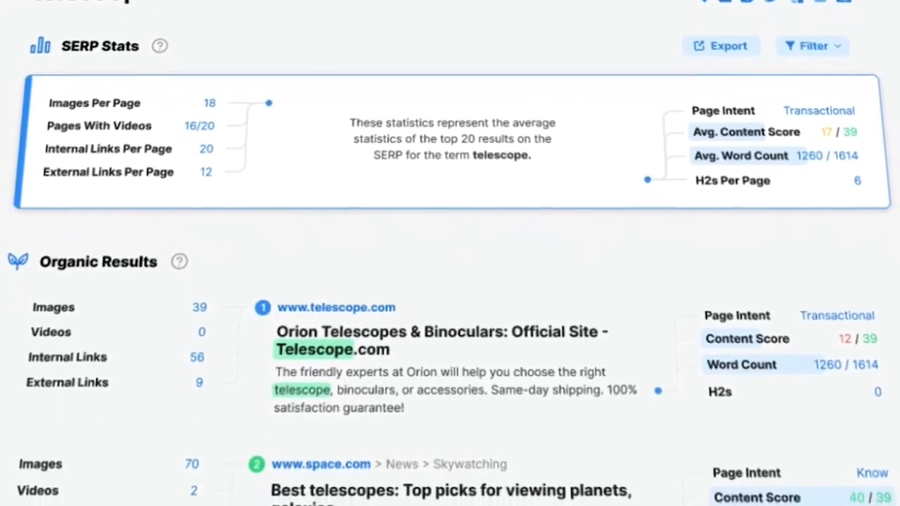
scroll("down", 3)
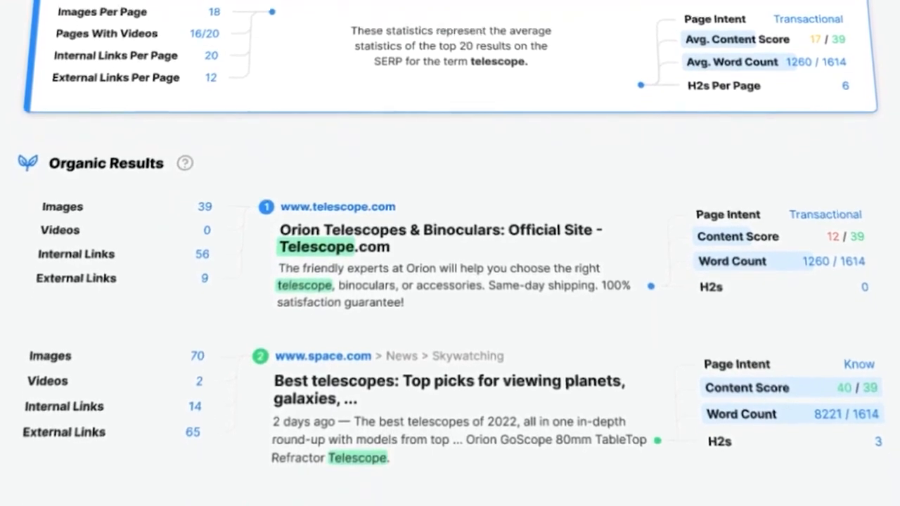
scroll("down", 3)
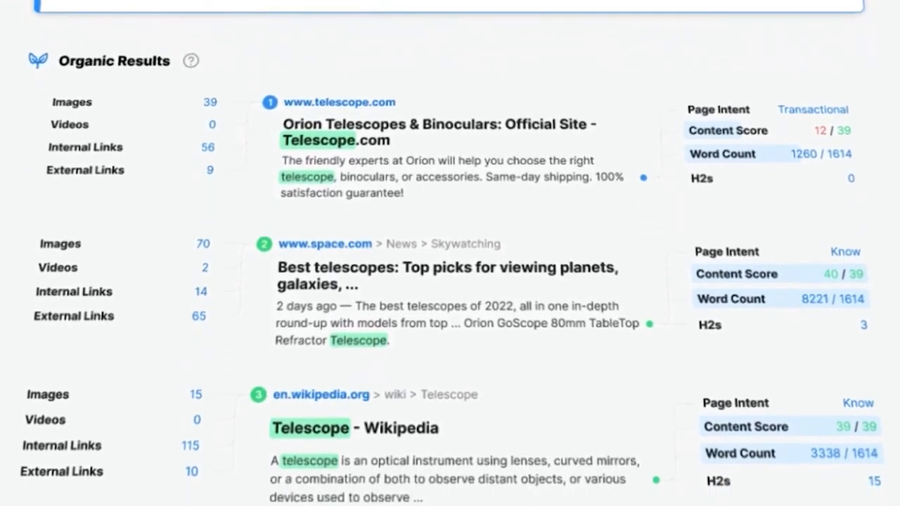
scroll("down", 3)
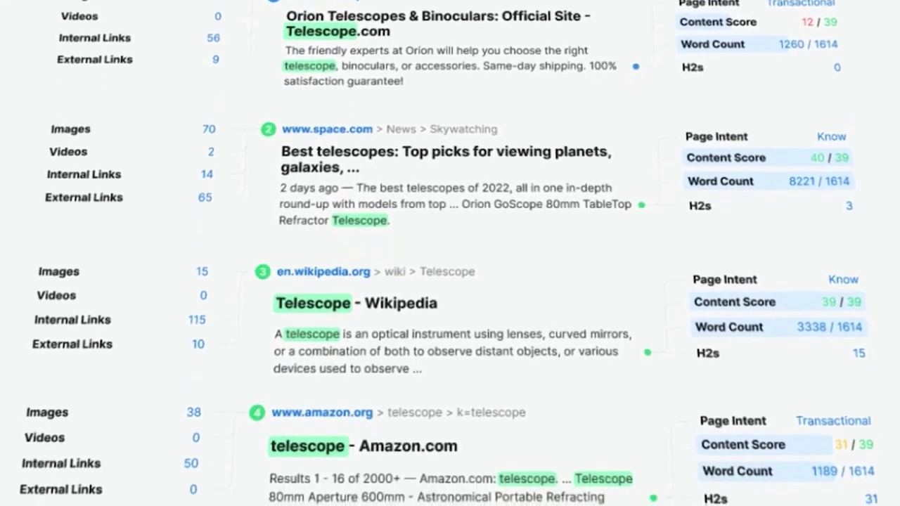
left_click(540, 37)
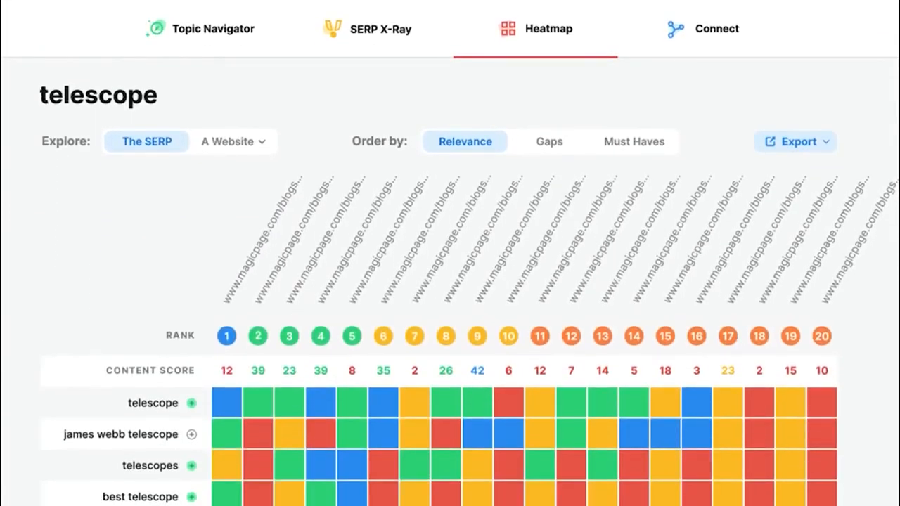
Order the telescope heatmap by gaps, then show the blog.marketmuse.com pages inventory.
left_click(549, 141)
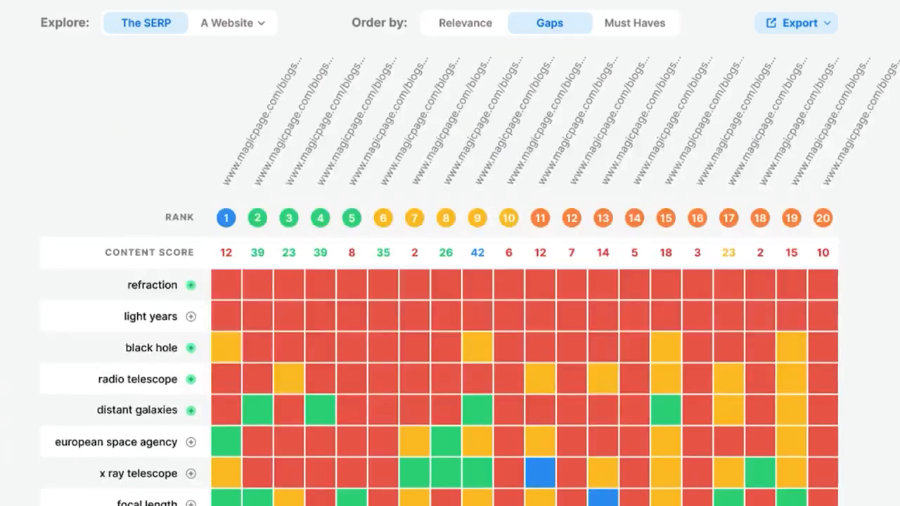
left_click(634, 23)
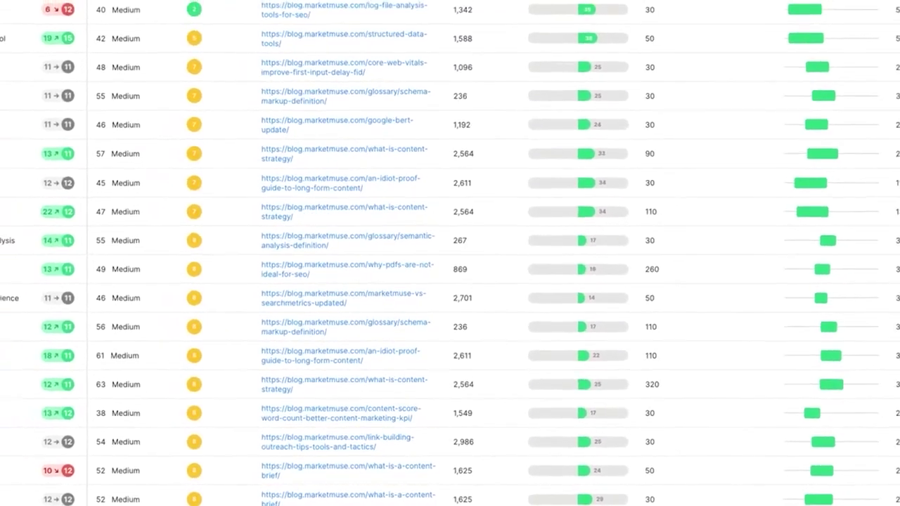
Bring the Topics inventory into view, listing topics with volume, authority and difficulty.
scroll("up", 3)
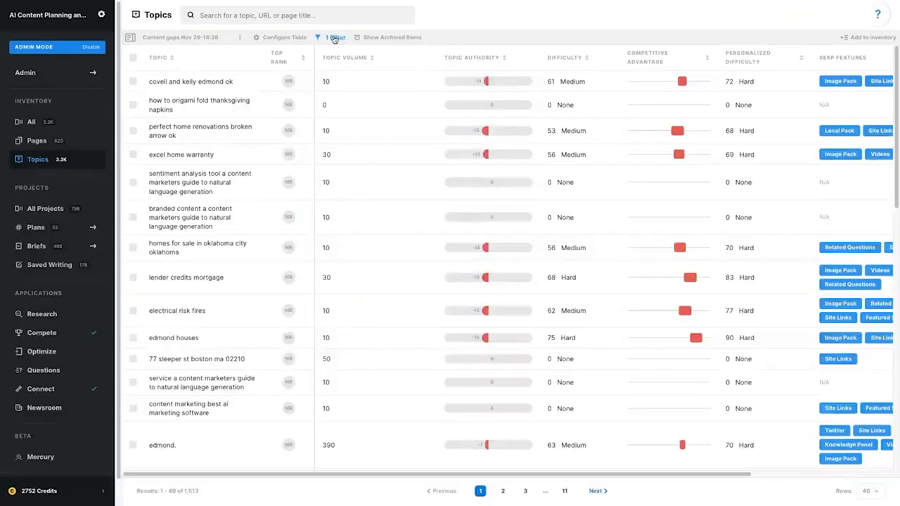
Add topic filters for difficulty, authority and volume, then a Competitive Advantage less-than condition.
left_click(336, 103)
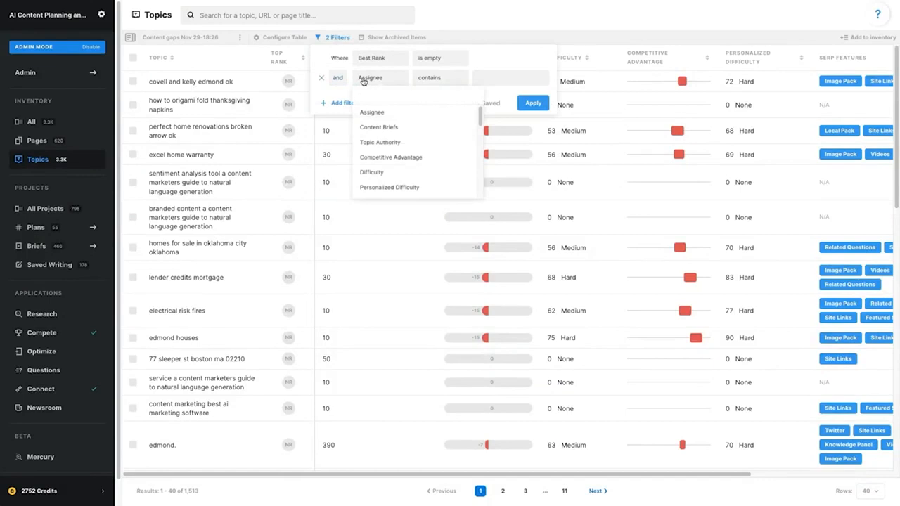
left_click(388, 187)
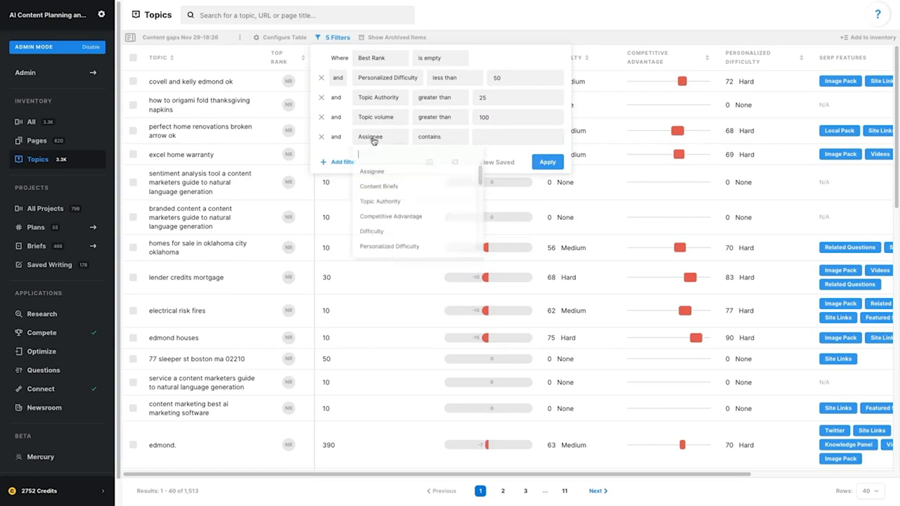
type("d")
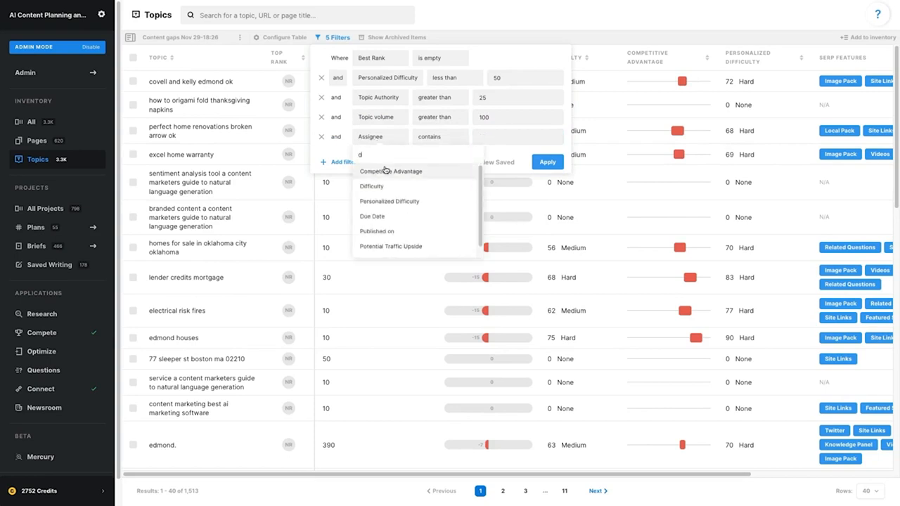
left_click(388, 172)
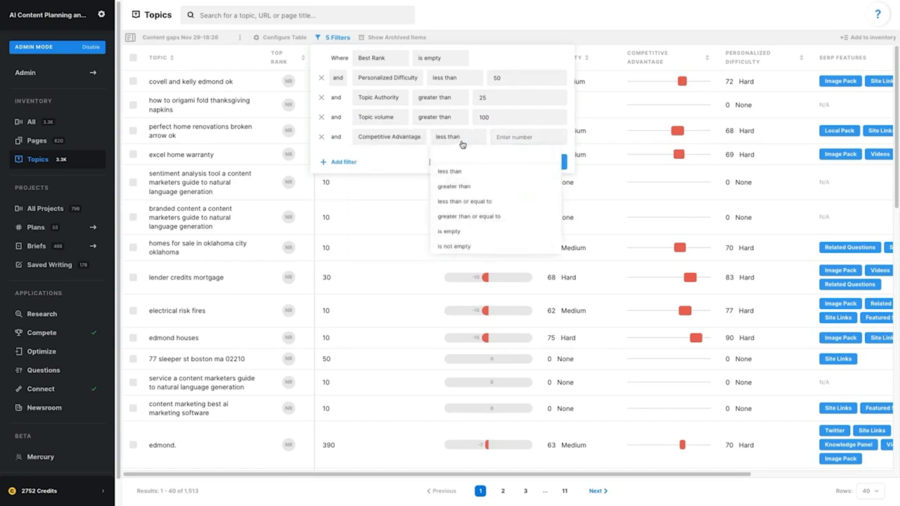